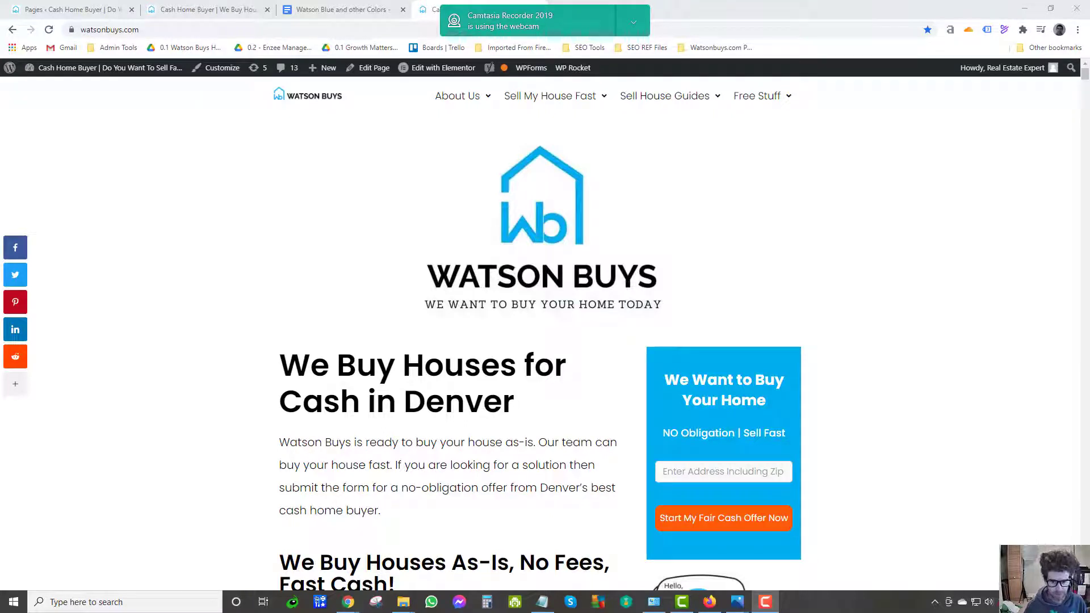
pyautogui.moveTo(556, 271)
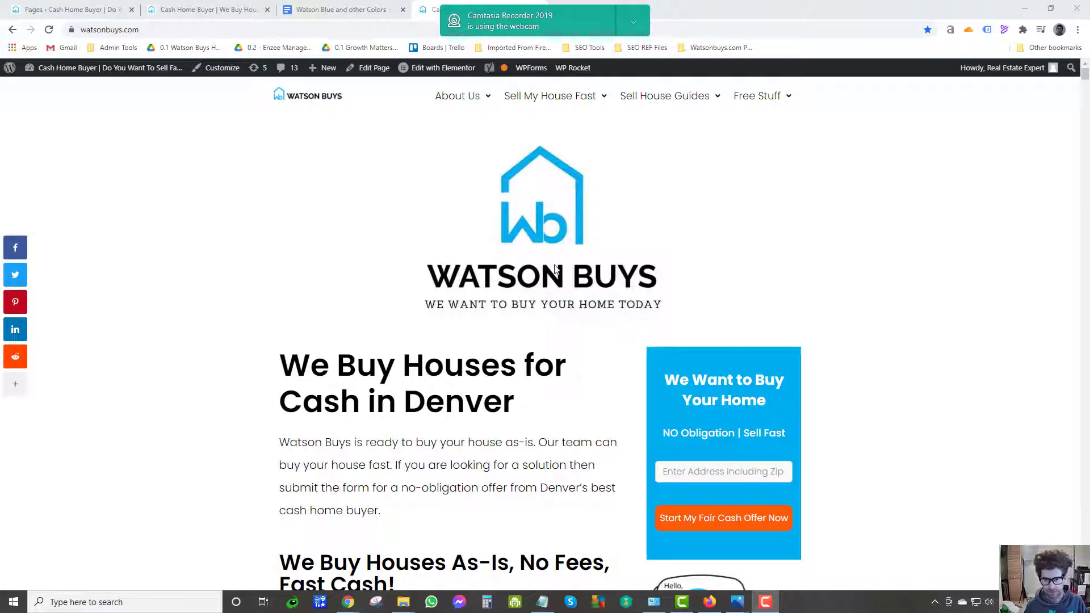
pyautogui.moveTo(523, 293)
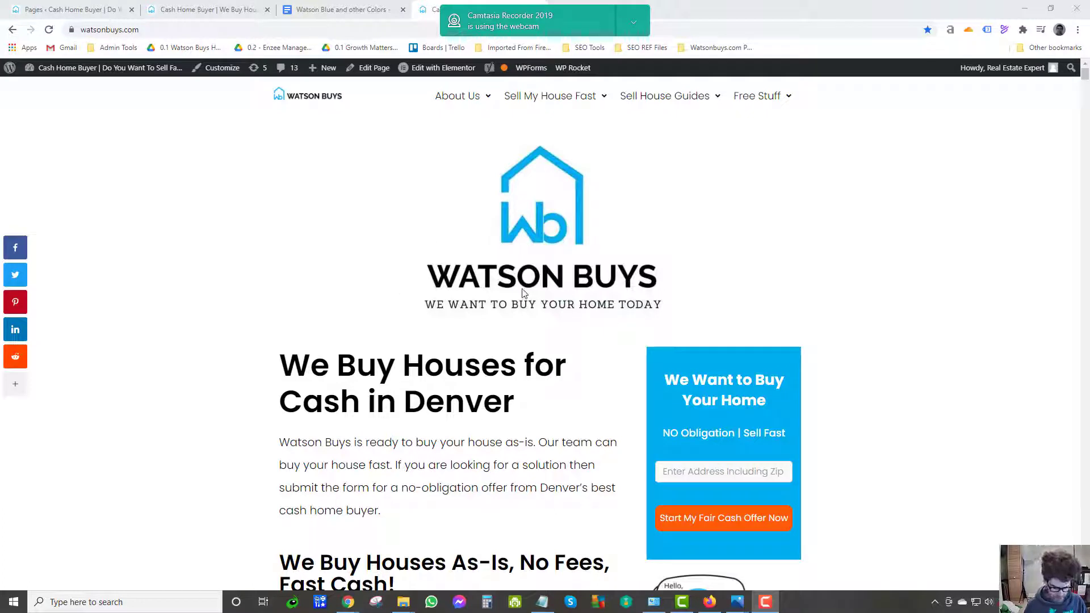
pyautogui.moveTo(490, 280)
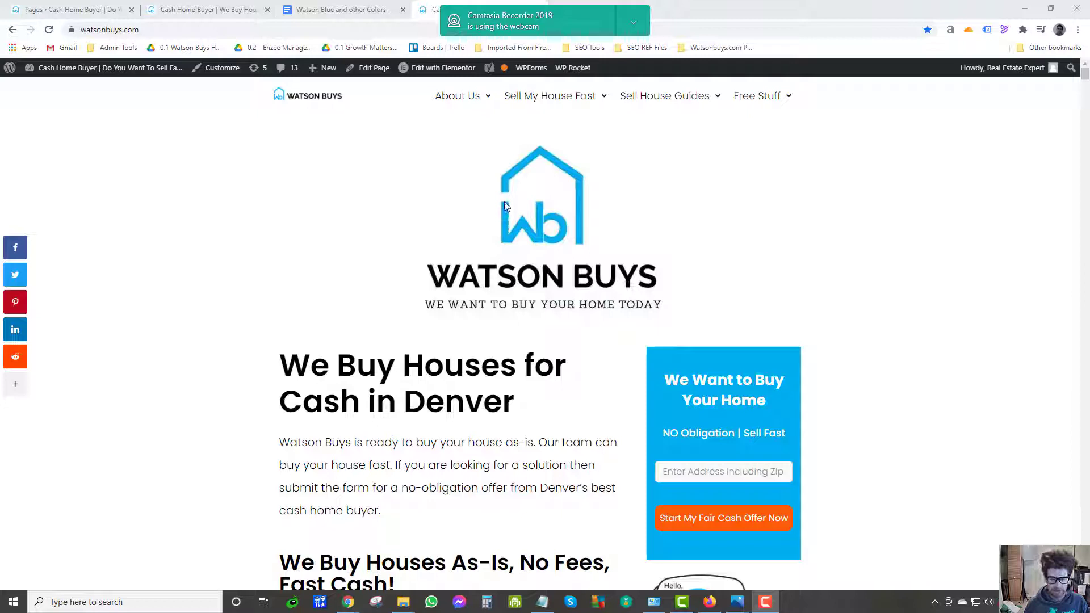
pyautogui.moveTo(331, 269)
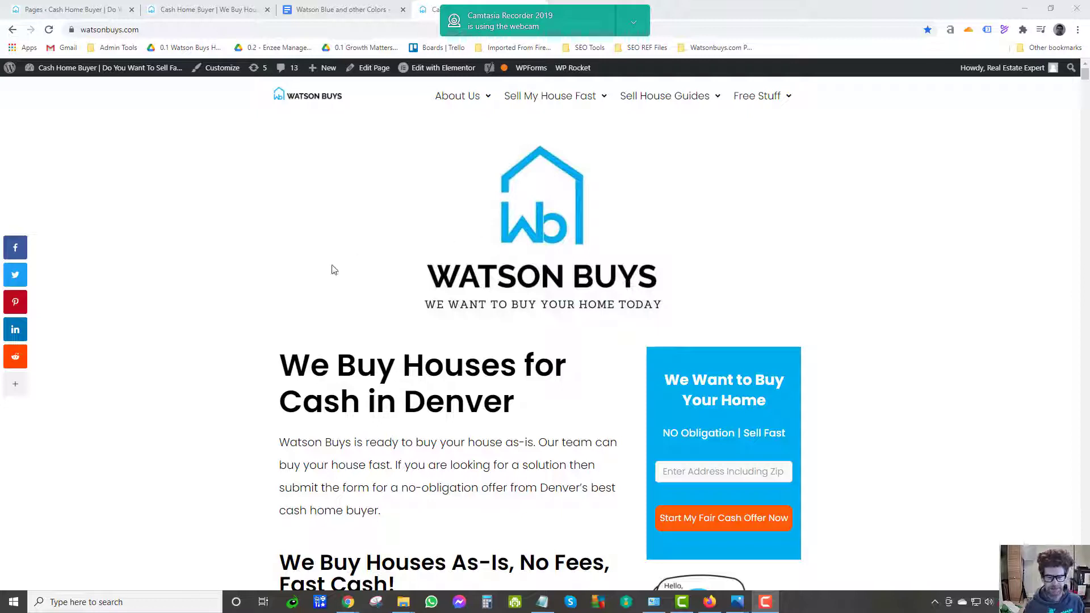
pyautogui.moveTo(332, 268)
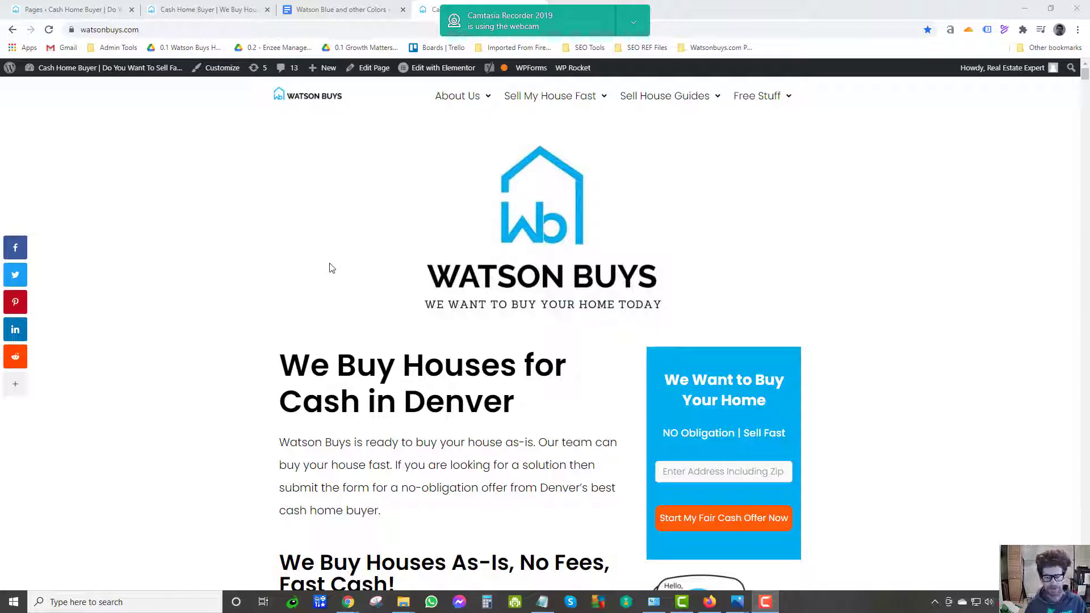
pyautogui.moveTo(581, 251)
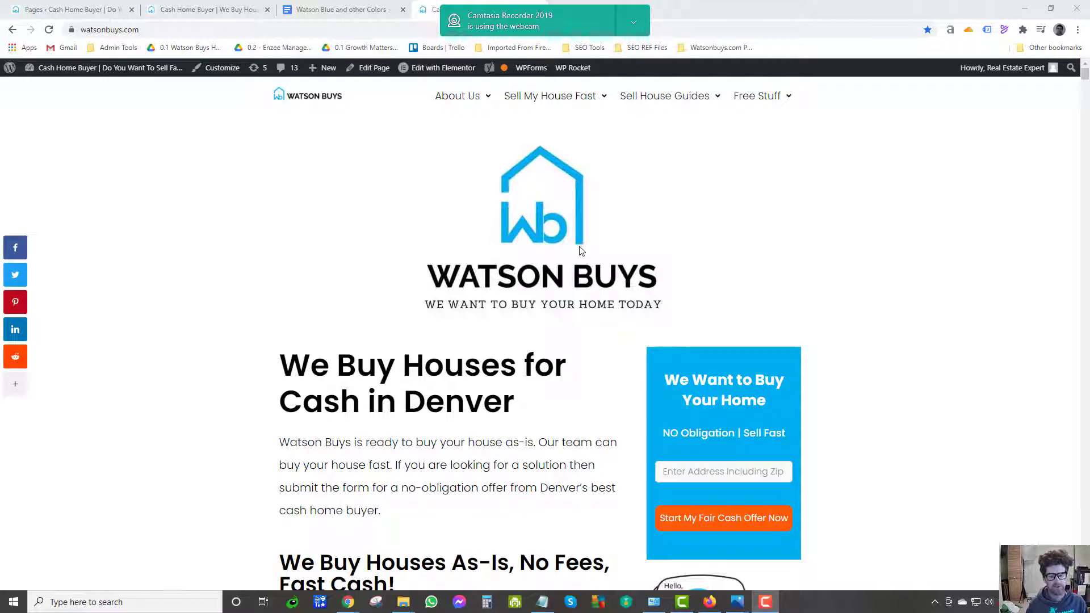
pyautogui.moveTo(551, 214)
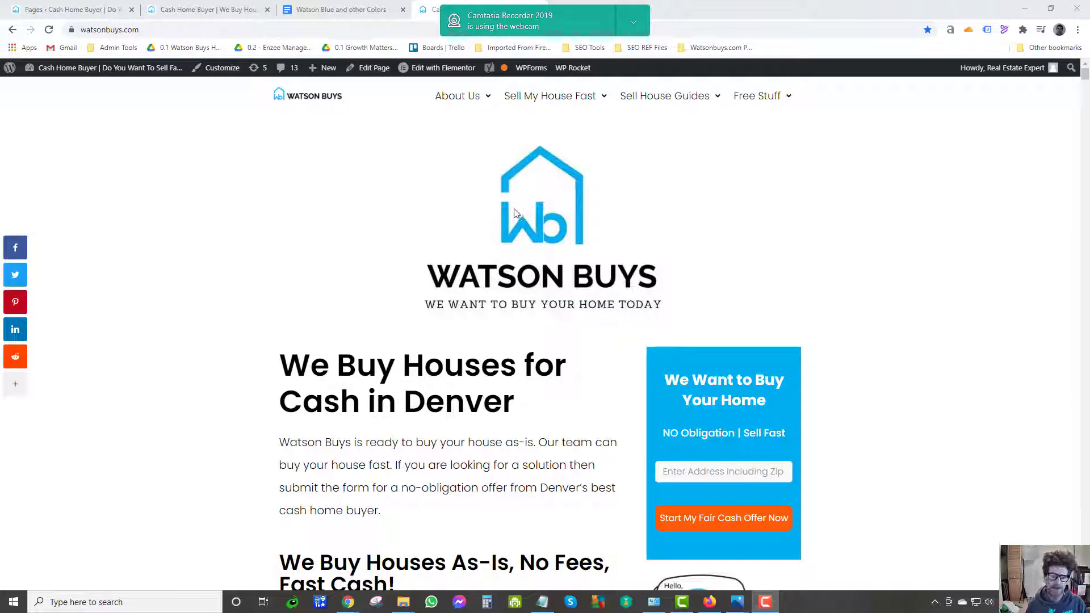
# Save the Watson Buys logo to Downloads as Cash-Home-Buyer-We-Buy-Houses (1).jpg and close the preview.
pyautogui.rightClick(528, 211)
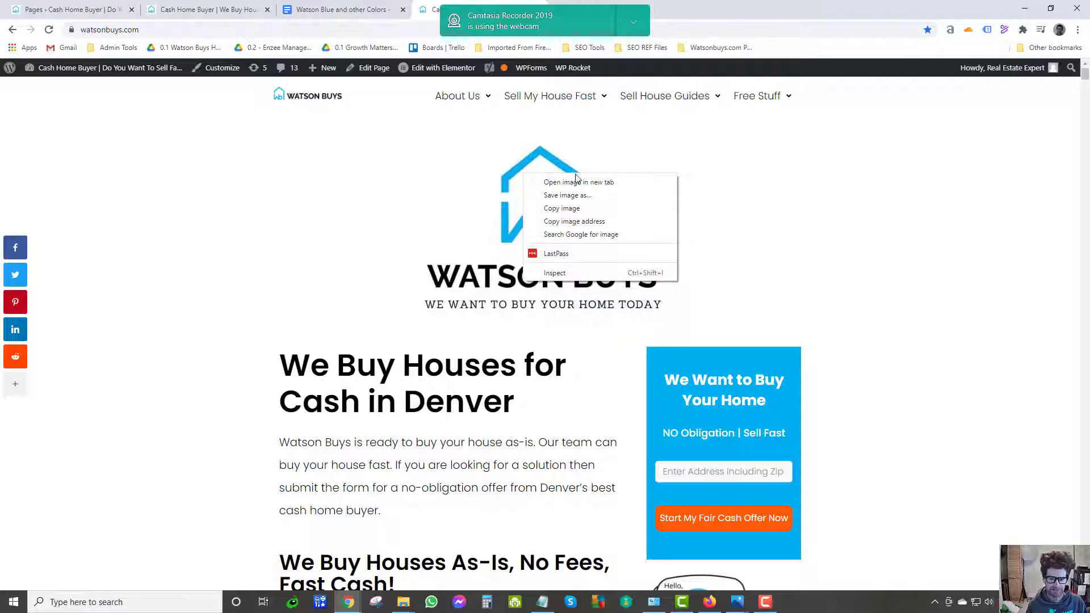
pyautogui.moveTo(568, 211)
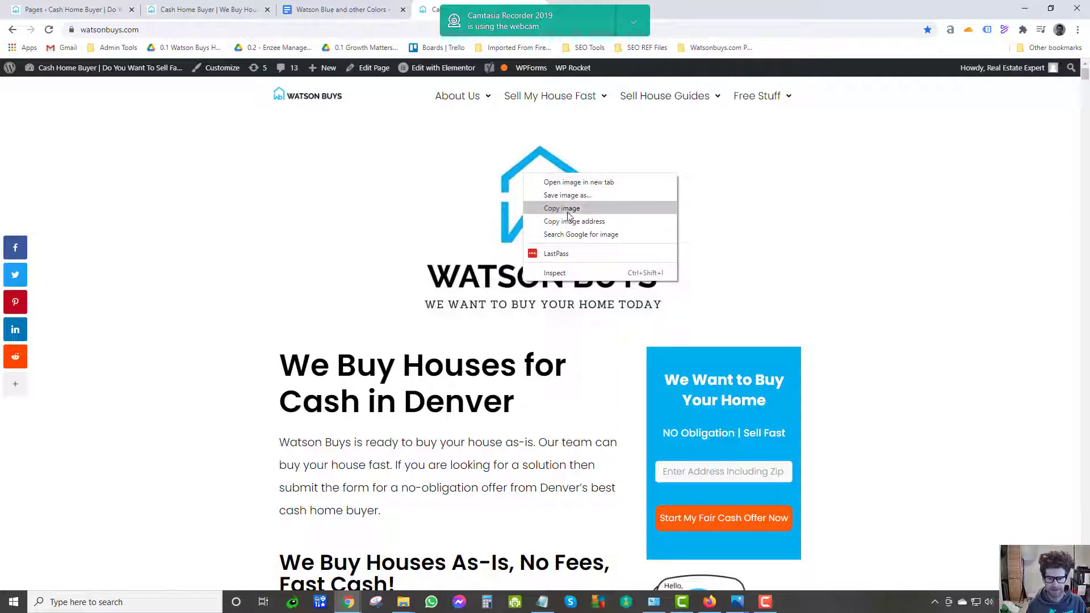
pyautogui.click(568, 194)
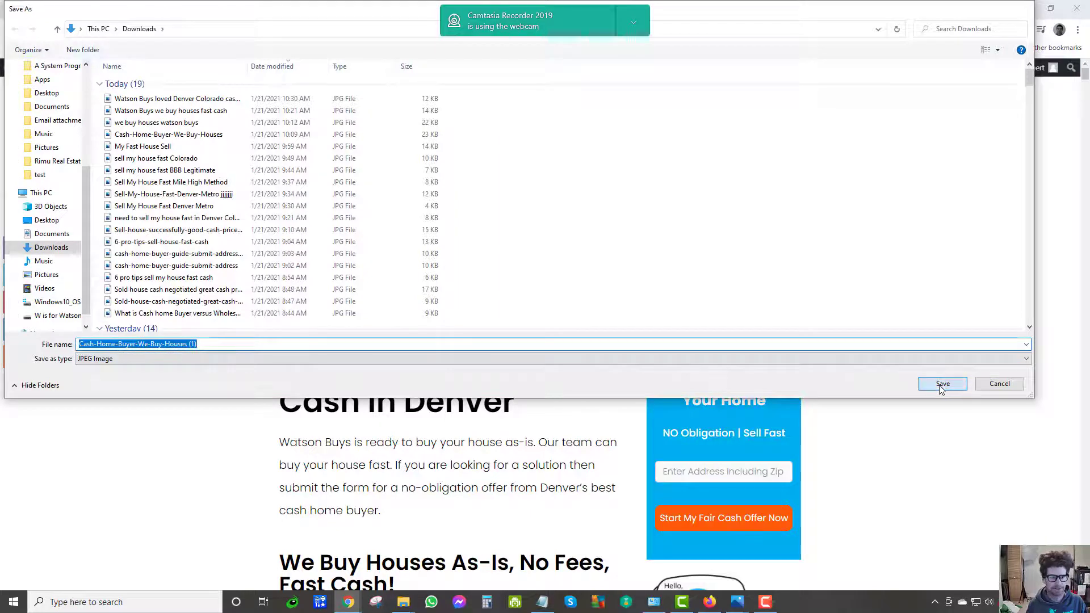
pyautogui.click(941, 384)
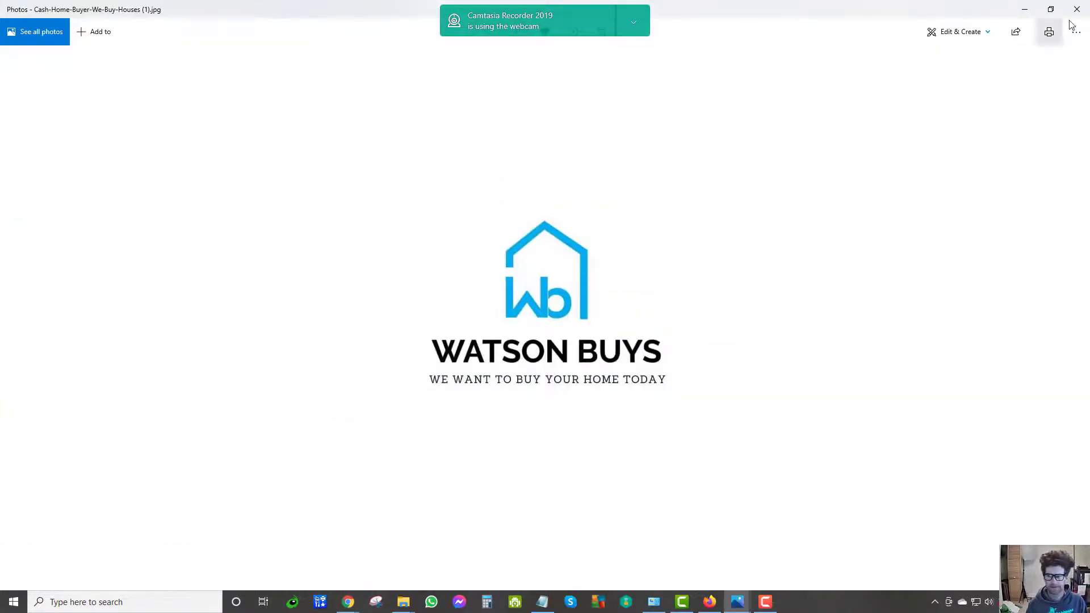
pyautogui.click(347, 601)
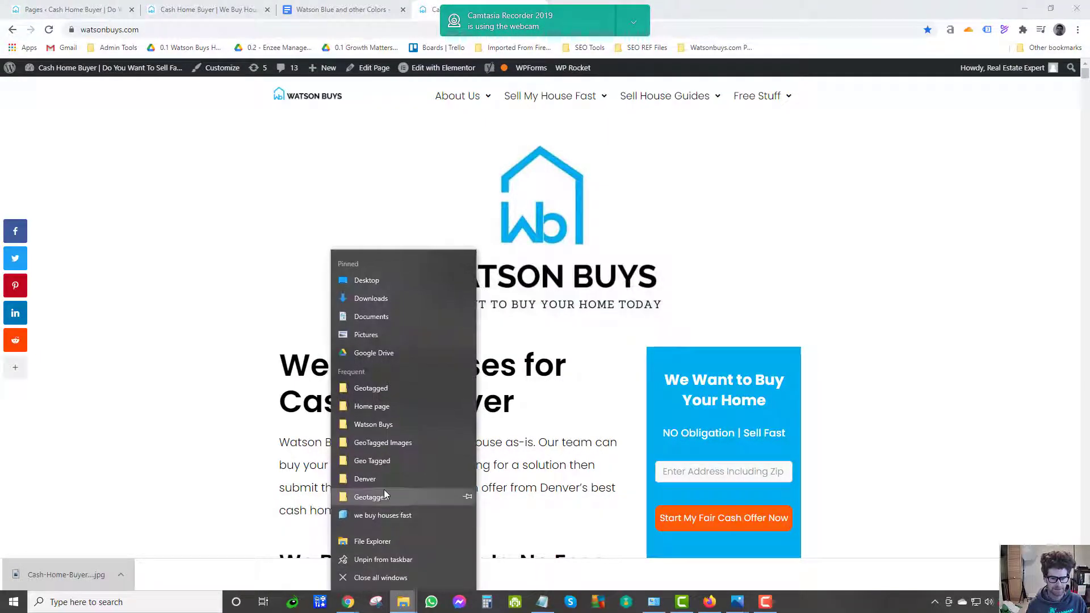
pyautogui.moveTo(402, 601)
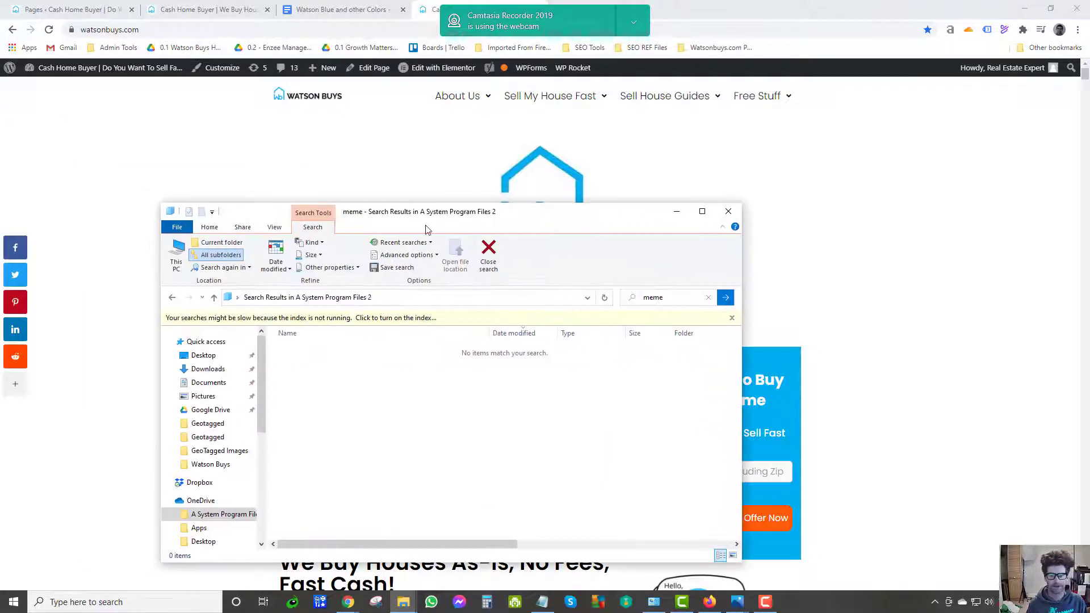
# Review the downloaded logo's Details properties, expanding tags and scrolling to the GPS latitude and longitude.
pyautogui.click(701, 211)
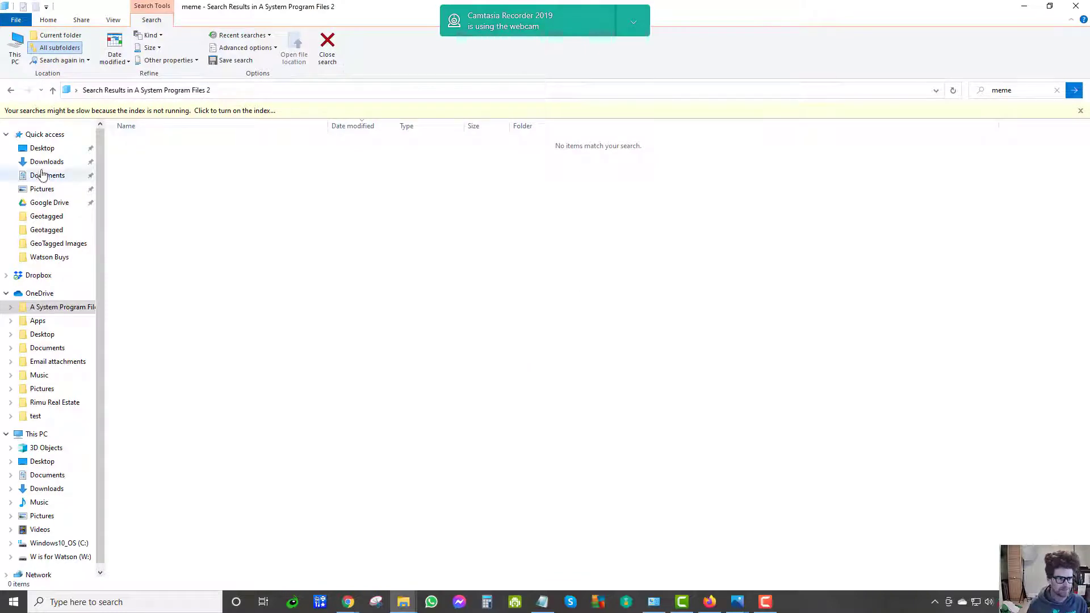
pyautogui.click(46, 161)
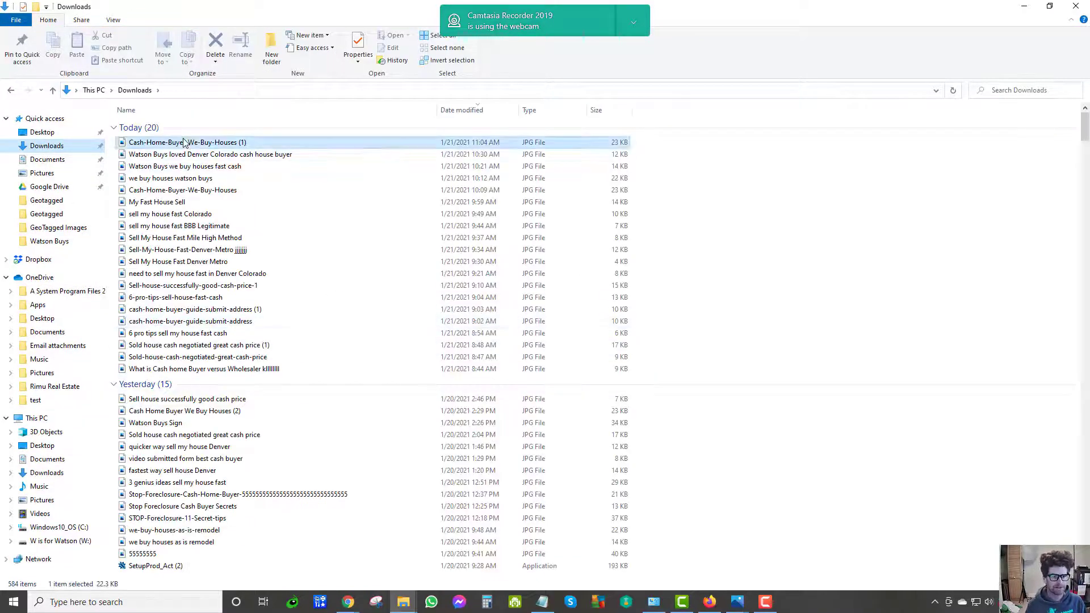
pyautogui.click(357, 47)
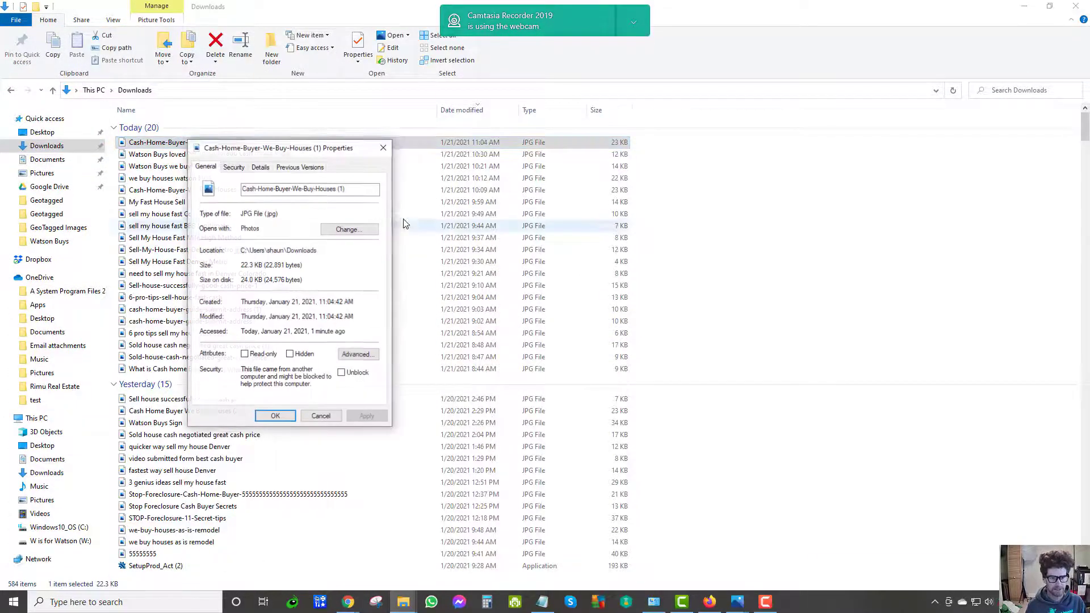
pyautogui.click(260, 167)
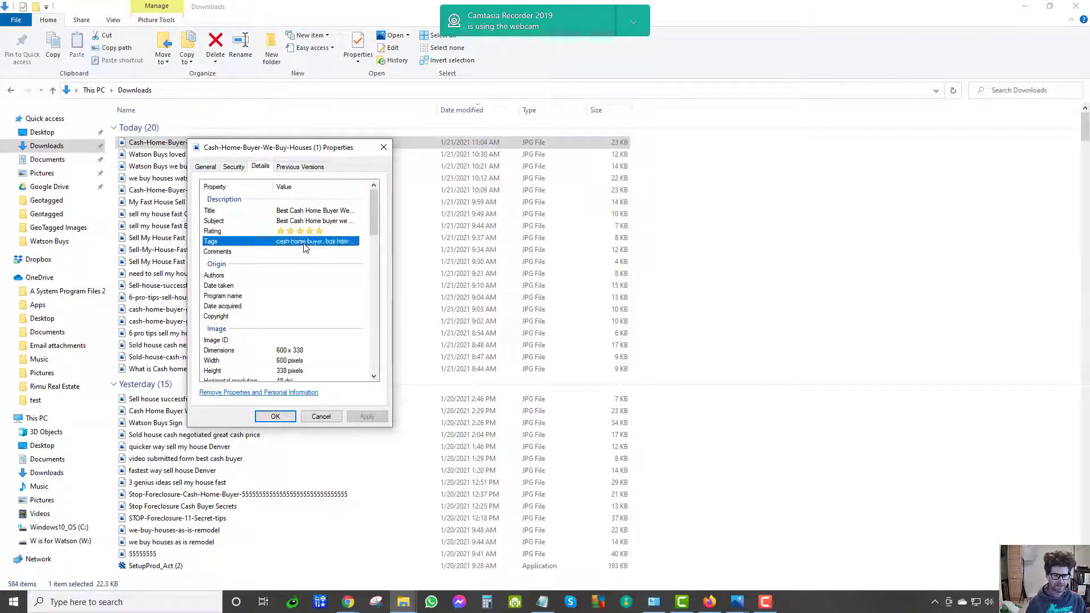
pyautogui.click(313, 241)
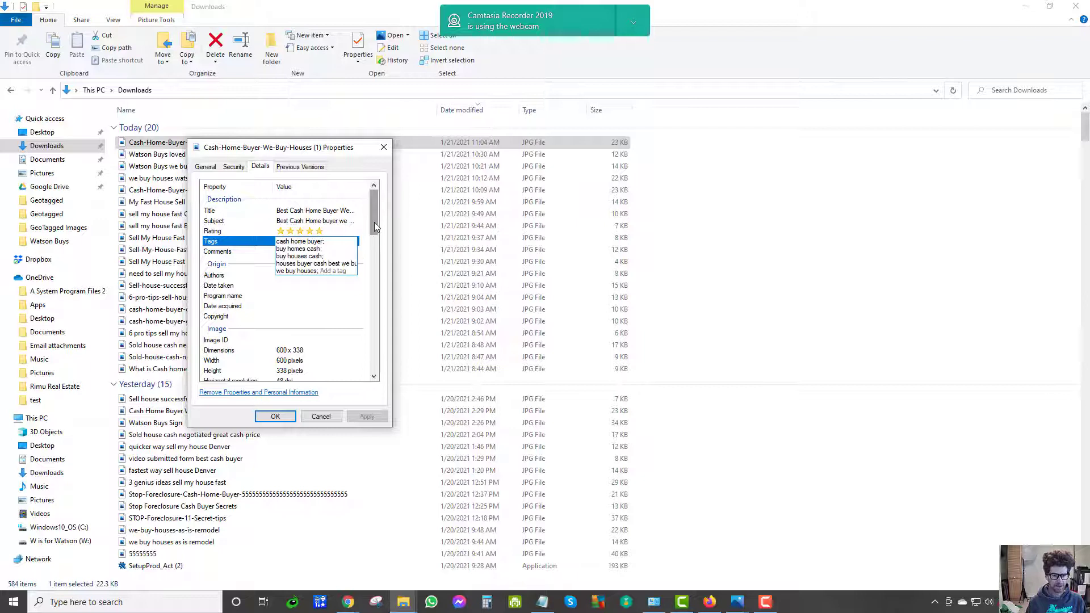
pyautogui.scroll(-3)
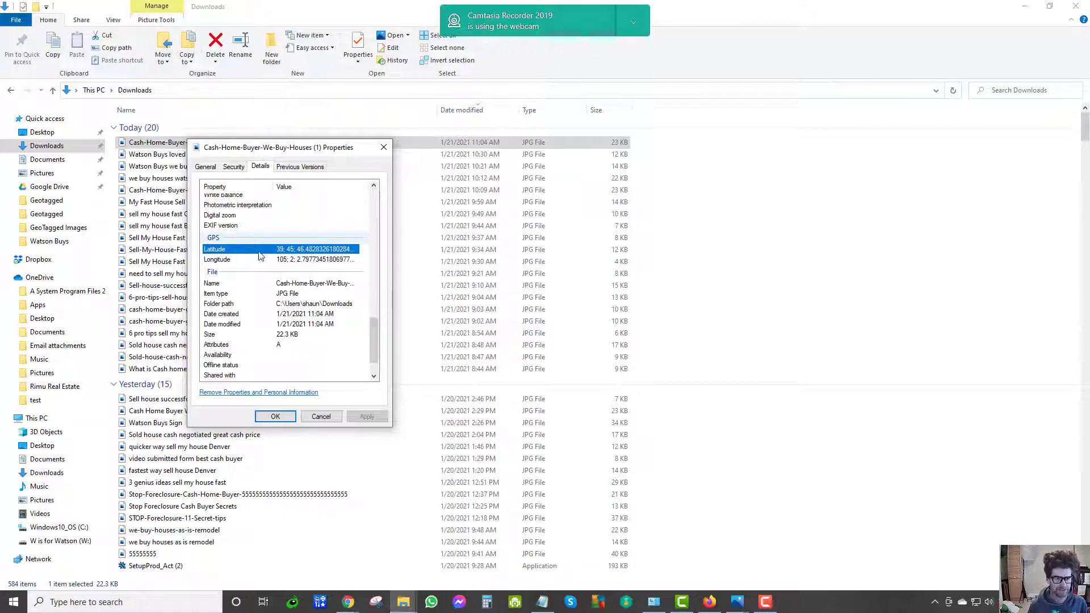
pyautogui.moveTo(229, 239)
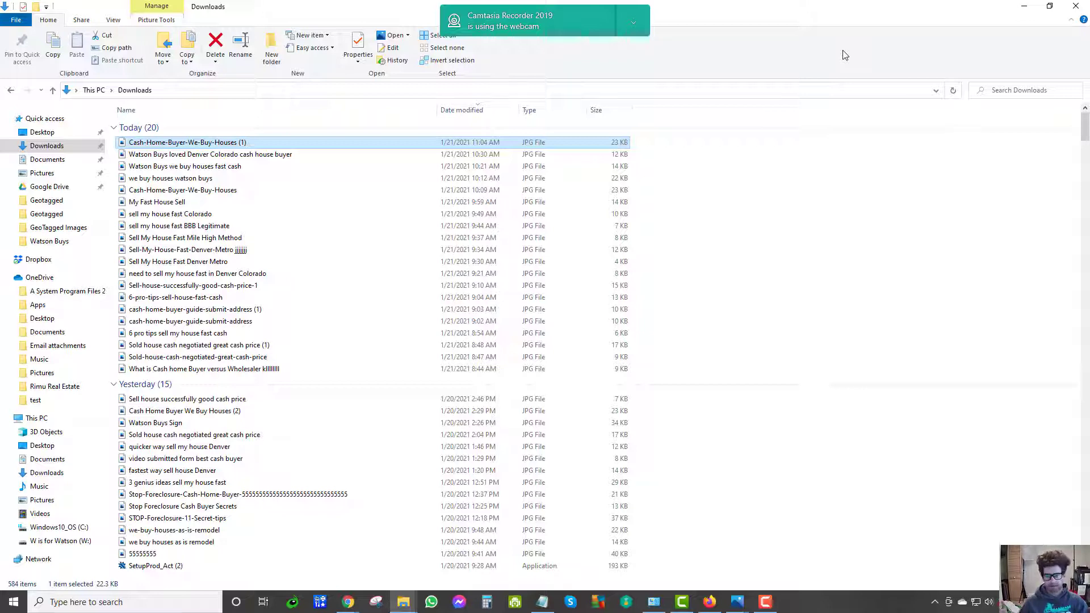
pyautogui.moveTo(788, 65)
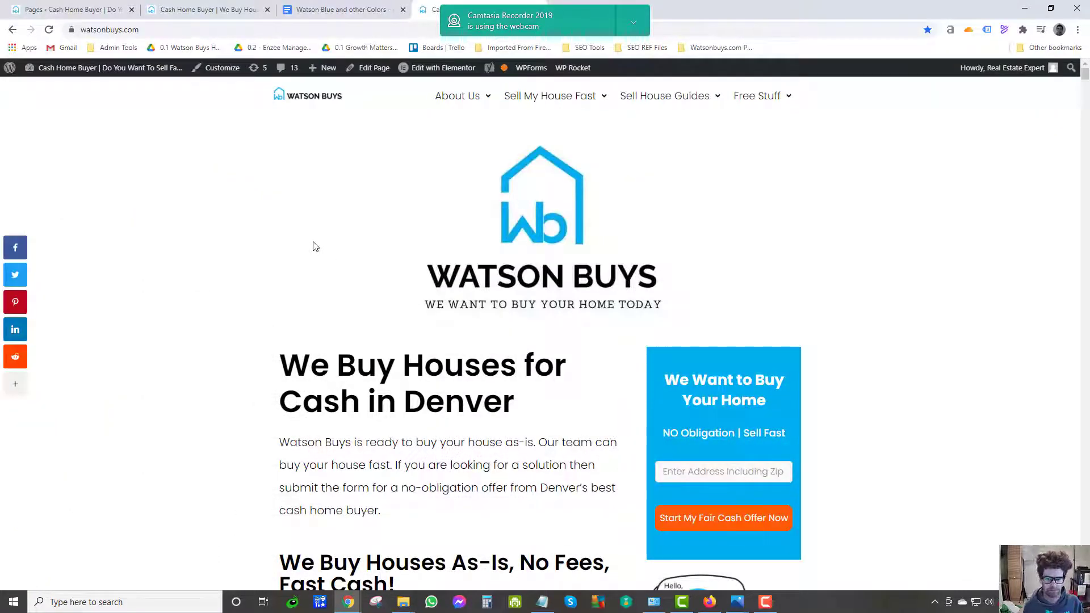
pyautogui.moveTo(634, 153)
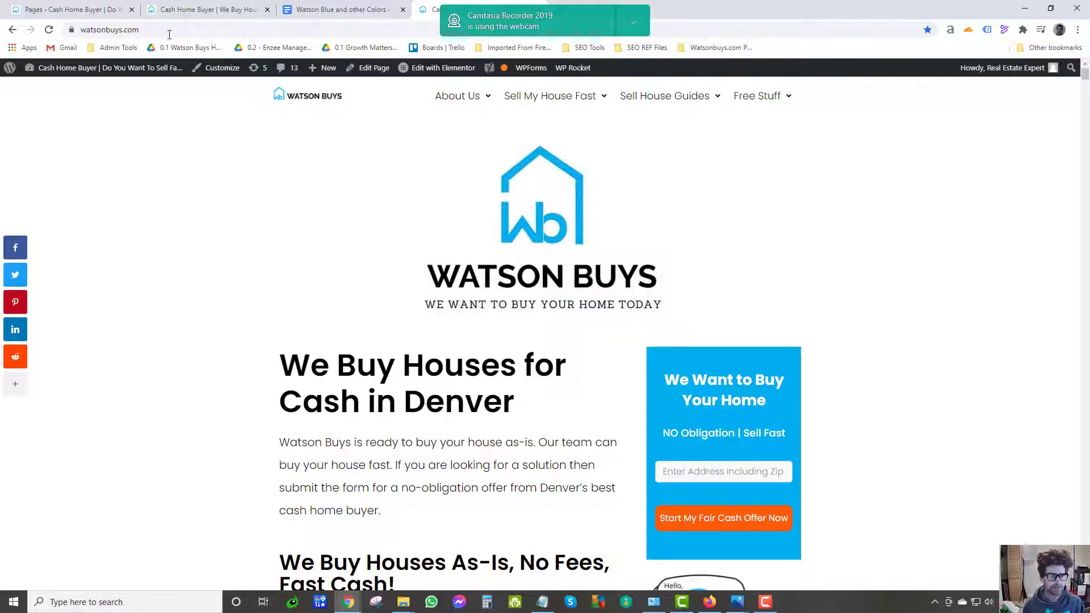
# Open the homepage from the preview tab in the Elementor editor.
pyautogui.click(70, 9)
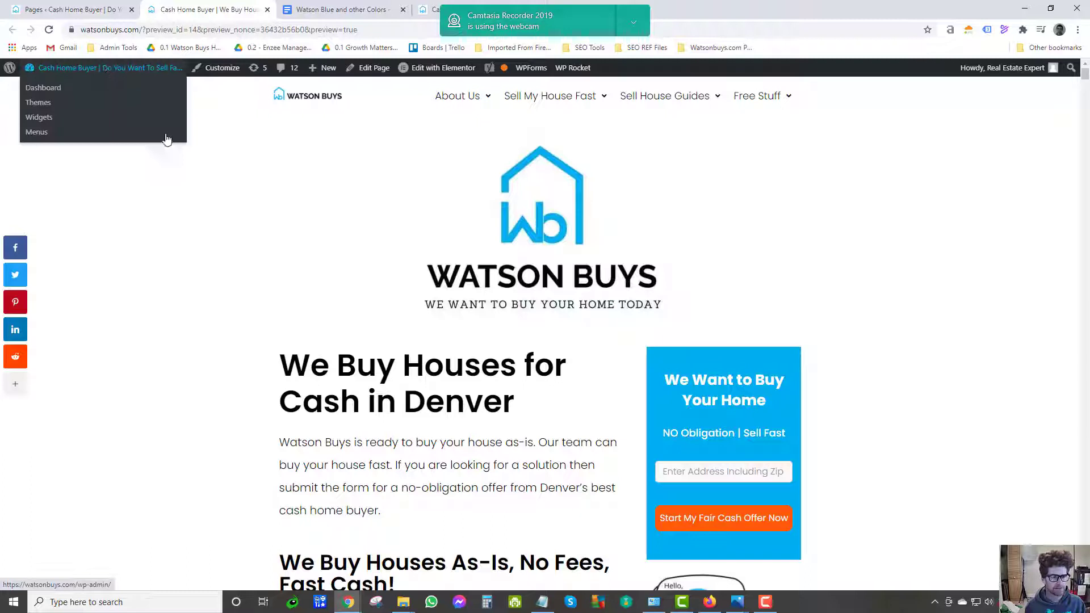
pyautogui.click(442, 68)
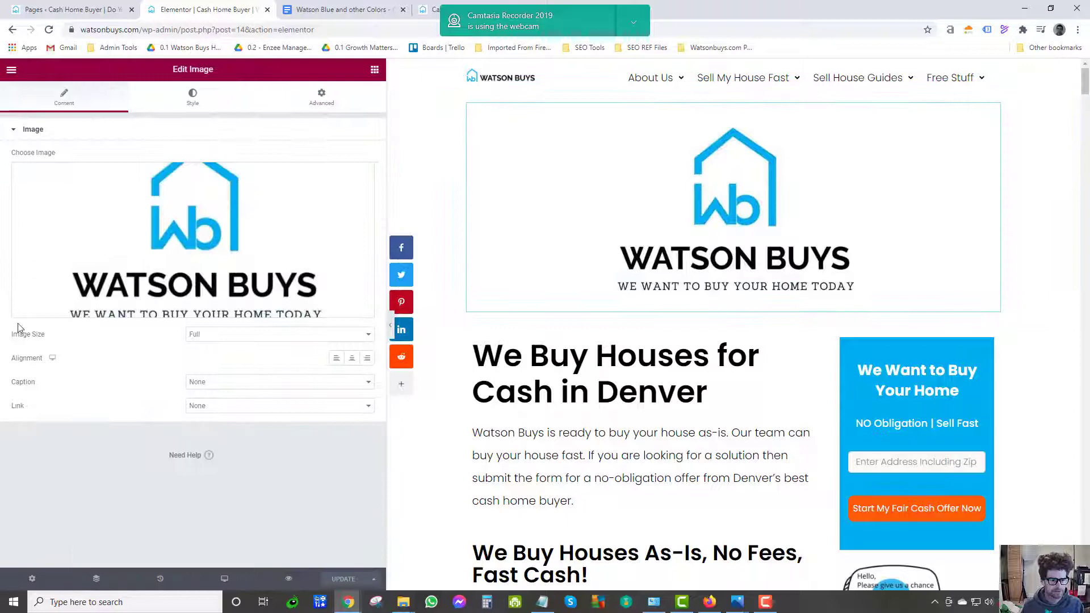
# Keep the header logo Image widget's image size set to Full.
pyautogui.click(278, 334)
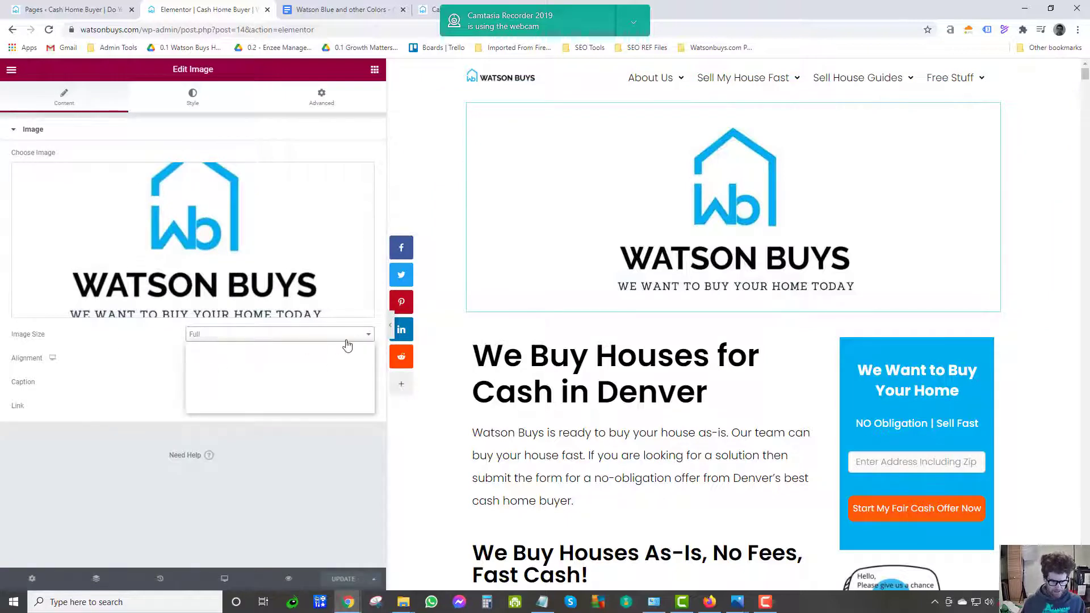
pyautogui.click(614, 373)
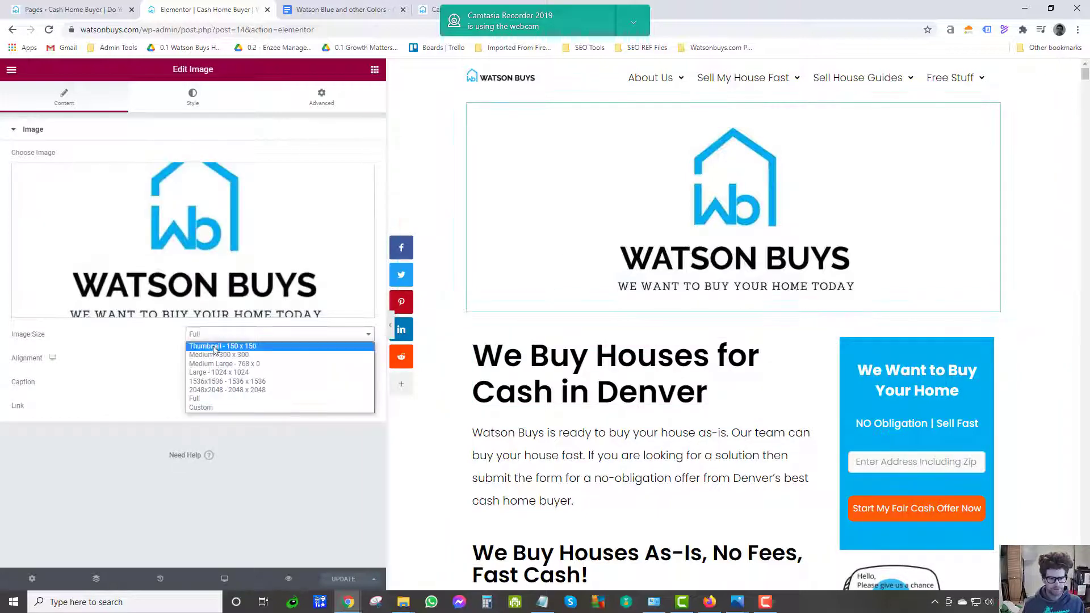
pyautogui.click(194, 398)
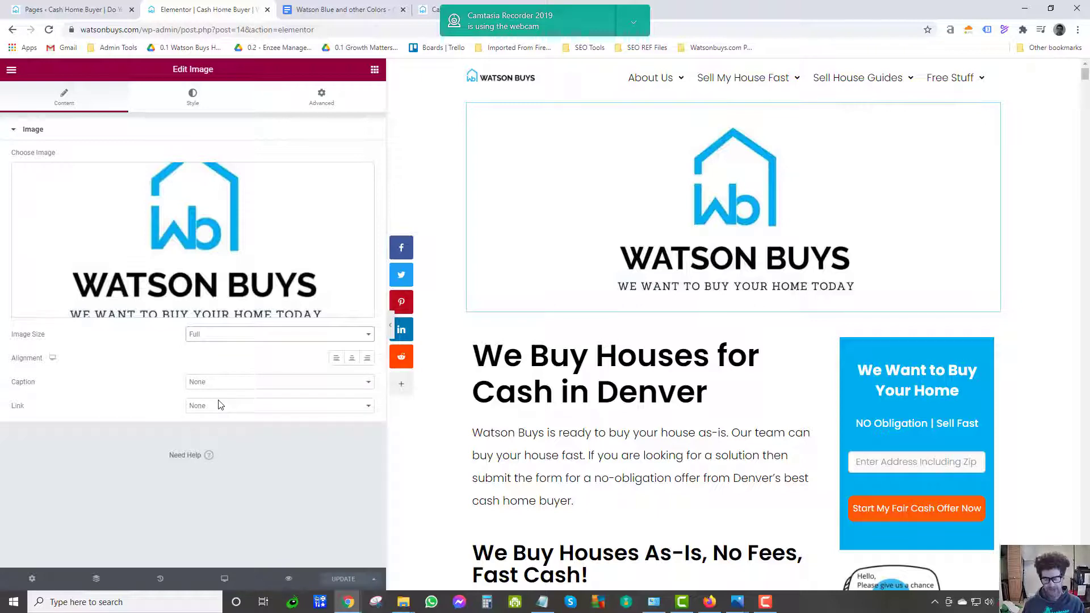
pyautogui.moveTo(231, 405)
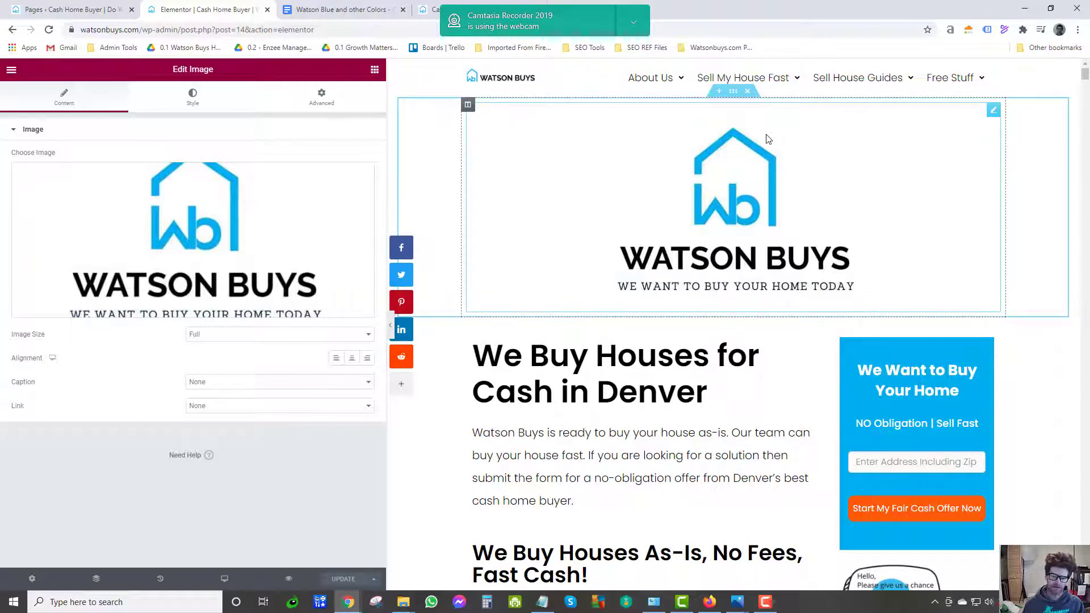
pyautogui.moveTo(772, 175)
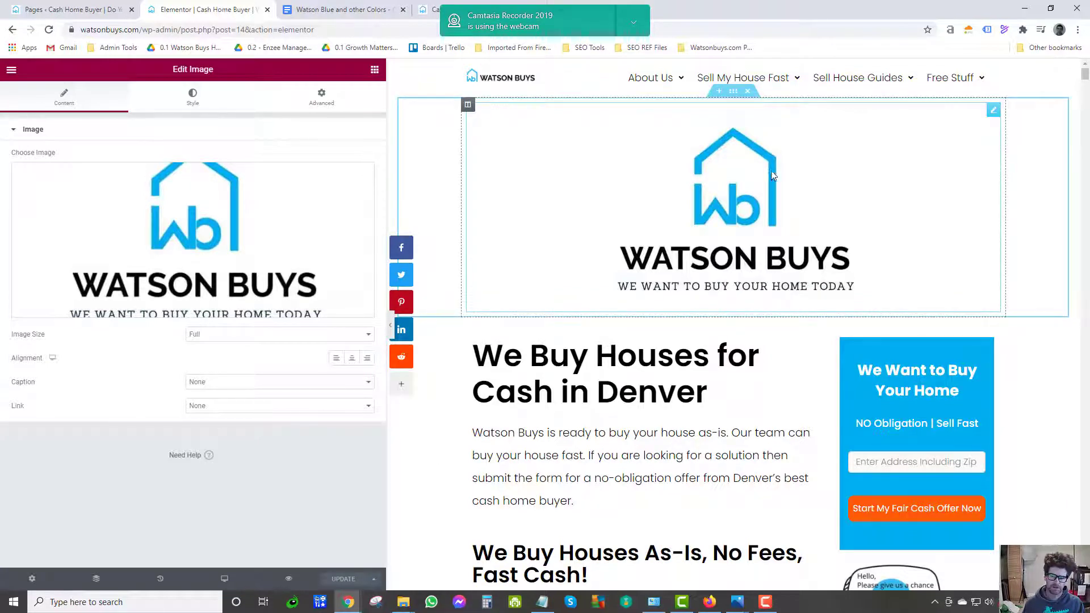
pyautogui.moveTo(751, 270)
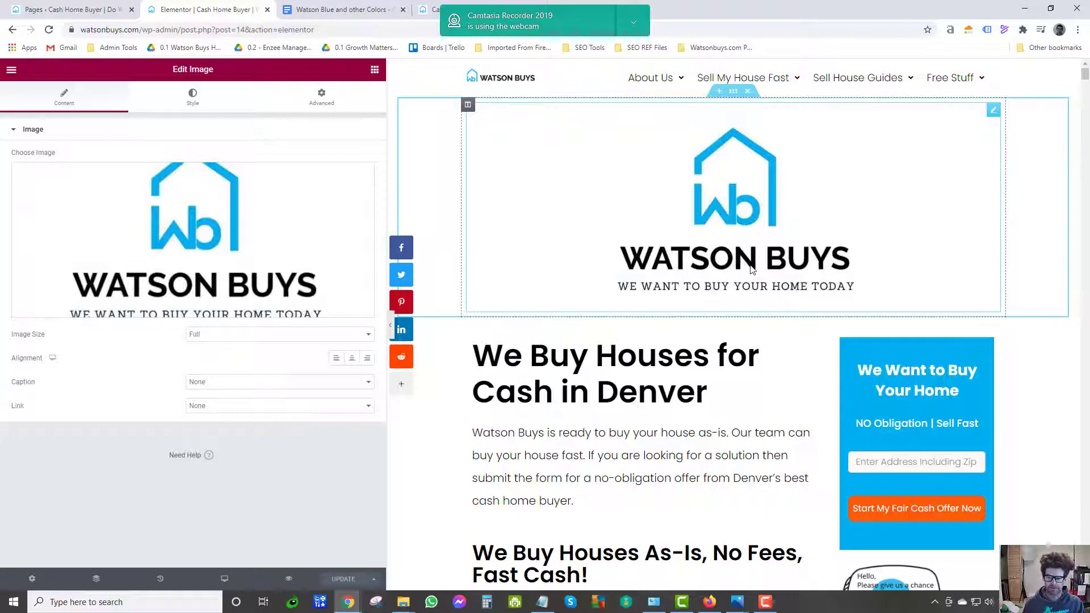
pyautogui.moveTo(651, 232)
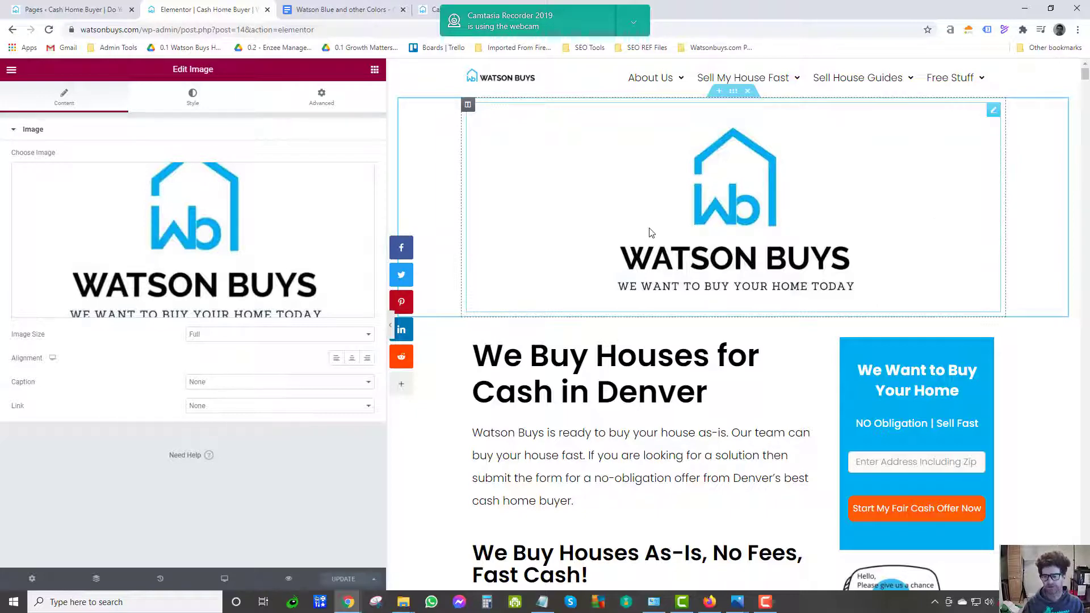
pyautogui.moveTo(719, 142)
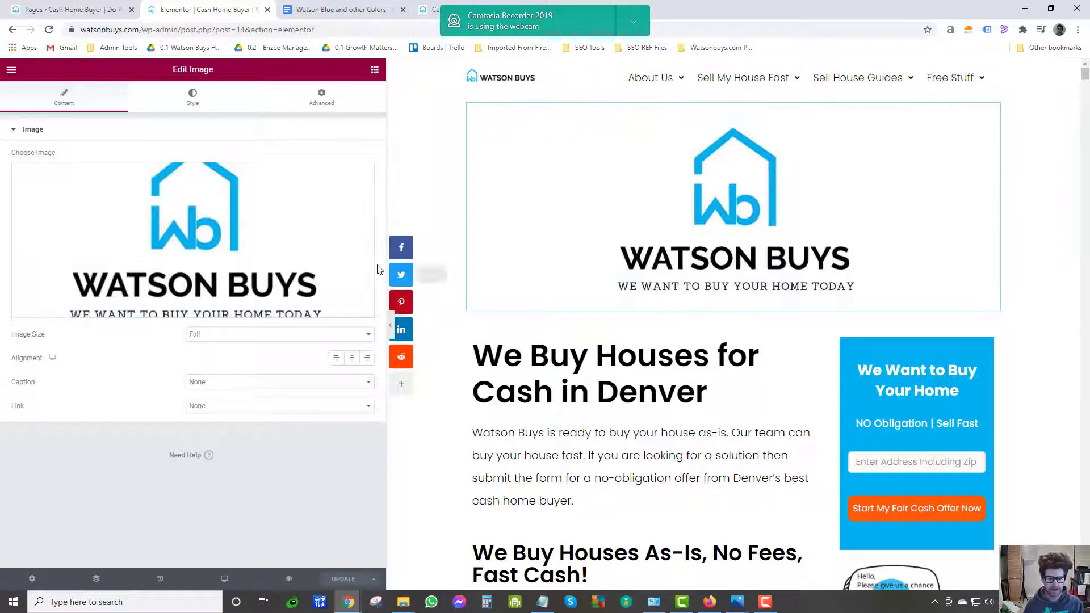
pyautogui.click(733, 205)
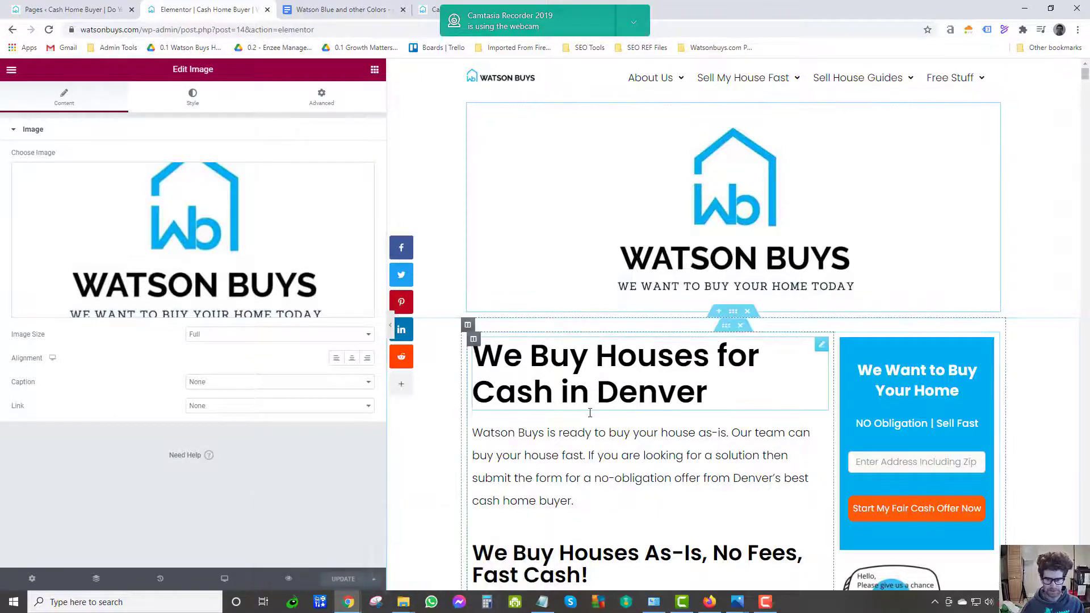
# Add an Image widget below the video and pick the pink-heart house illustration.
pyautogui.scroll(-3)
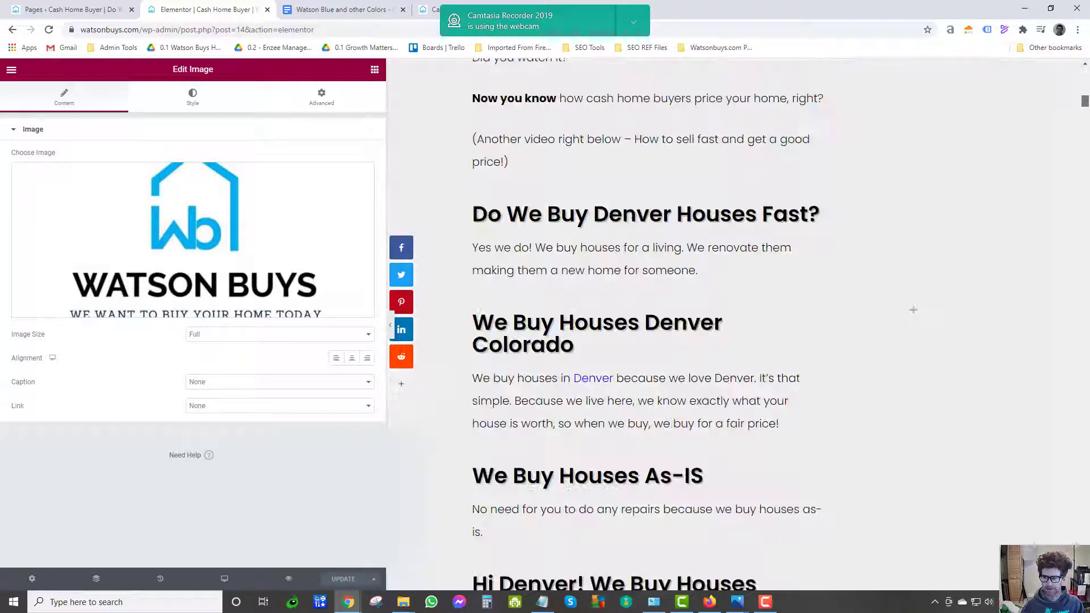
pyautogui.scroll(-3)
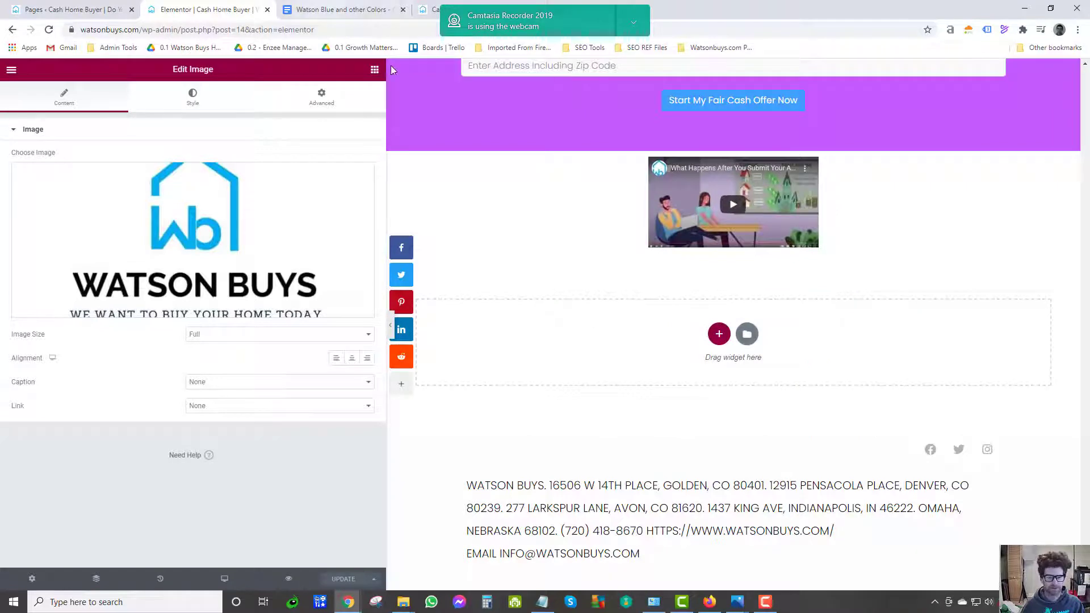
pyautogui.click(374, 70)
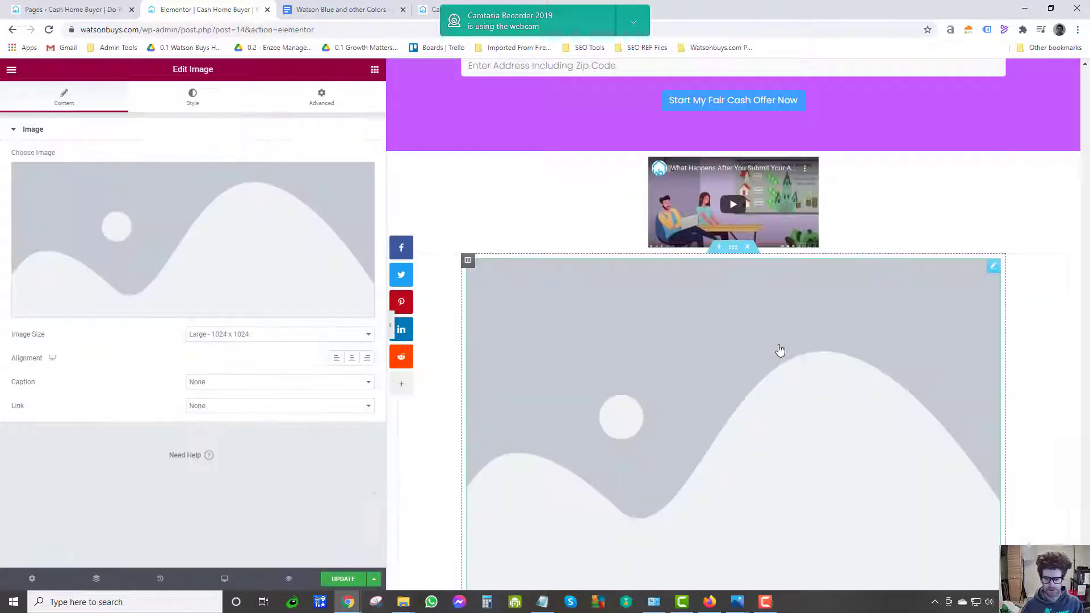
pyautogui.click(278, 334)
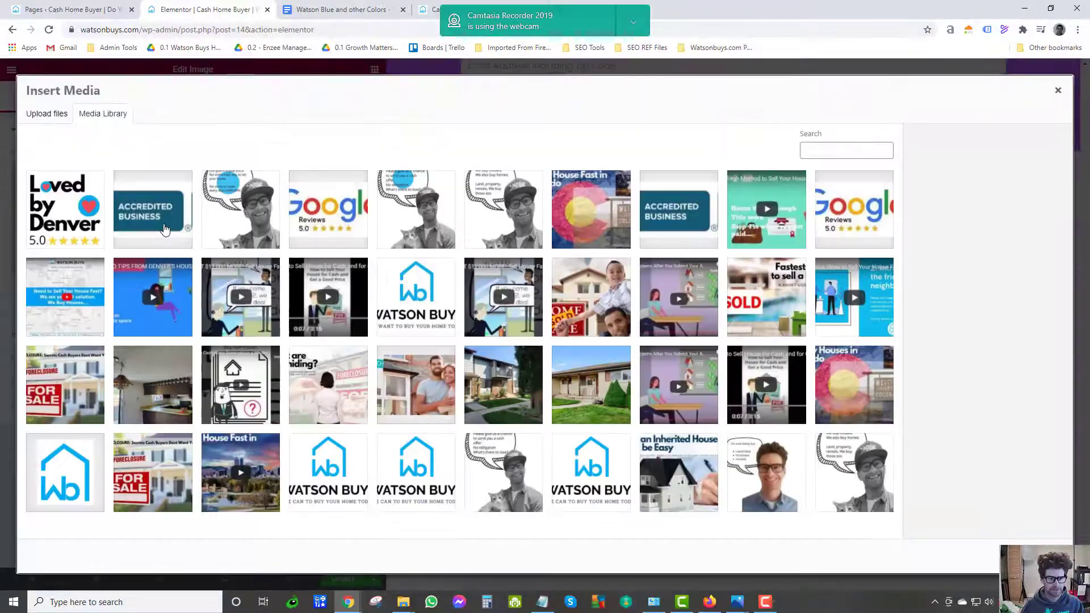
pyautogui.scroll(-3)
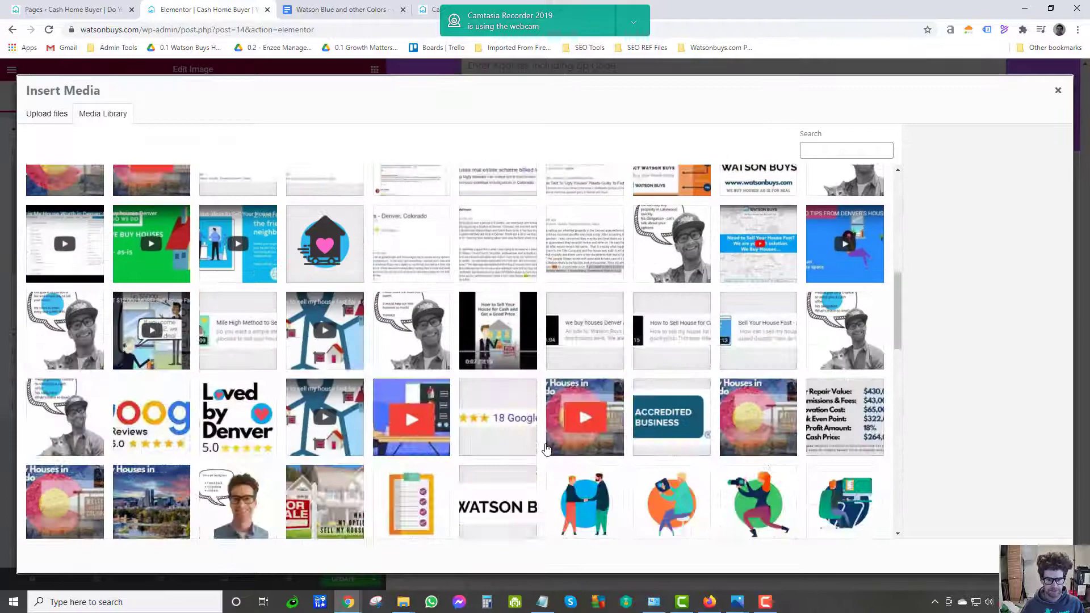
pyautogui.click(324, 244)
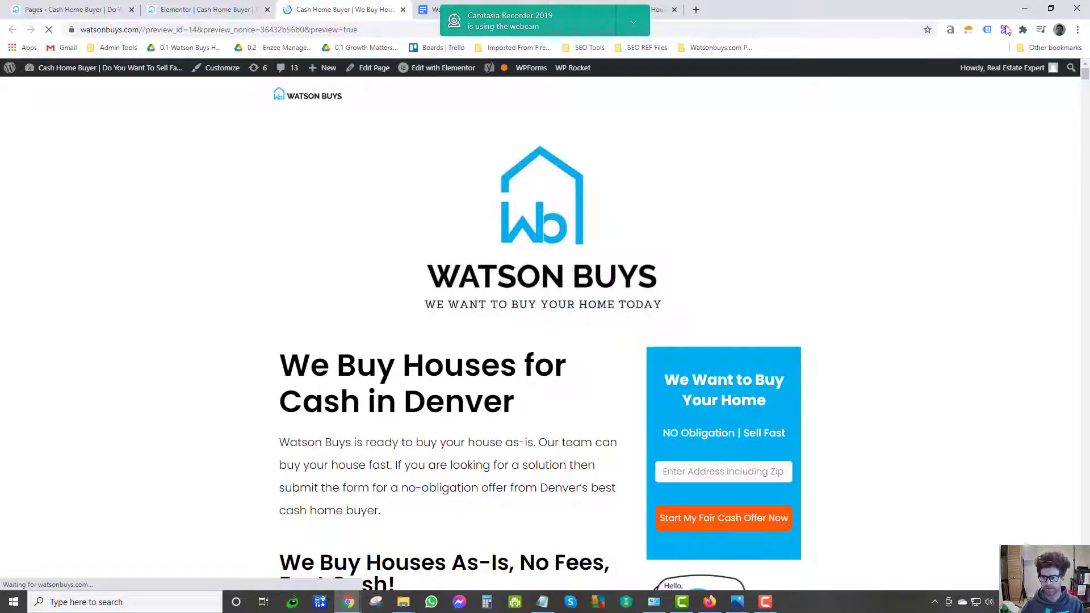
# Save the heart house image to Downloads as how-to-sell-my-house-fast-in-lakewood-colorado.png.
pyautogui.scroll(-3)
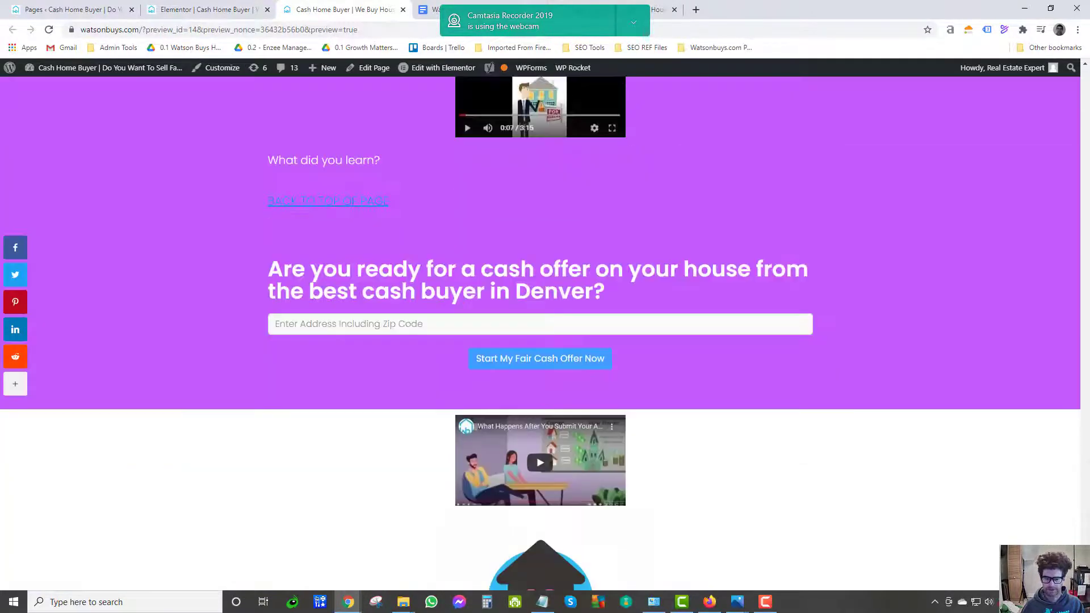
pyautogui.rightClick(539, 327)
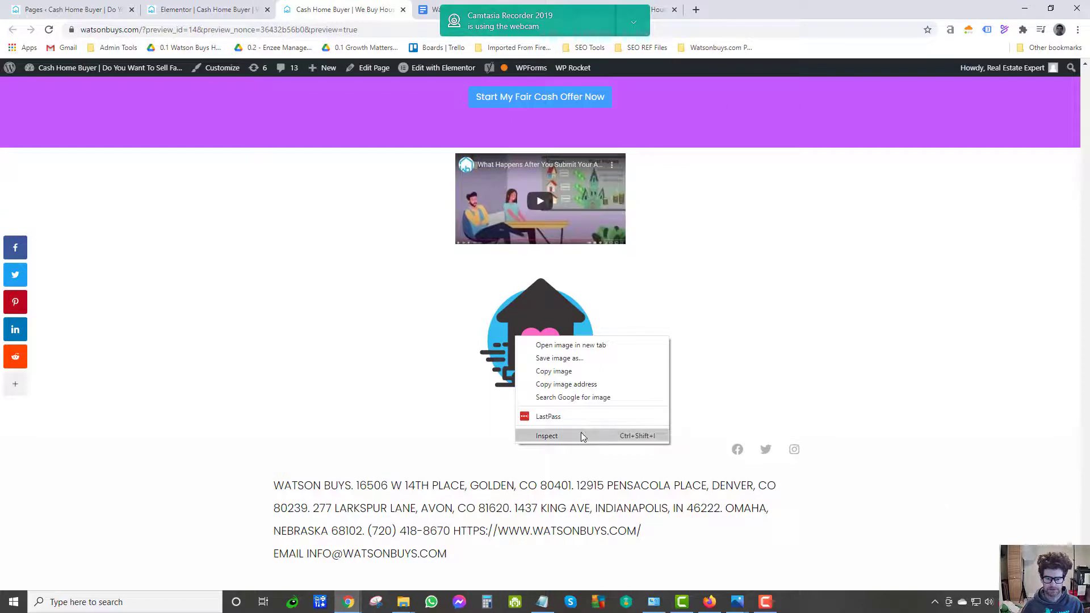
pyautogui.moveTo(567, 407)
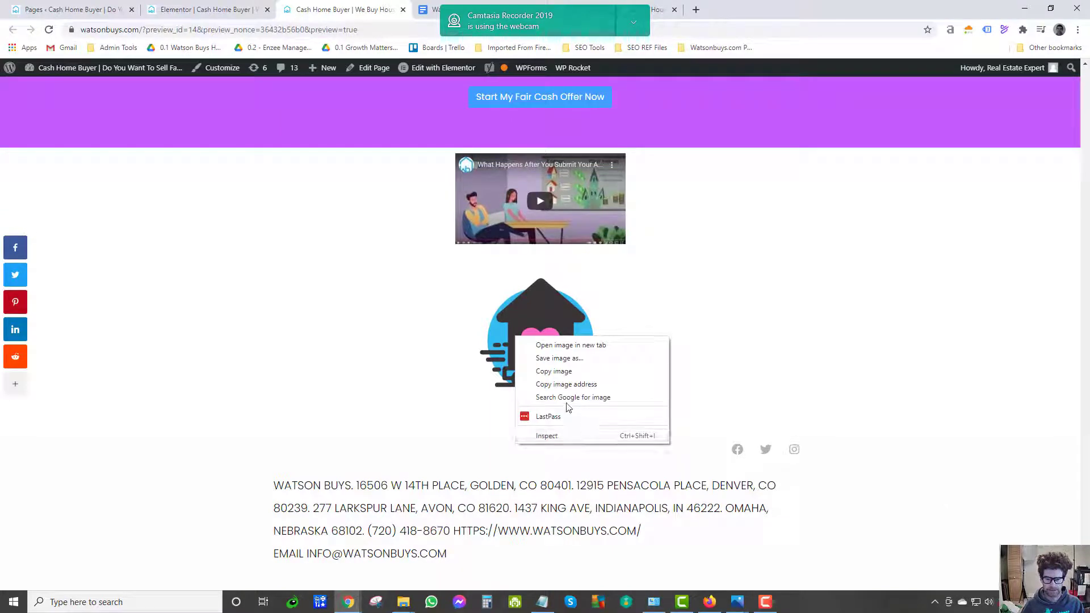
pyautogui.moveTo(558, 358)
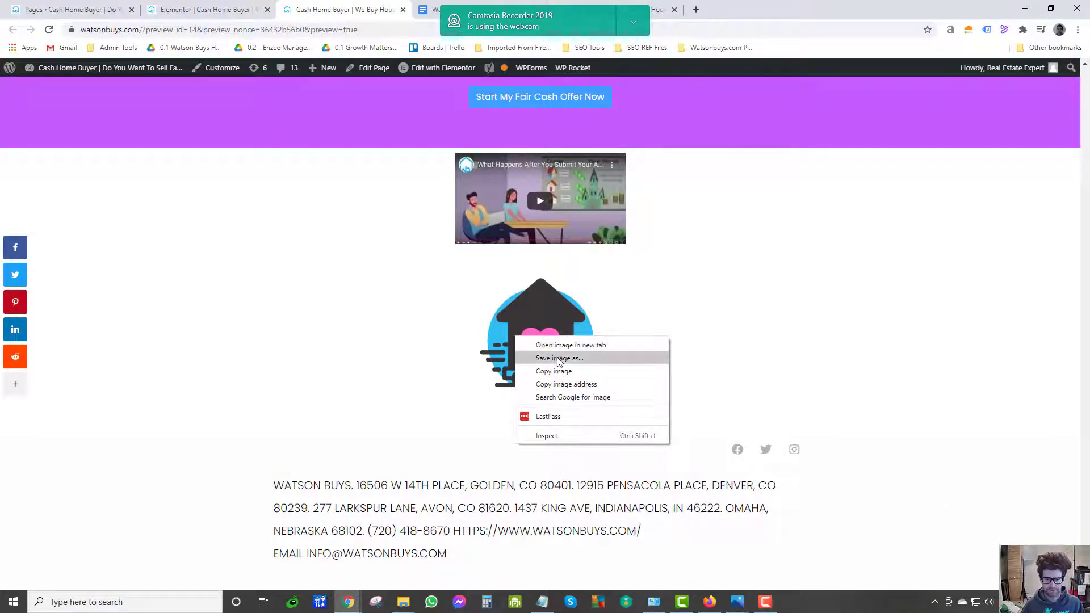
pyautogui.click(558, 357)
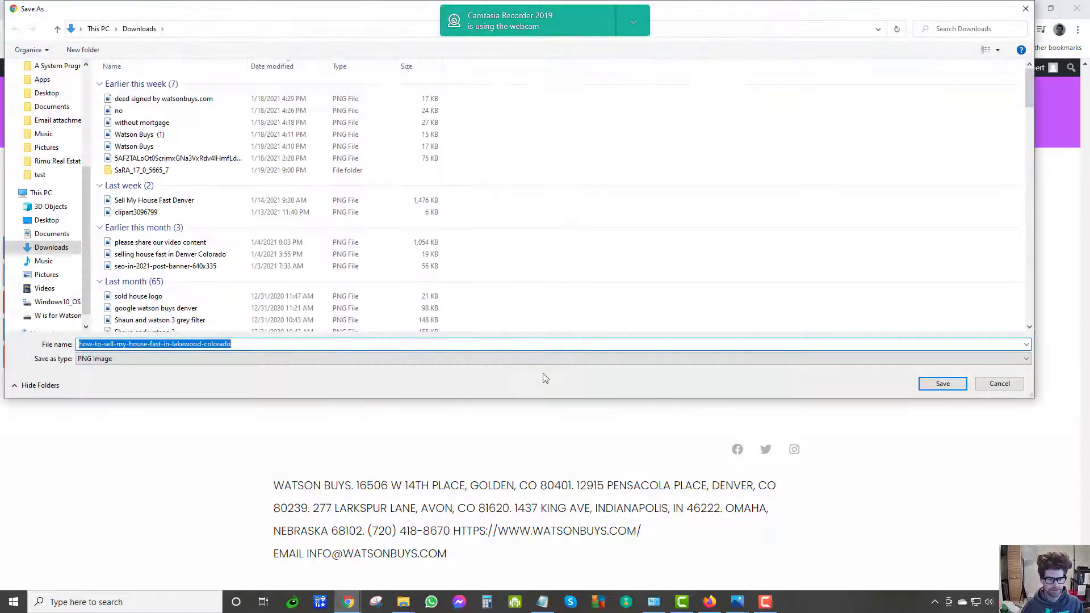
pyautogui.click(942, 383)
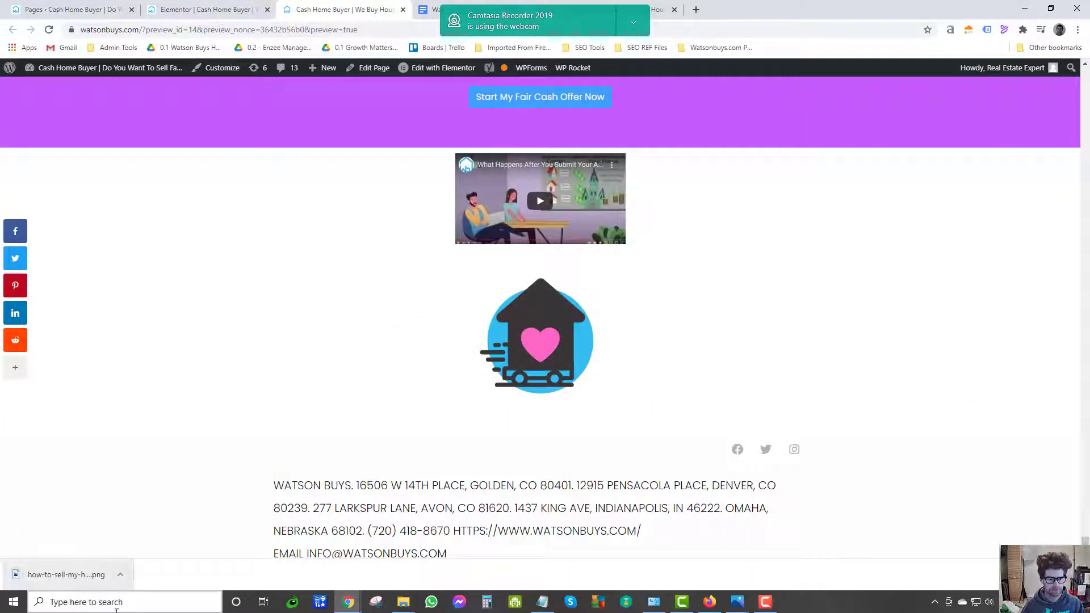
pyautogui.moveTo(403, 602)
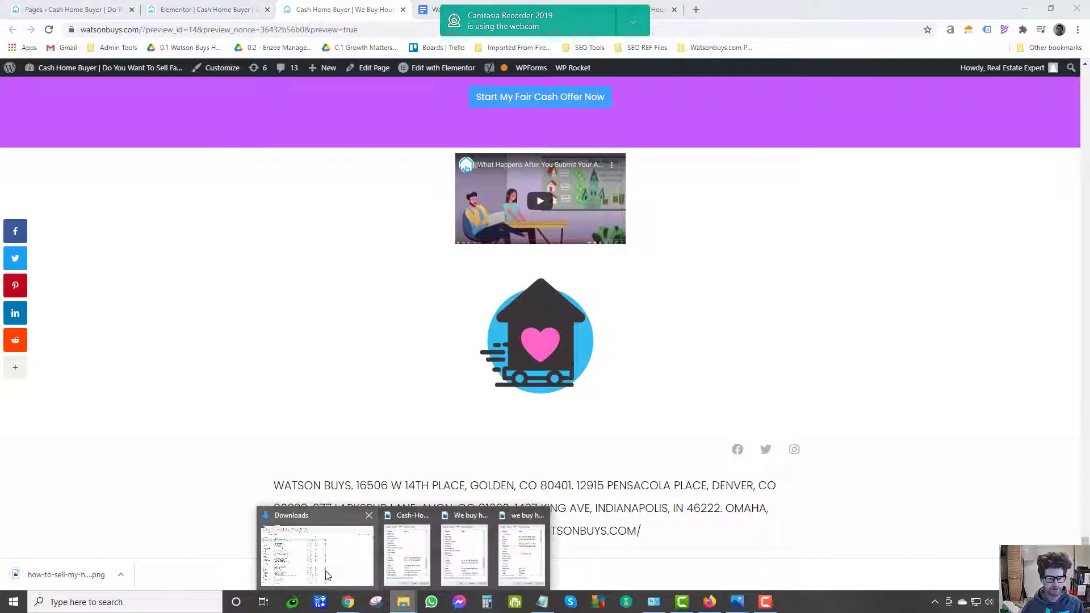
# Check the saved PNG's file details: 300 × 300 pixels and no GPS data.
pyautogui.click(316, 552)
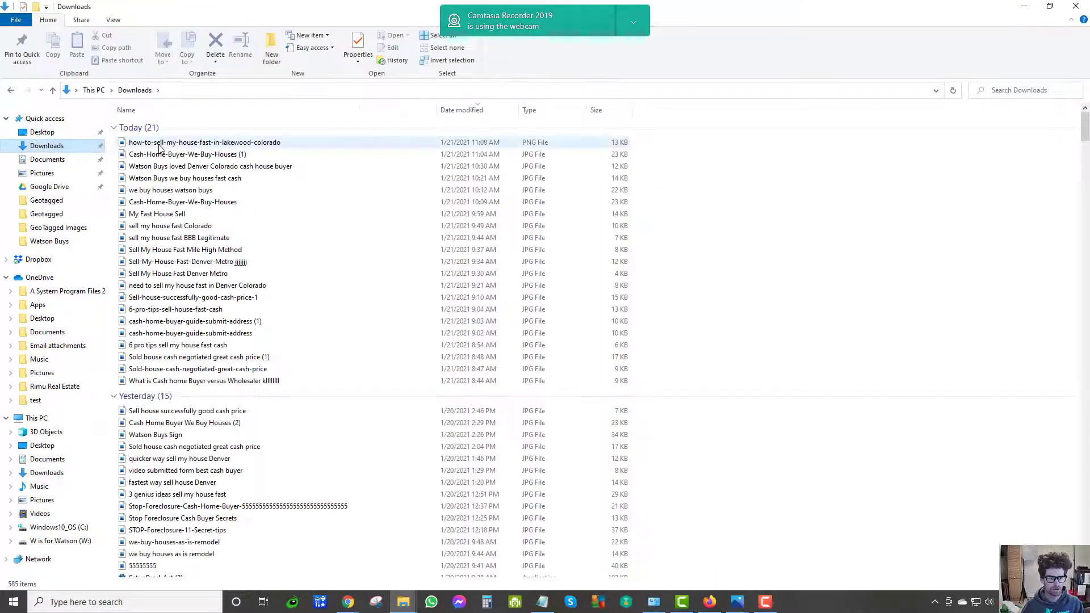
pyautogui.click(204, 141)
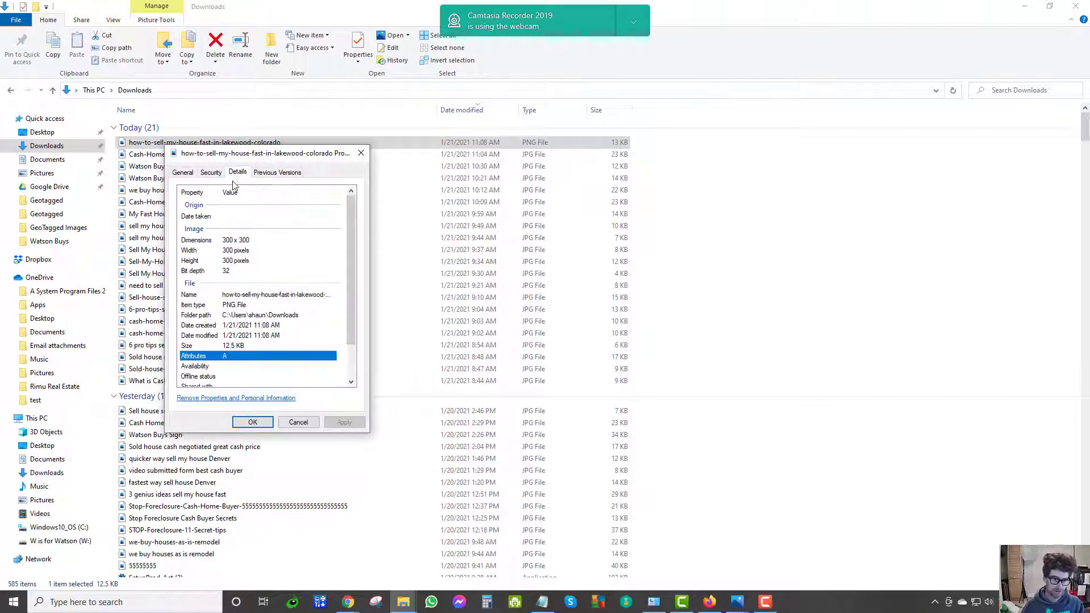
pyautogui.scroll(-3)
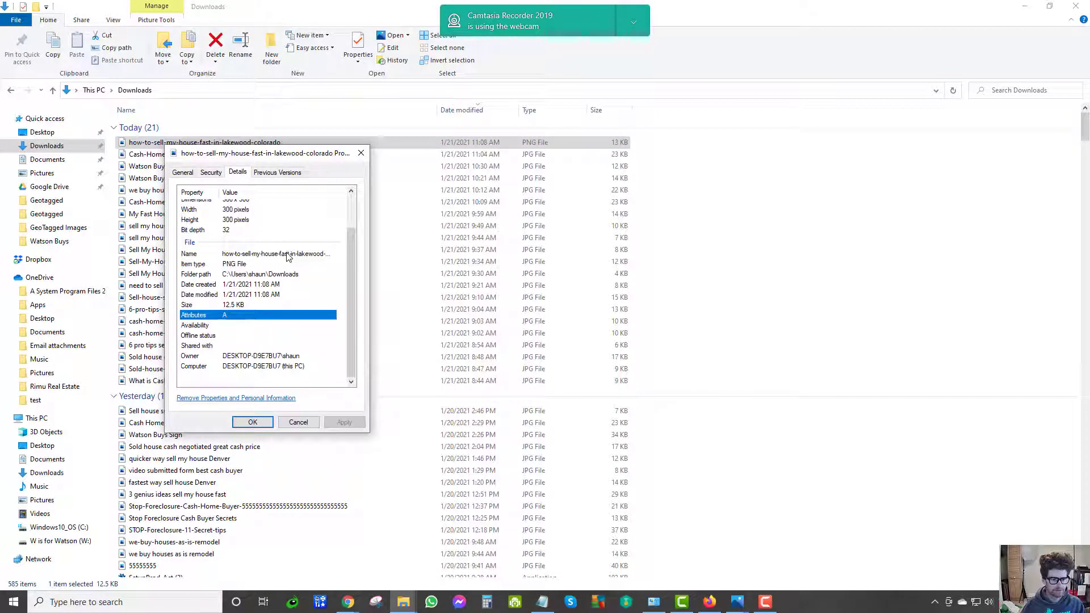
pyautogui.click(297, 421)
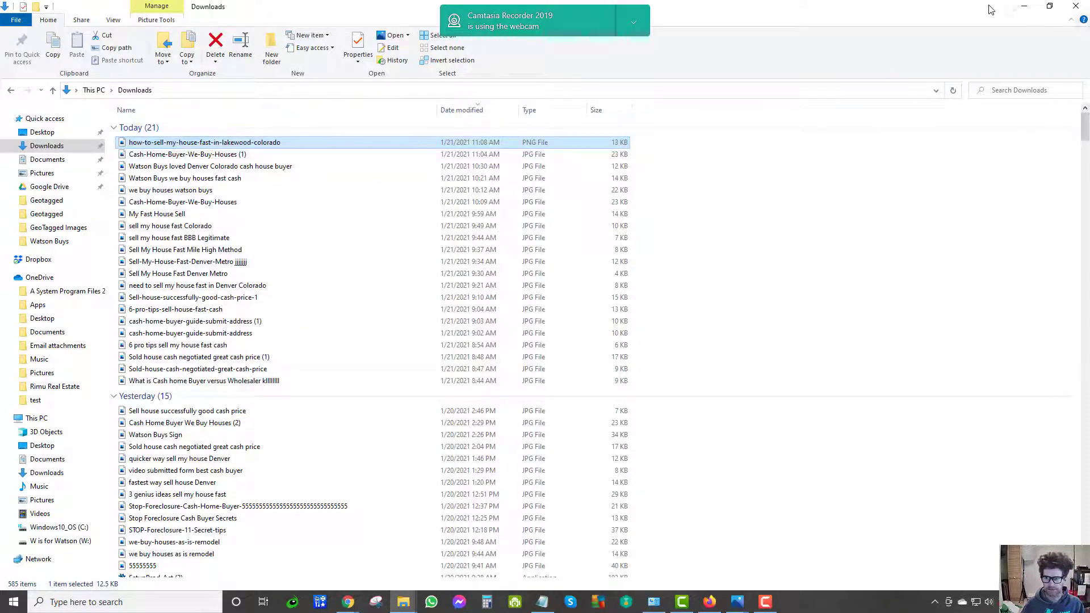
pyautogui.moveTo(402, 601)
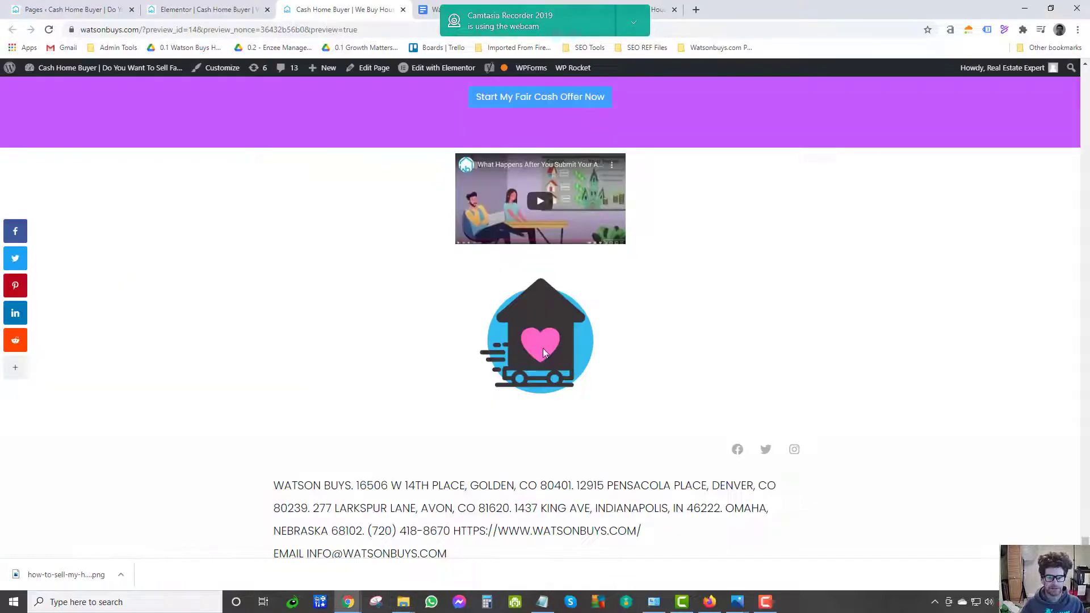
# Replace the heart house widget with an Image widget holding cash-house-buyer-watson-buys.jpg.
pyautogui.click(539, 334)
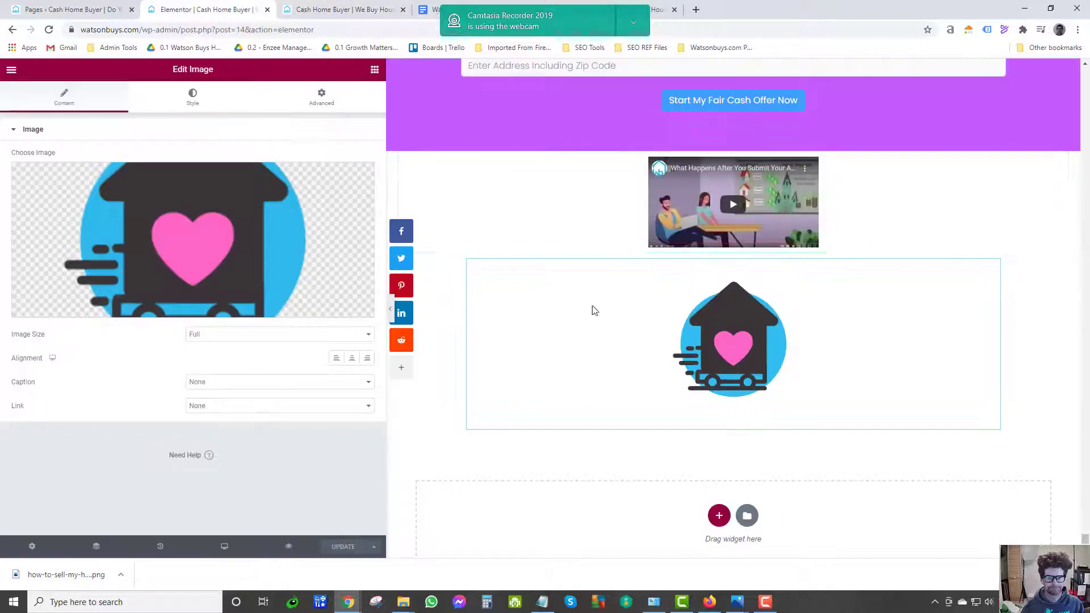
pyautogui.click(10, 69)
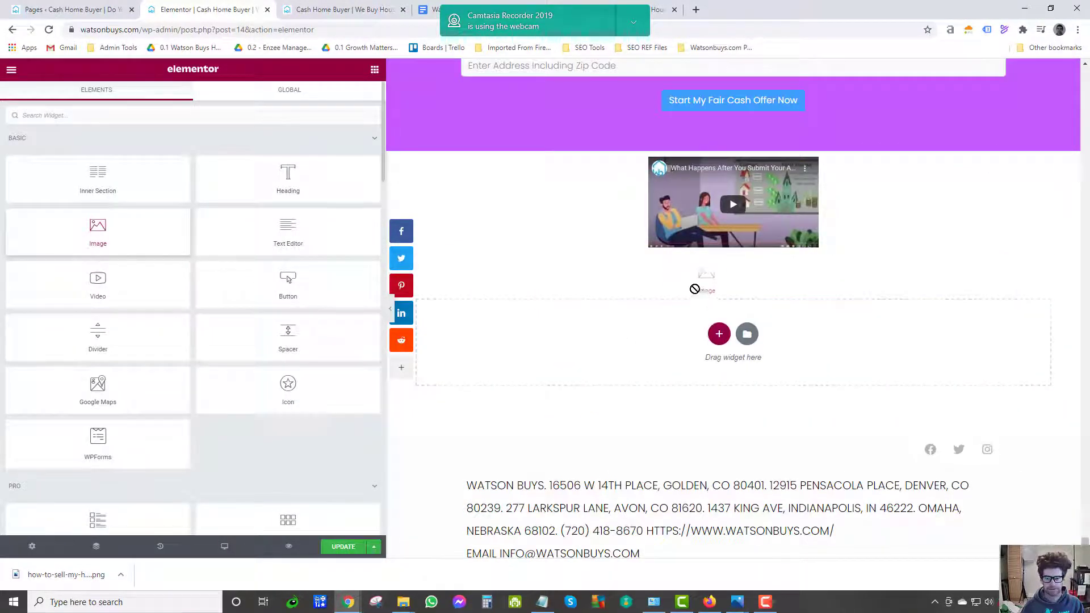
pyautogui.click(705, 278)
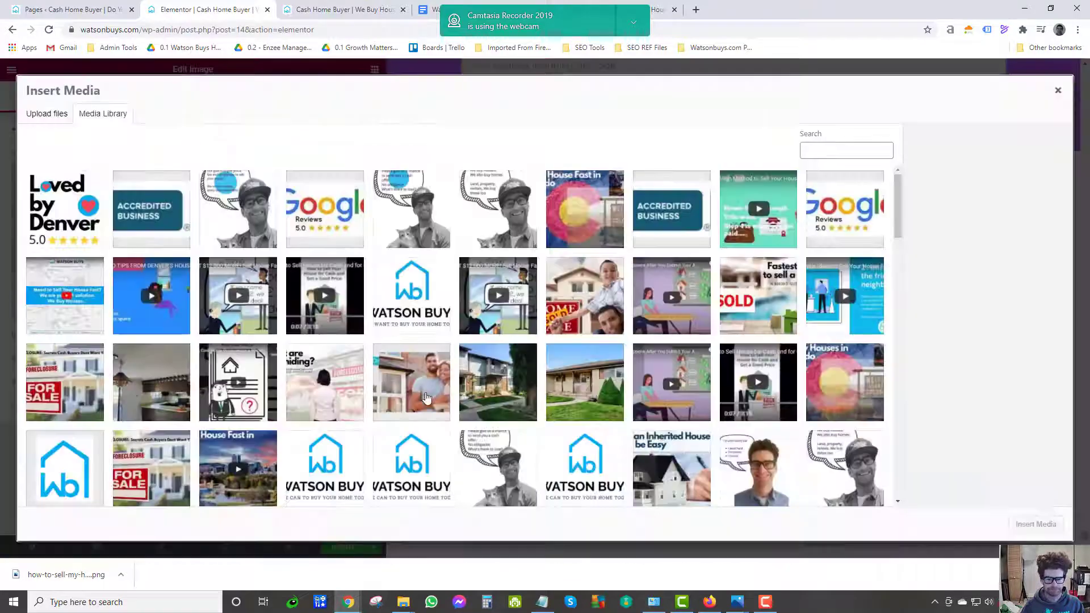
pyautogui.scroll(-3)
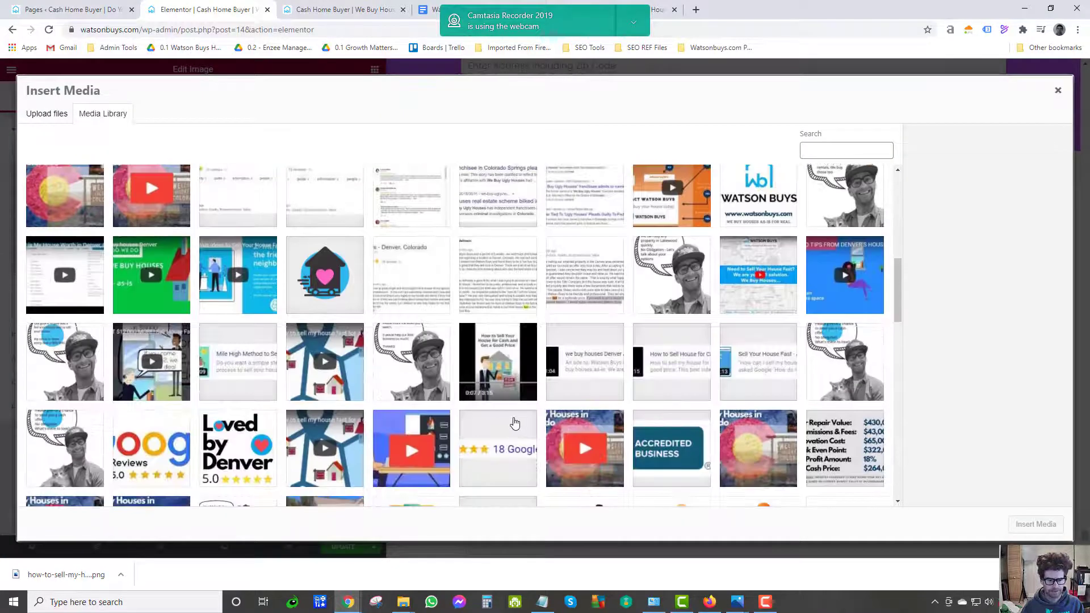
pyautogui.scroll(-3)
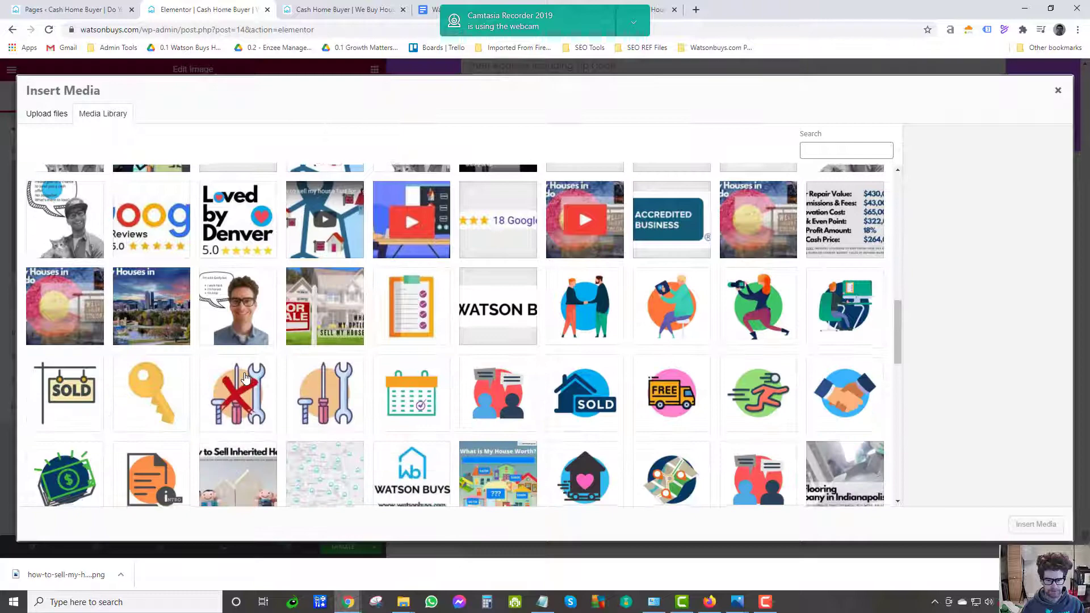
pyautogui.scroll(3)
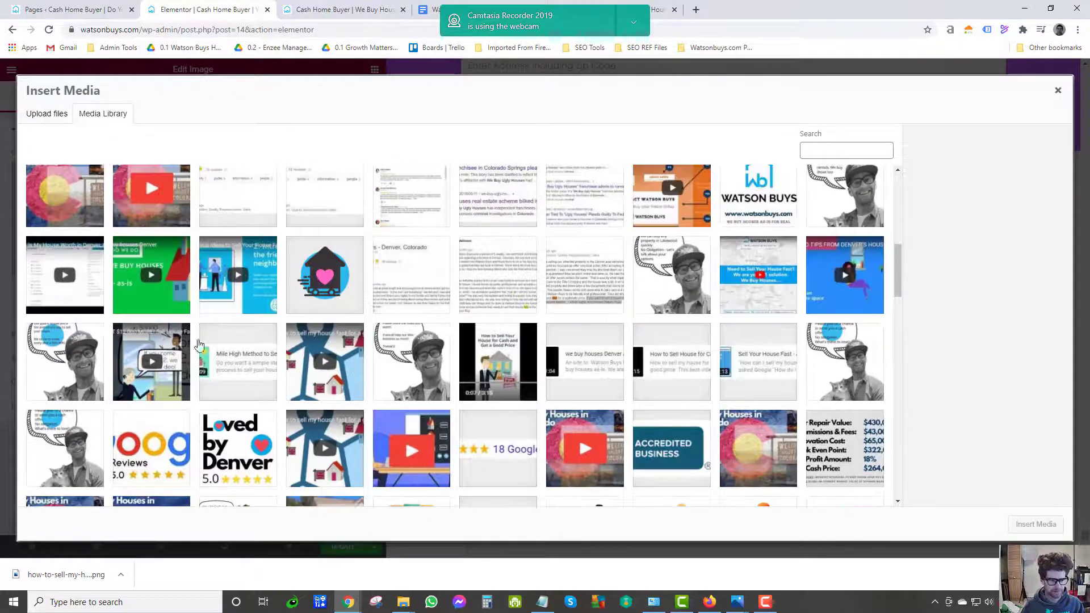
pyautogui.click(64, 448)
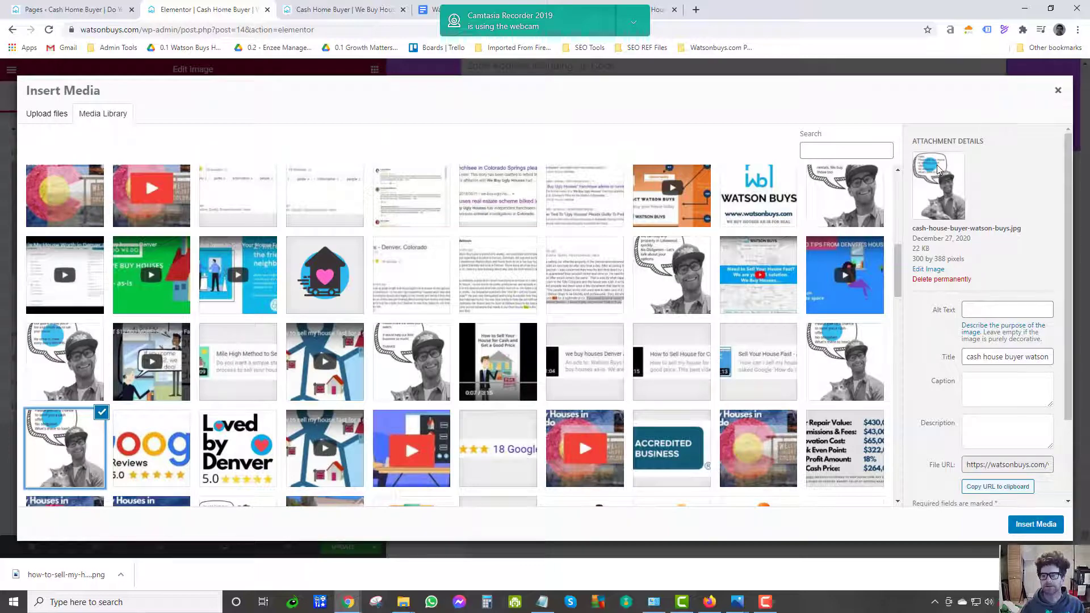
pyautogui.click(1035, 524)
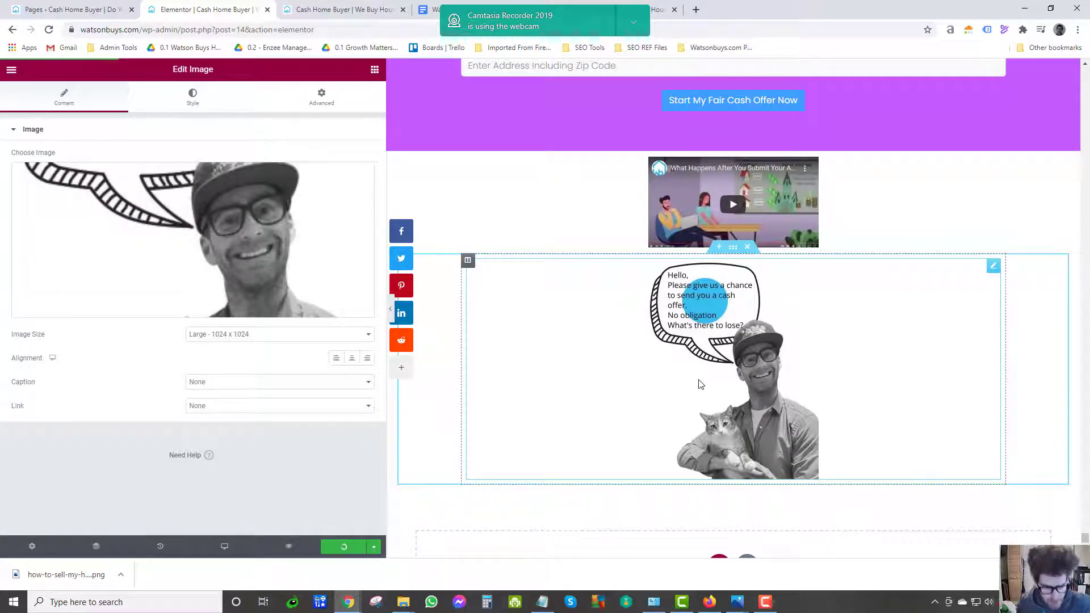
pyautogui.moveTo(662, 210)
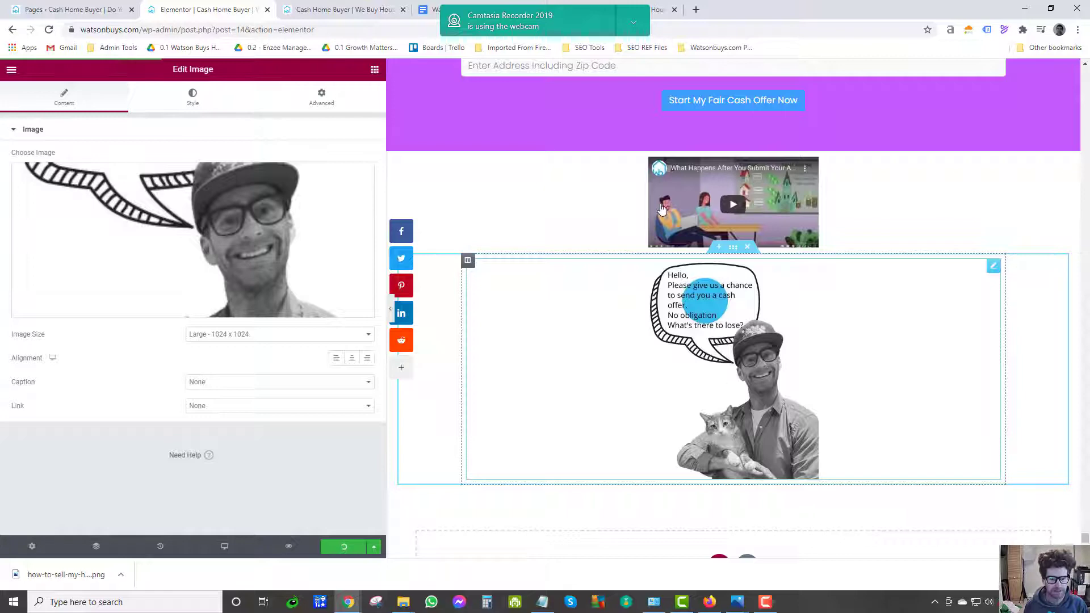
pyautogui.click(279, 334)
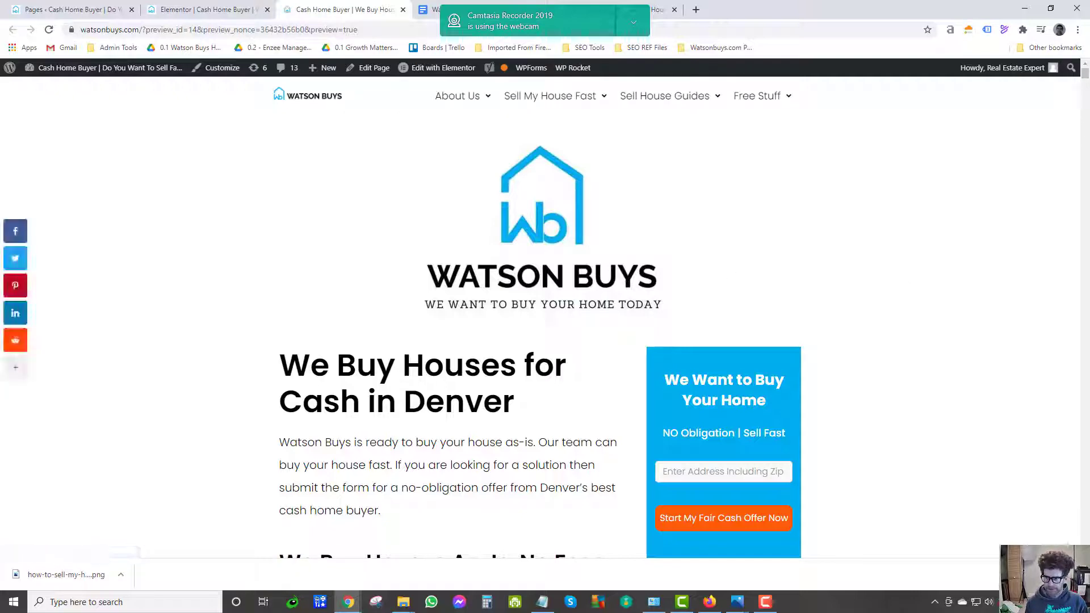
# Save the man-with-cat cartoon from the preview to Downloads as cash-house-buyer-watson-buys.jpg.
pyautogui.scroll(-3)
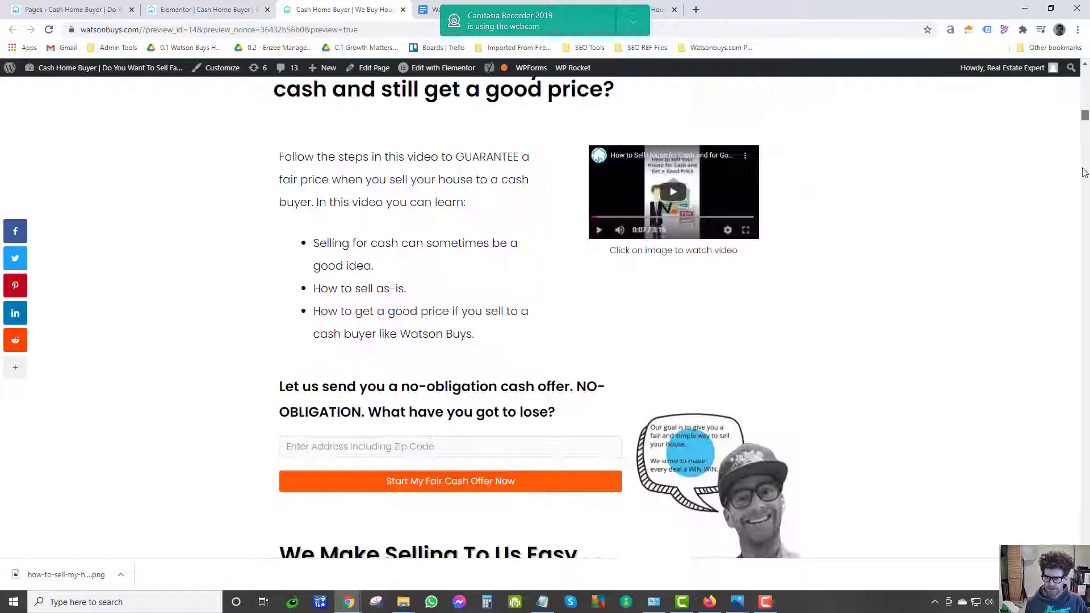
pyautogui.scroll(-3)
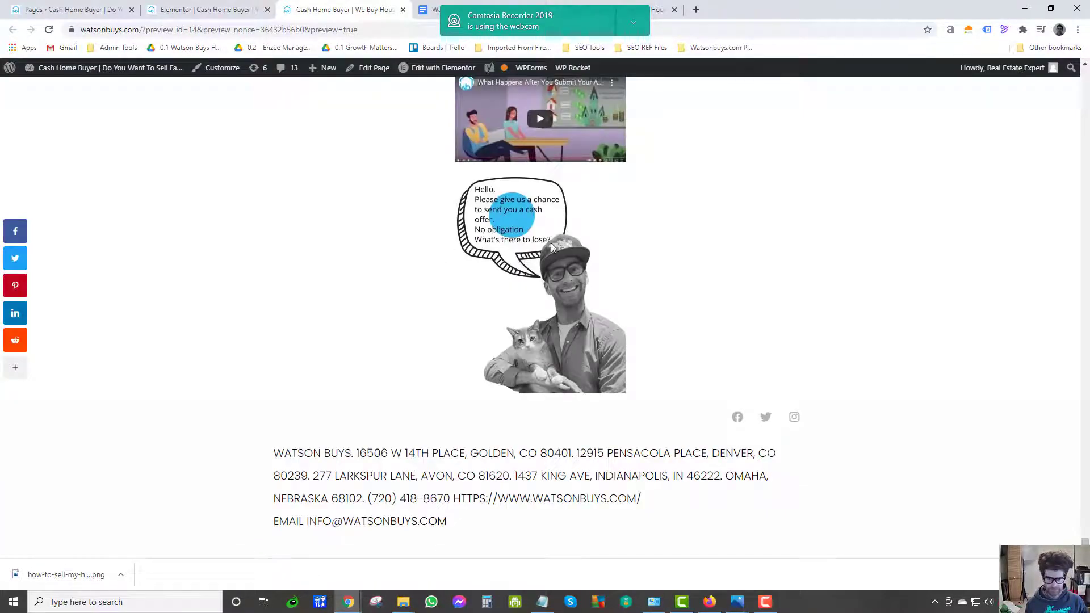
pyautogui.rightClick(551, 248)
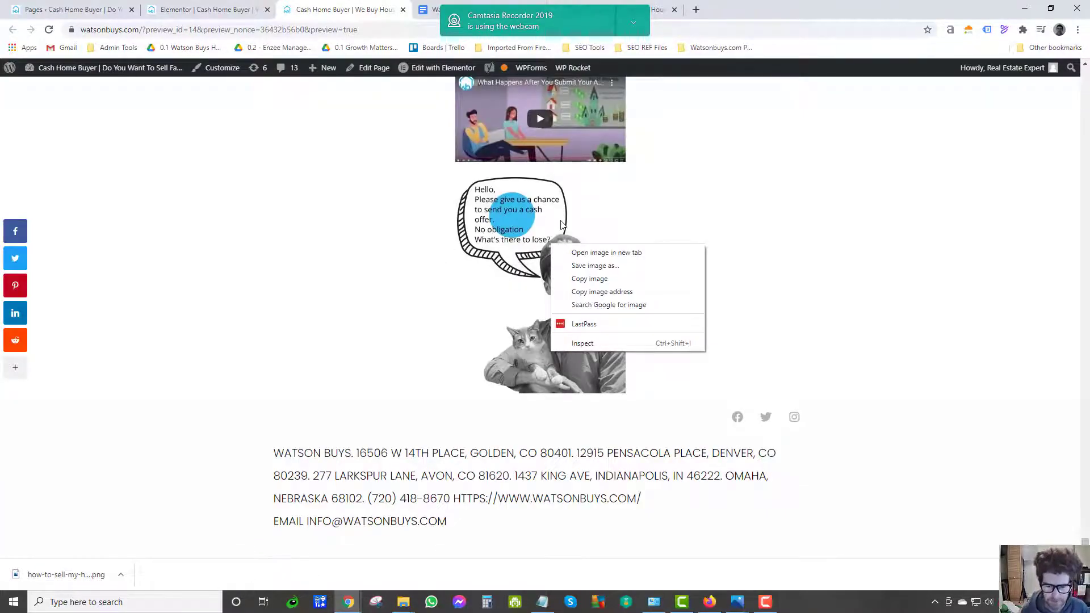
pyautogui.moveTo(588, 337)
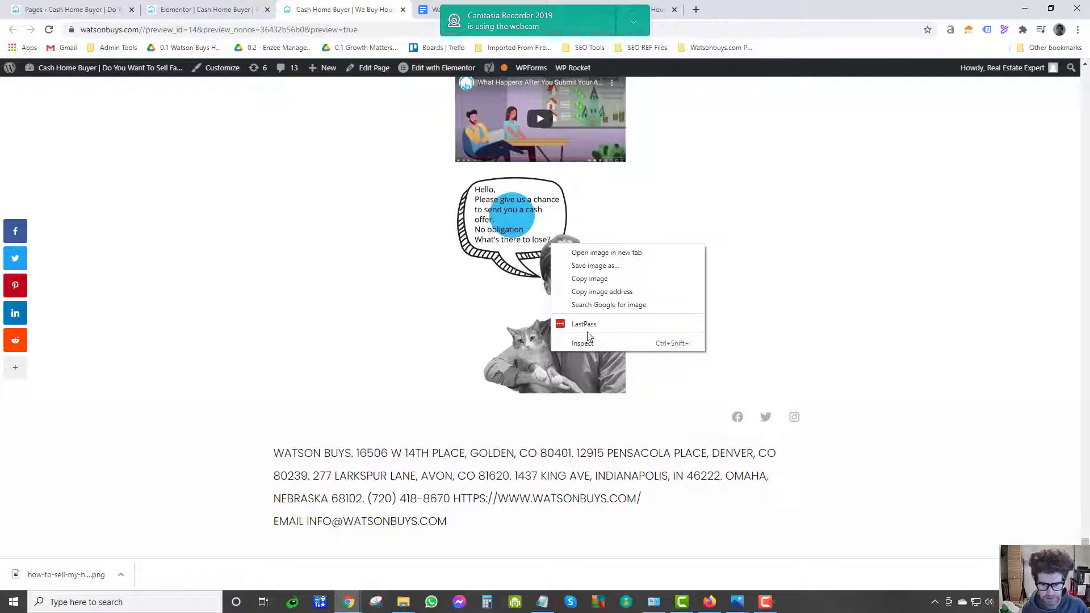
pyautogui.moveTo(594, 265)
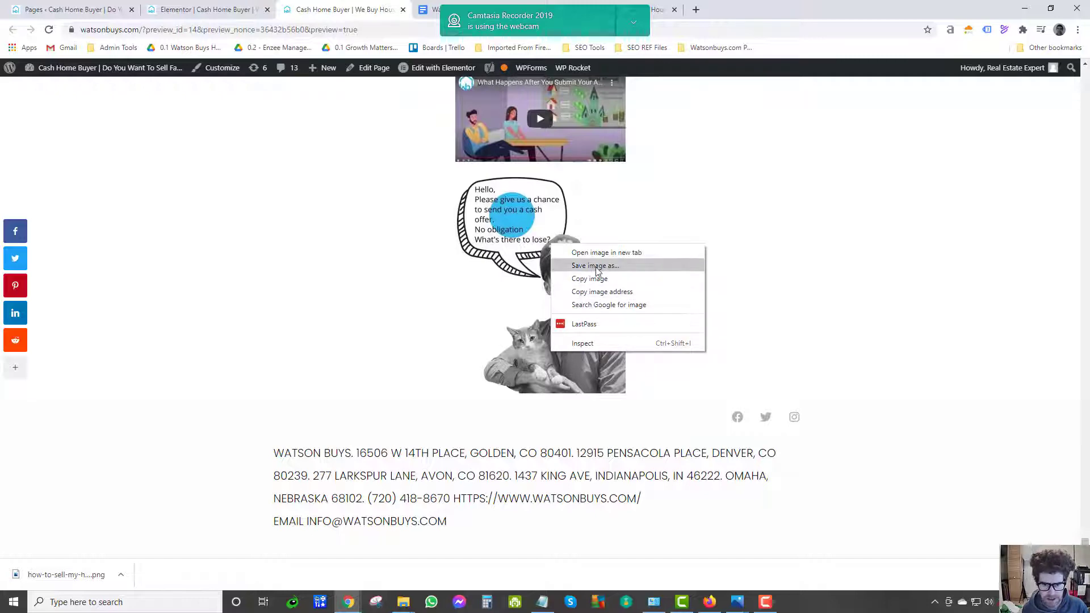
pyautogui.click(593, 265)
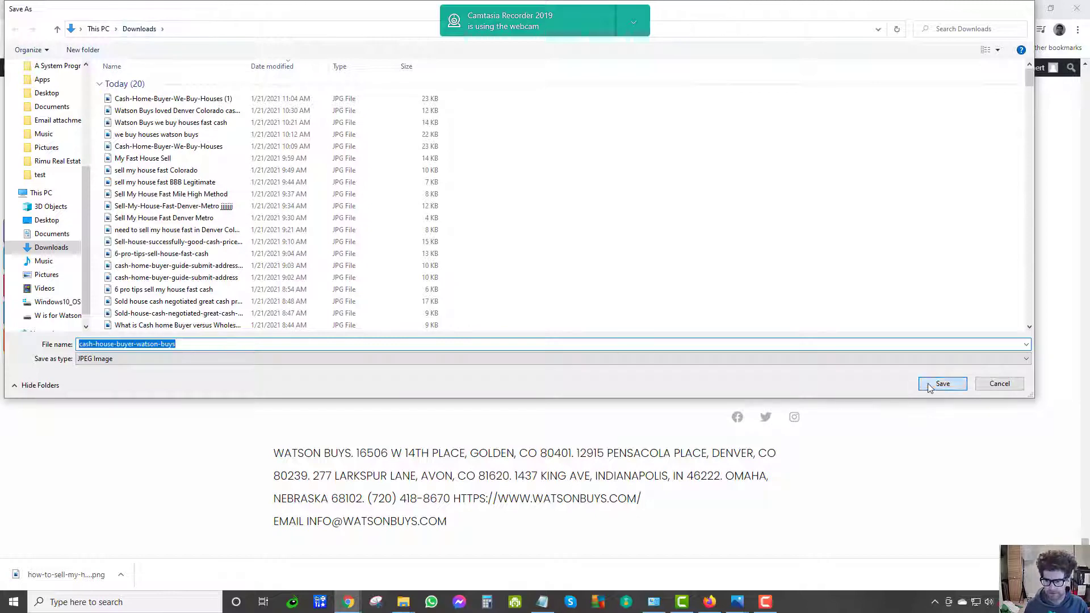
pyautogui.click(942, 384)
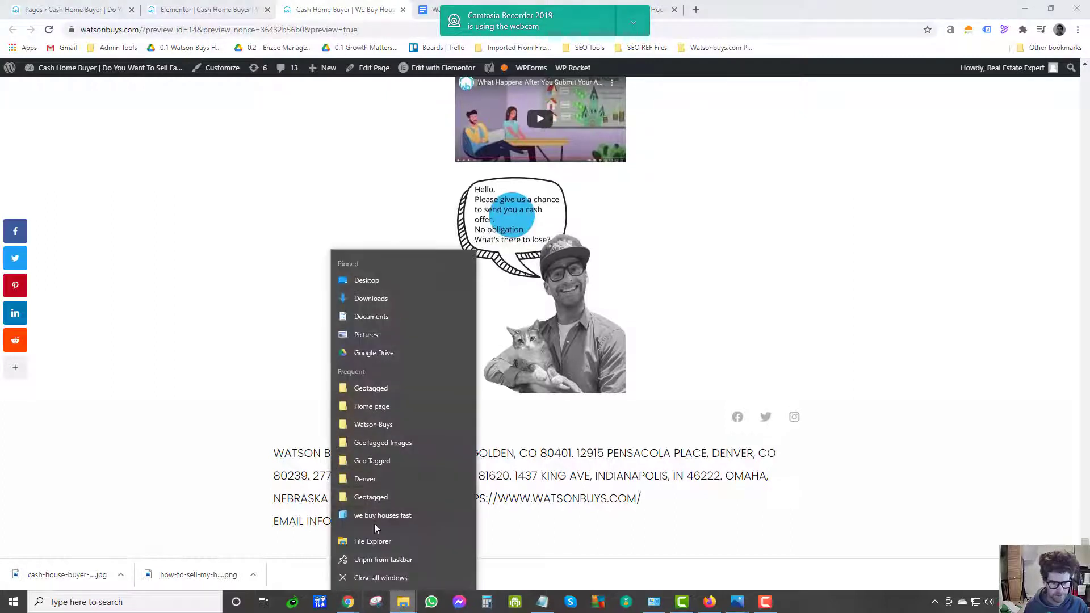
pyautogui.moveTo(371, 316)
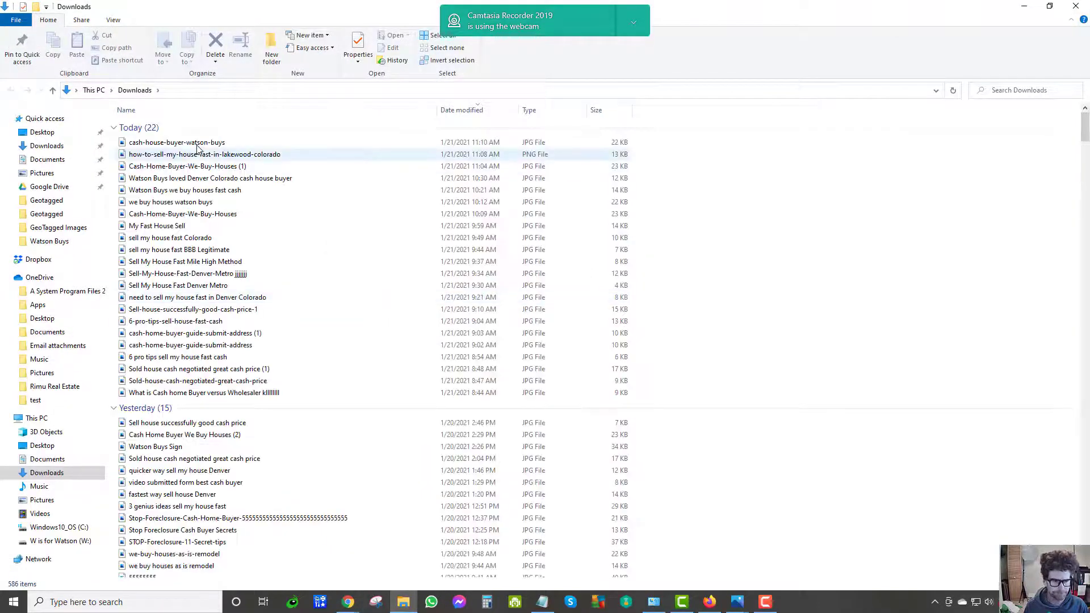
# Review cash-house-buyer-watson-buys.jpg's Details properties, showing 300 × 388 pixels.
pyautogui.rightClick(176, 142)
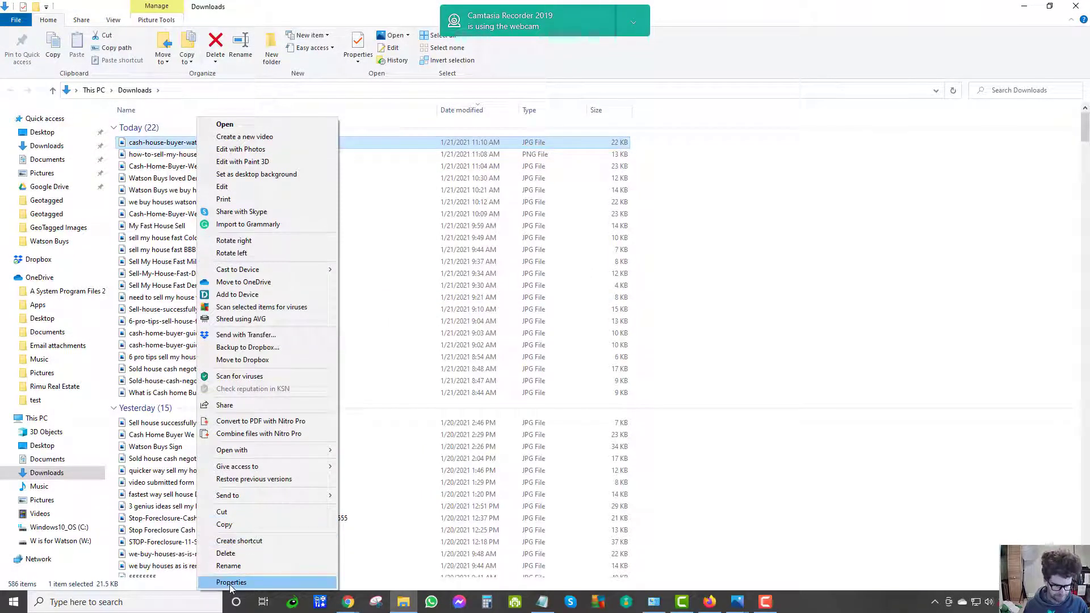
pyautogui.click(231, 582)
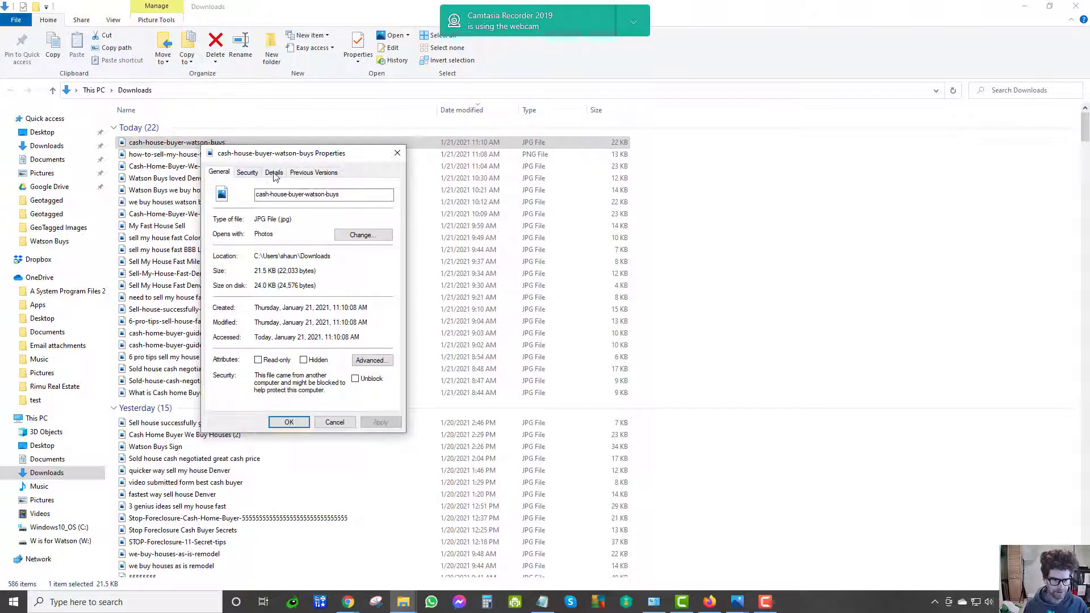
pyautogui.click(273, 171)
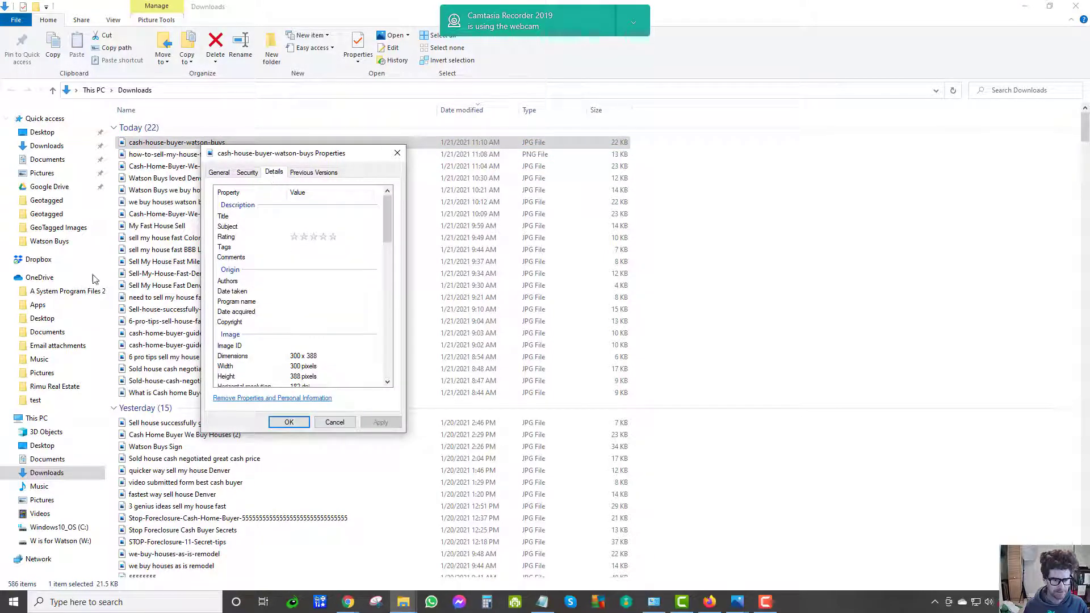
pyautogui.scroll(-3)
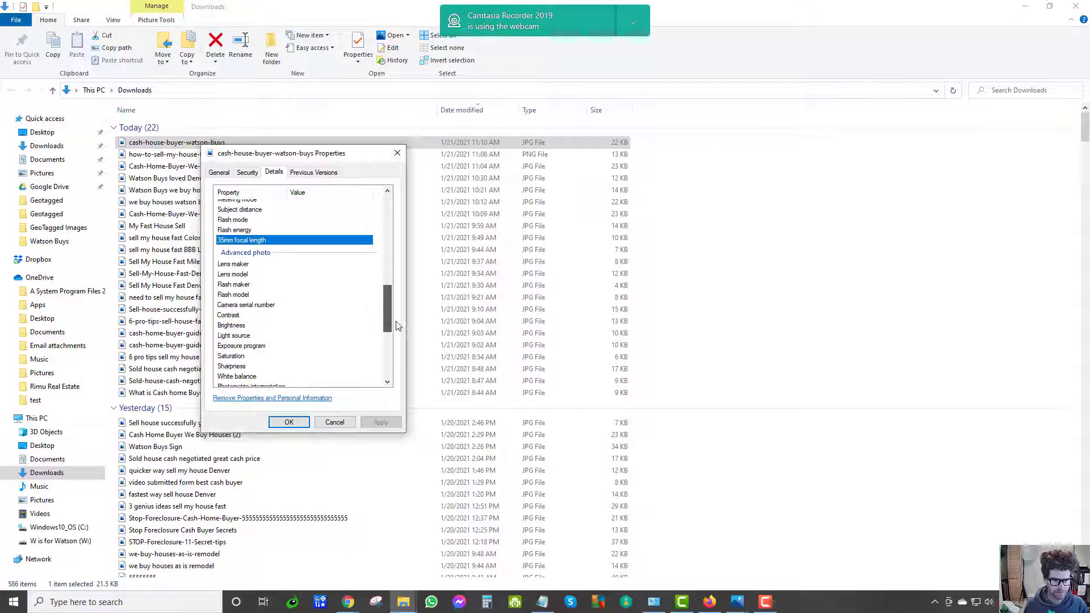
pyautogui.scroll(-3)
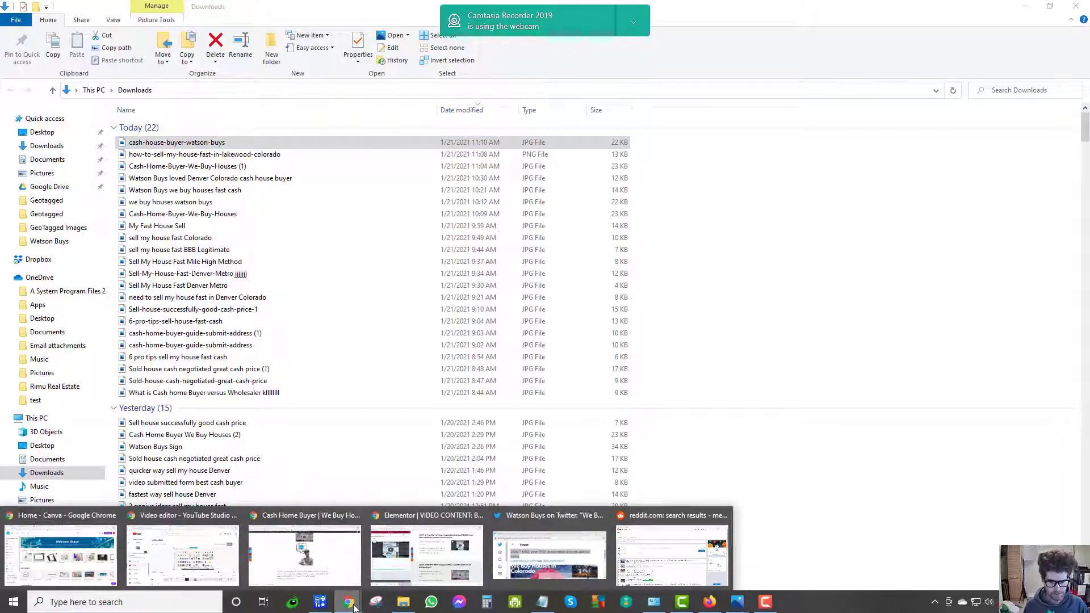
pyautogui.moveTo(176, 530)
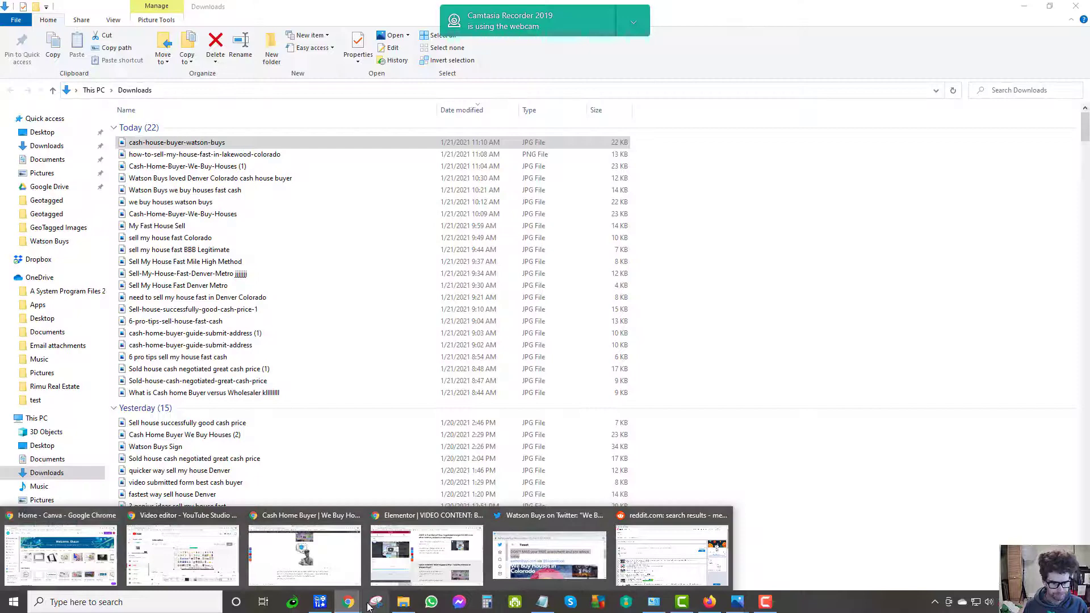
# In a new Chrome window, open Geotag Photos Online from the SEO Tools bookmarks.
pyautogui.rightClick(348, 601)
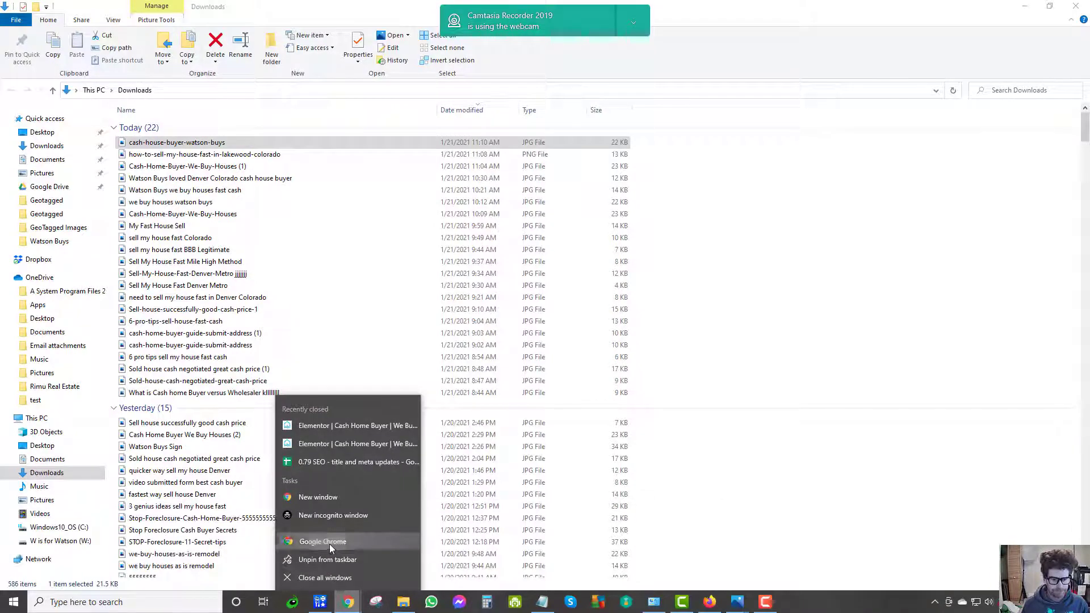
pyautogui.click(322, 541)
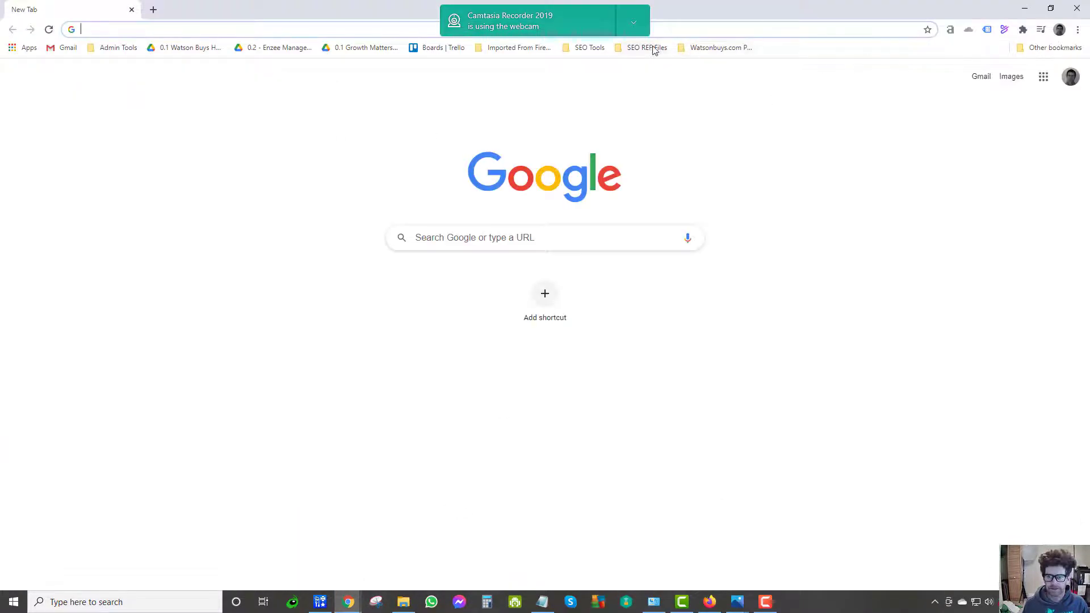
pyautogui.click(588, 47)
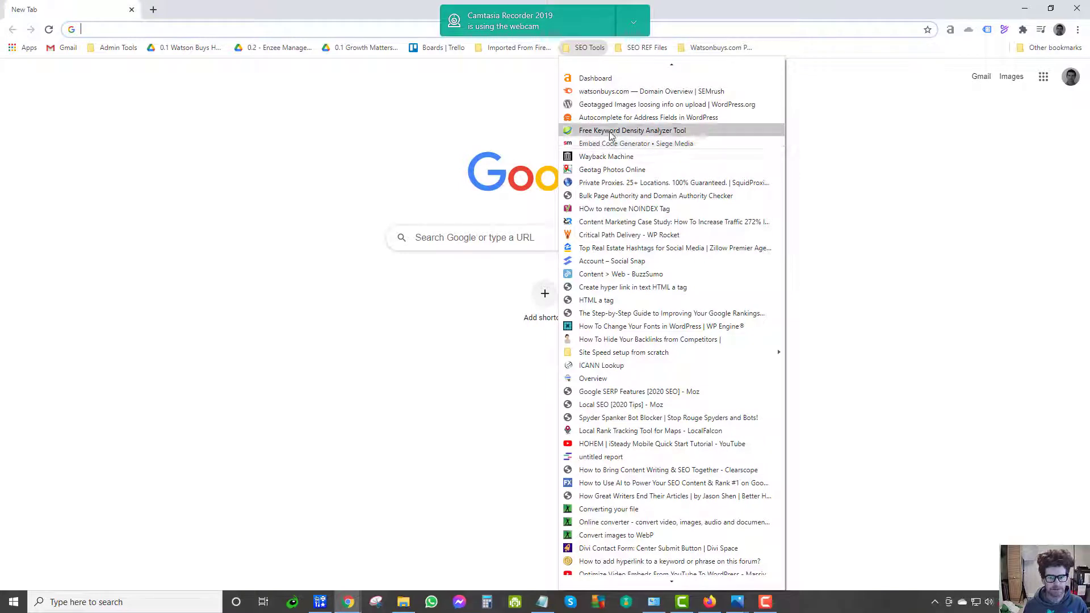
pyautogui.click(630, 131)
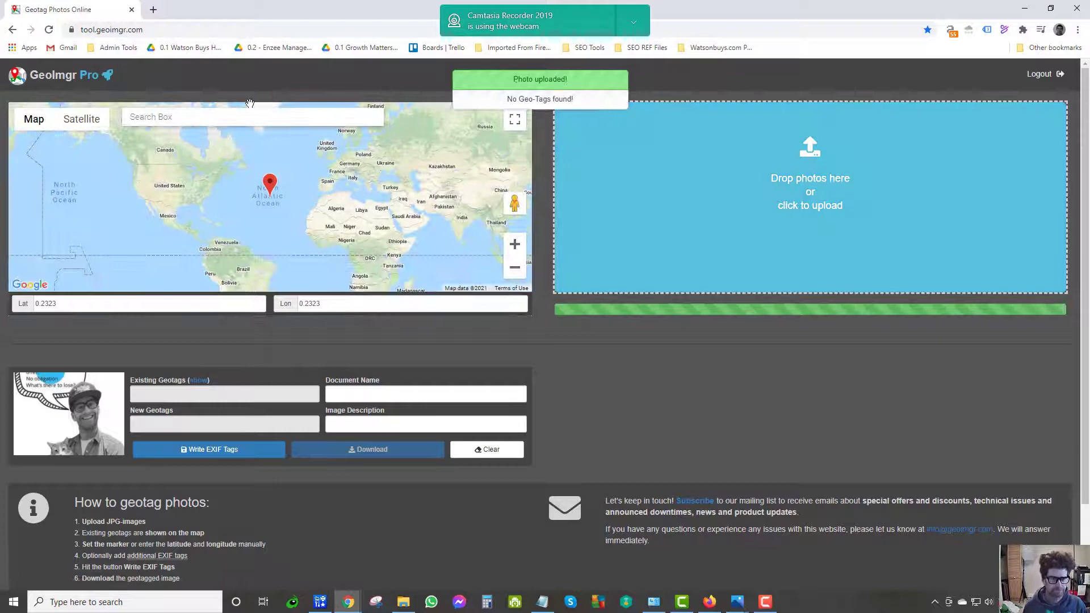
# Set the GeoImgr photo location to Denver, CO.
pyautogui.write('denv')
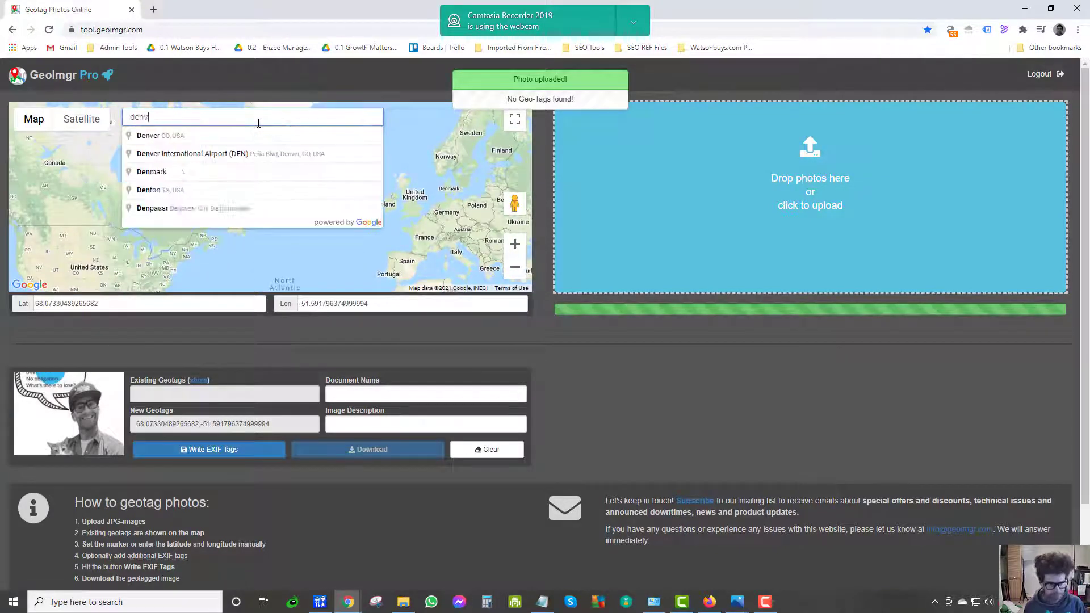
pyautogui.click(148, 135)
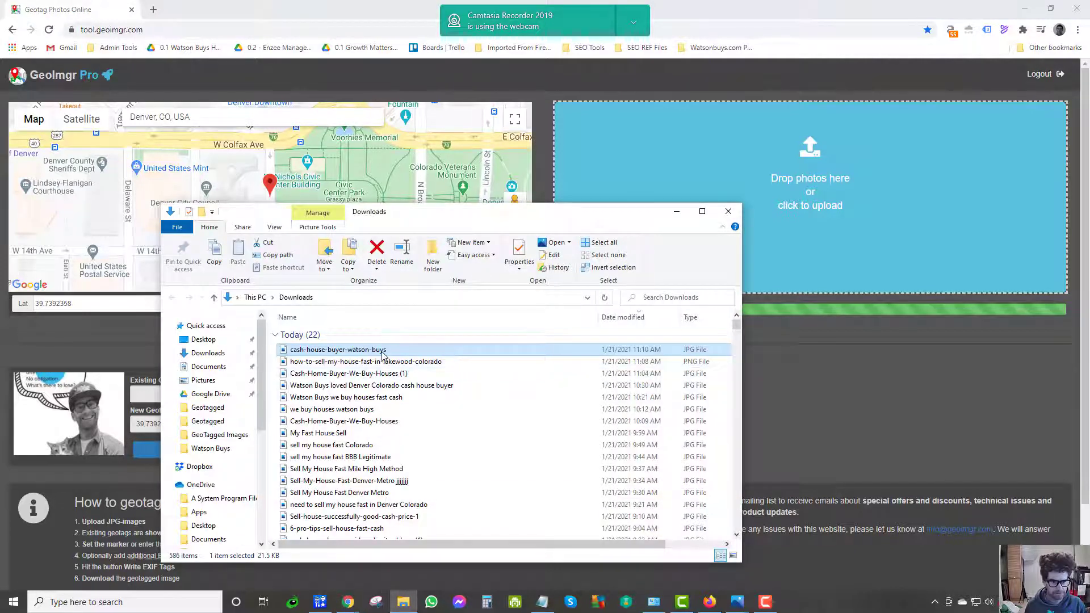
pyautogui.rightClick(337, 349)
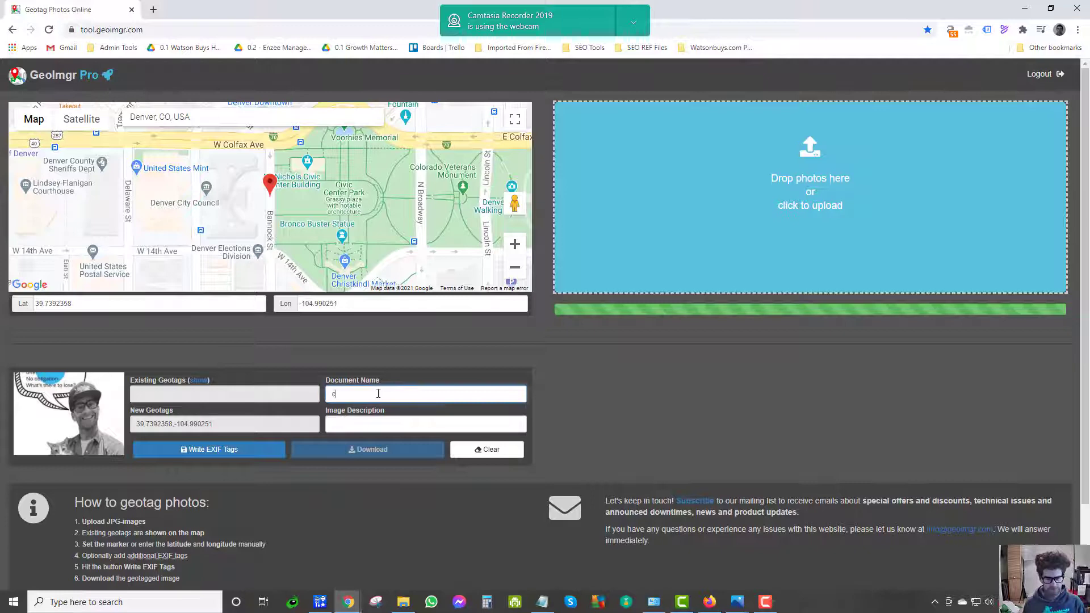
# Add name and description 'cash house buyer Watson Buys Denver', write the EXIF tags, and download.
pyautogui.write('cash house')
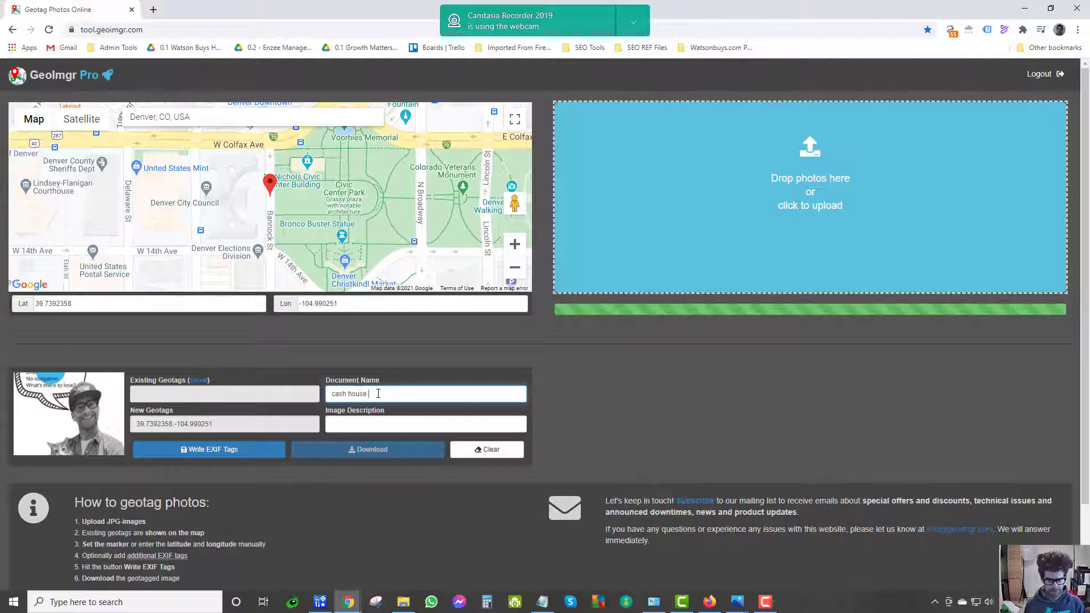
pyautogui.write('buyer Wa')
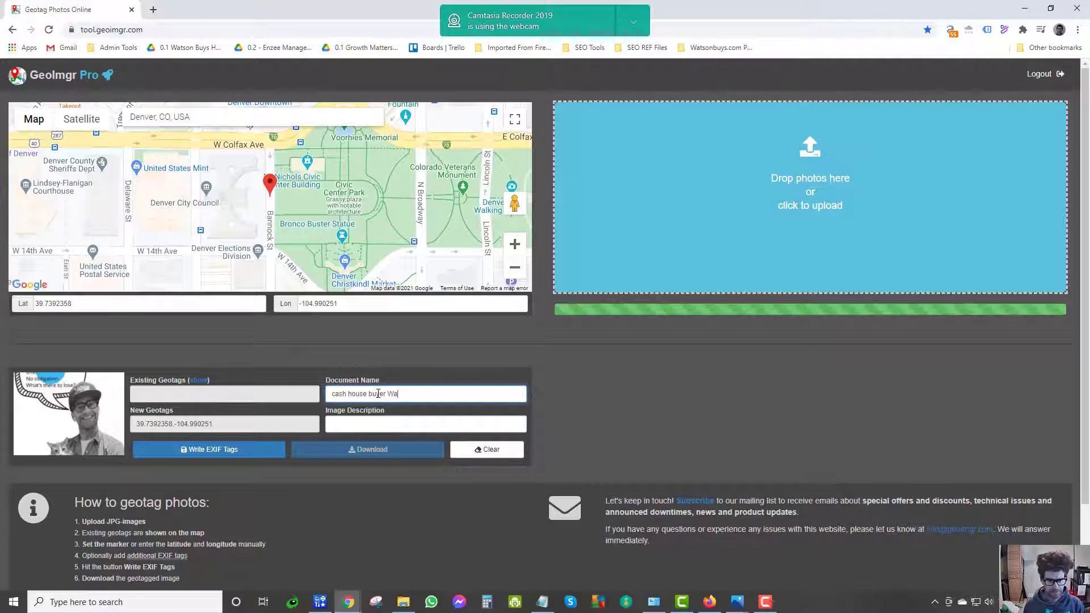
pyautogui.write('tson')
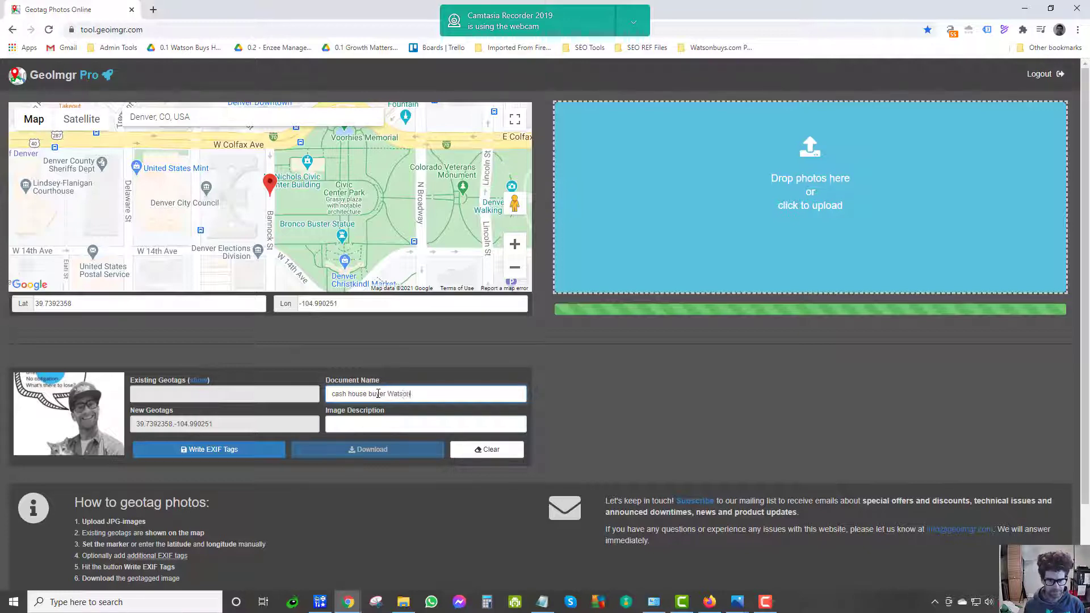
pyautogui.write('Buys')
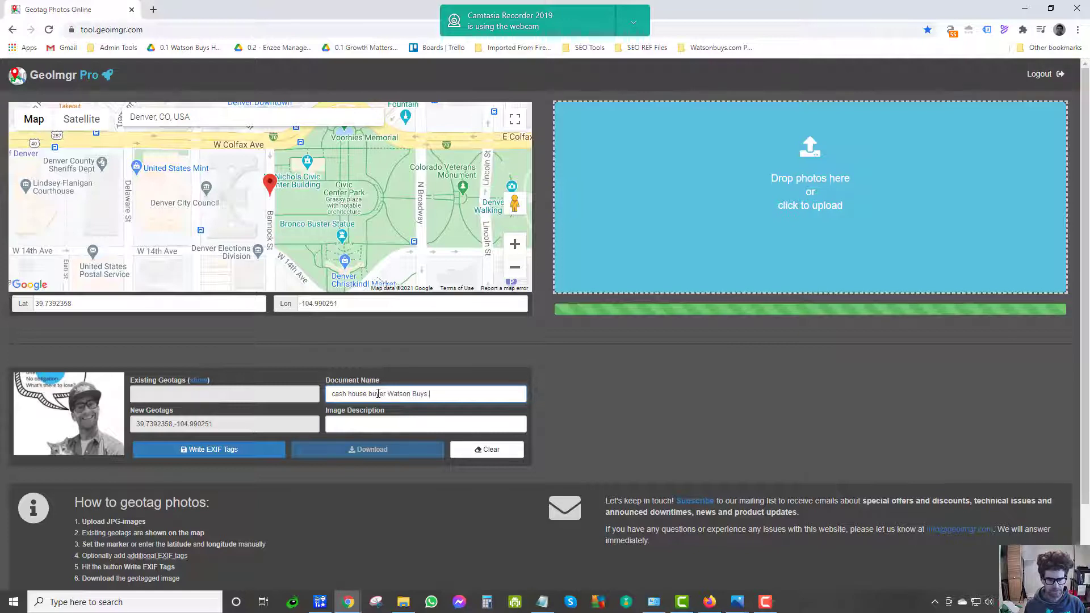
pyautogui.write('Denver')
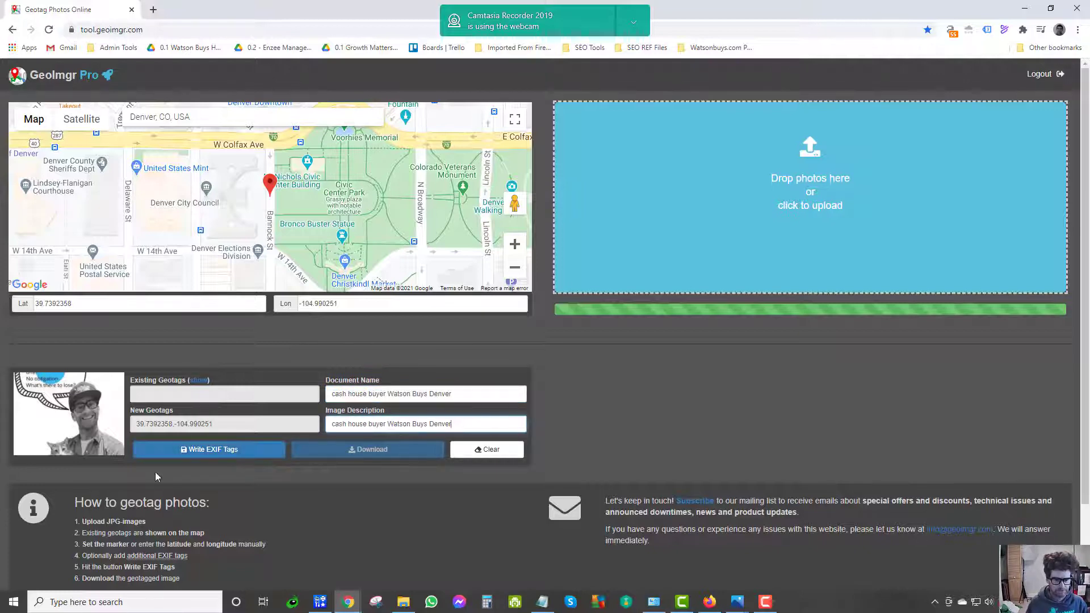
pyautogui.click(208, 449)
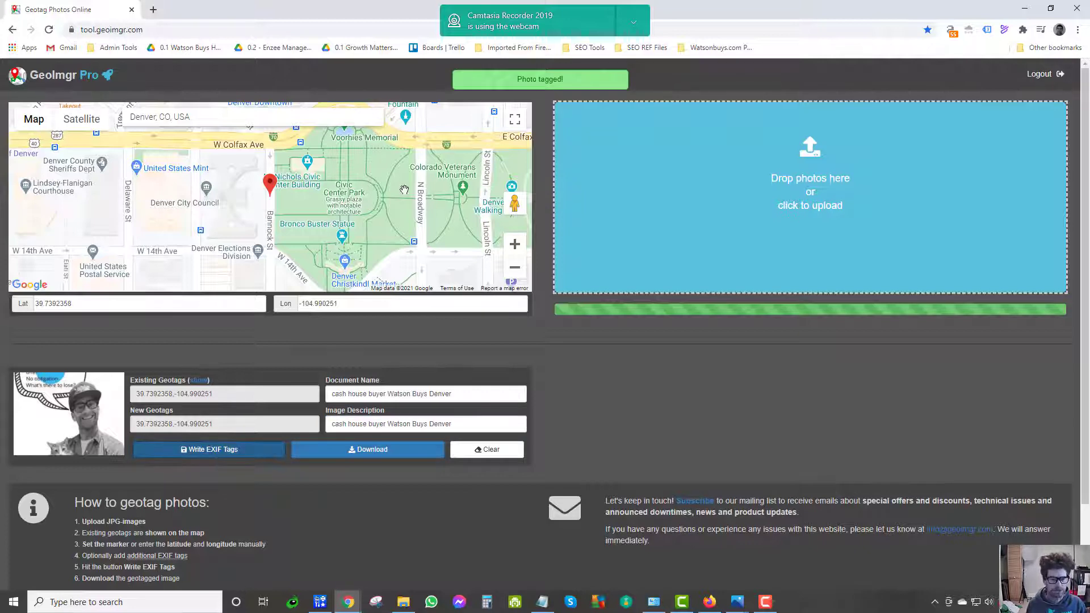
pyautogui.click(367, 449)
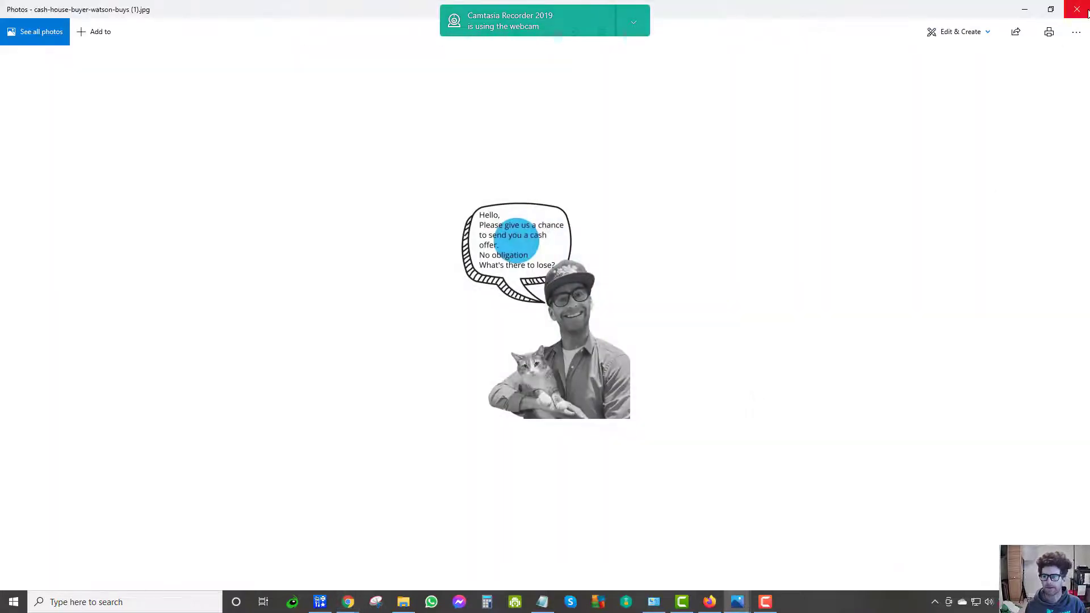
# Save the photo as 'cash house buyer Watson Buys Denver' in Geotagged, then close Photos.
pyautogui.click(1076, 31)
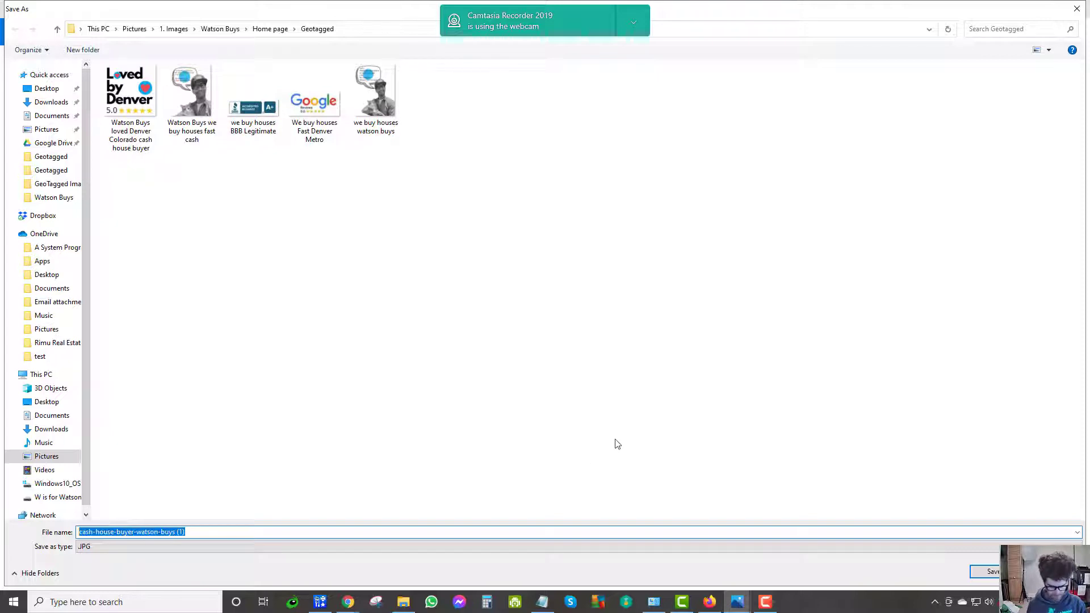
pyautogui.write('cash house buyer Watson Buys Denver')
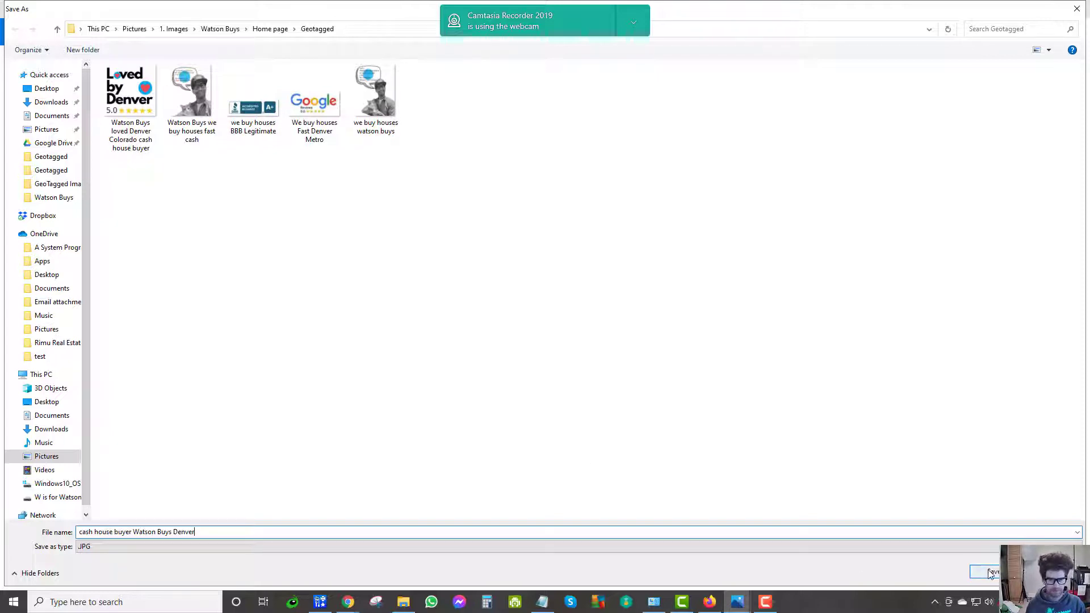
pyautogui.click(985, 572)
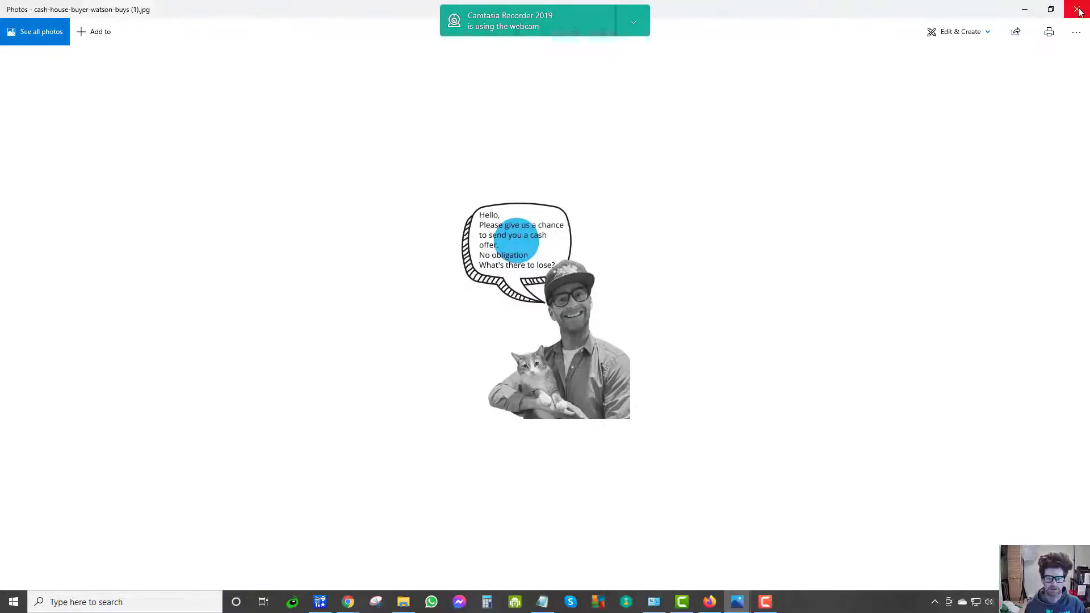
pyautogui.moveTo(1080, 11)
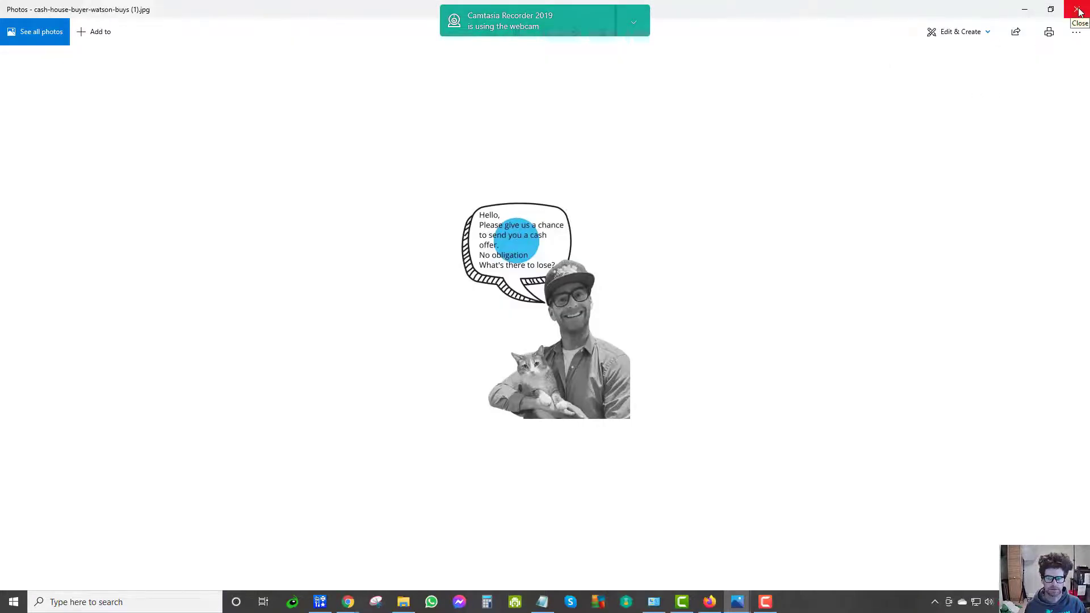
pyautogui.click(1081, 9)
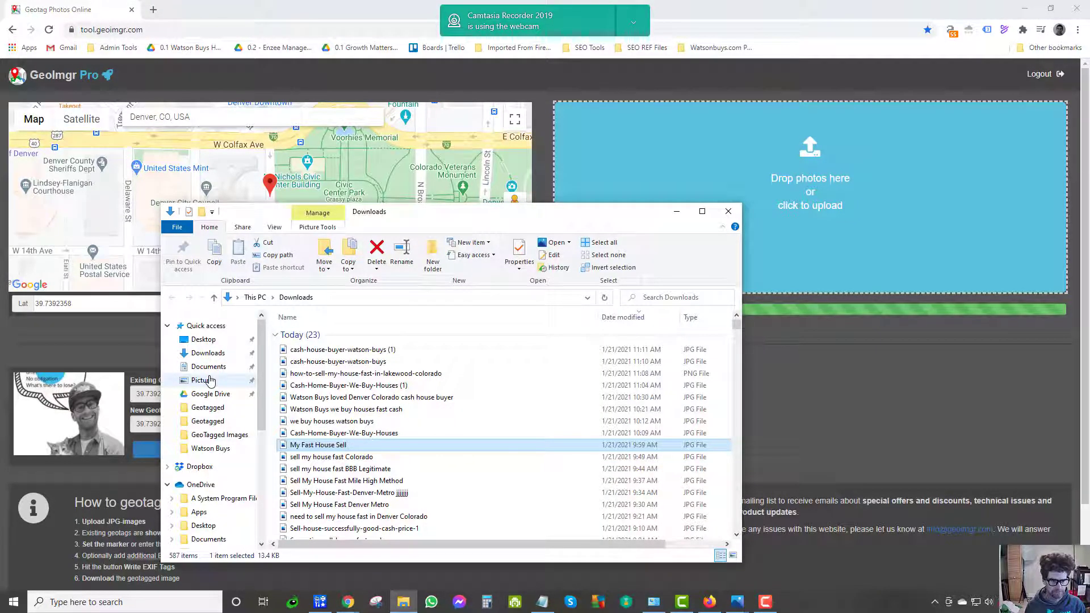
# Browse Pictures > 1. Images > Watson Buys > Home page > Geotagged and select the Denver image.
pyautogui.click(203, 379)
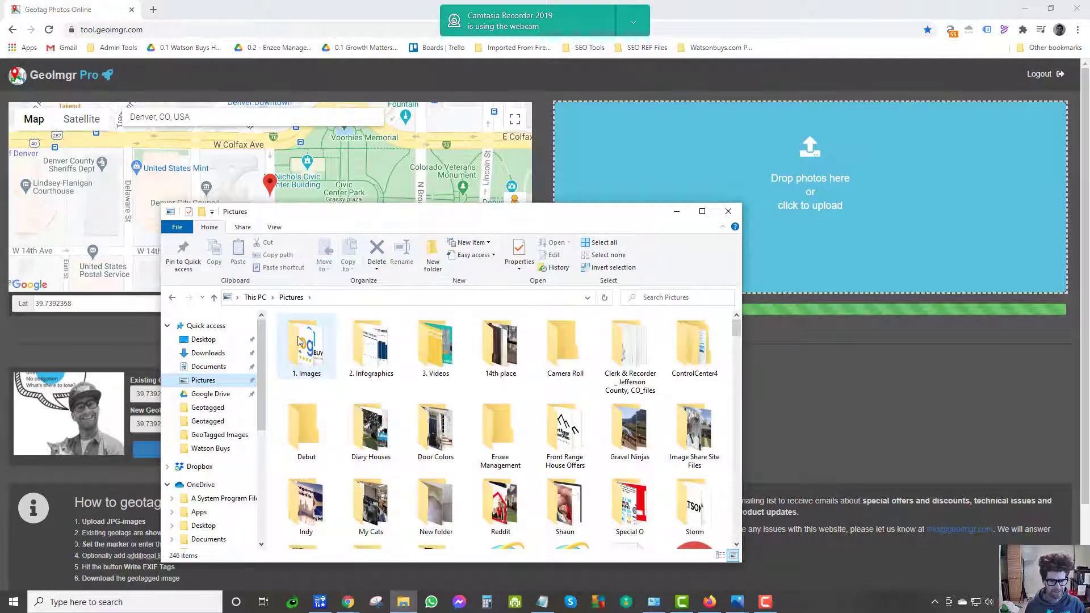
pyautogui.doubleClick(306, 341)
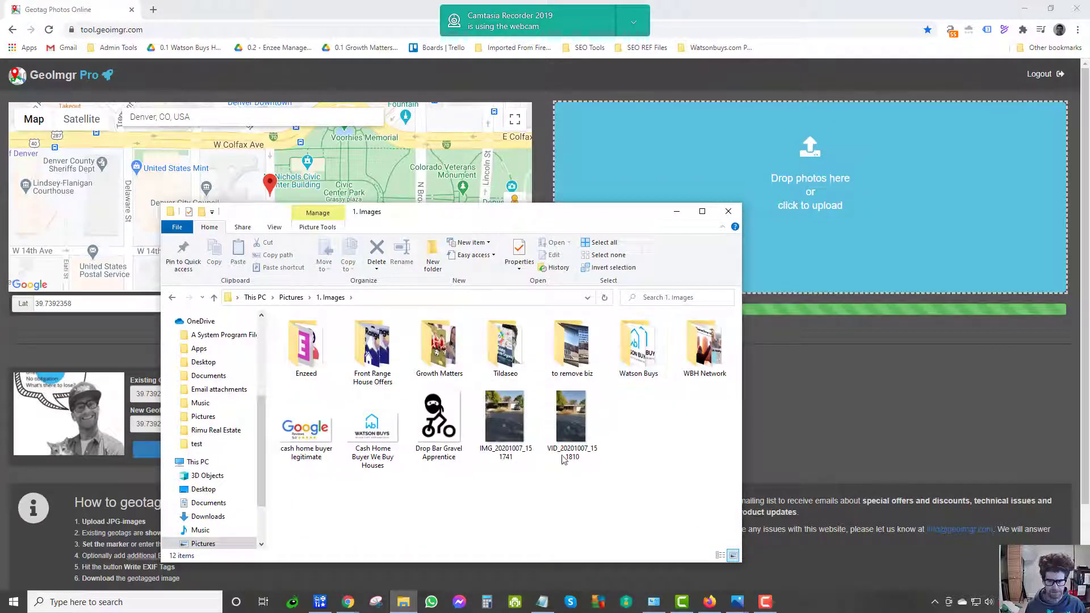
pyautogui.doubleClick(638, 345)
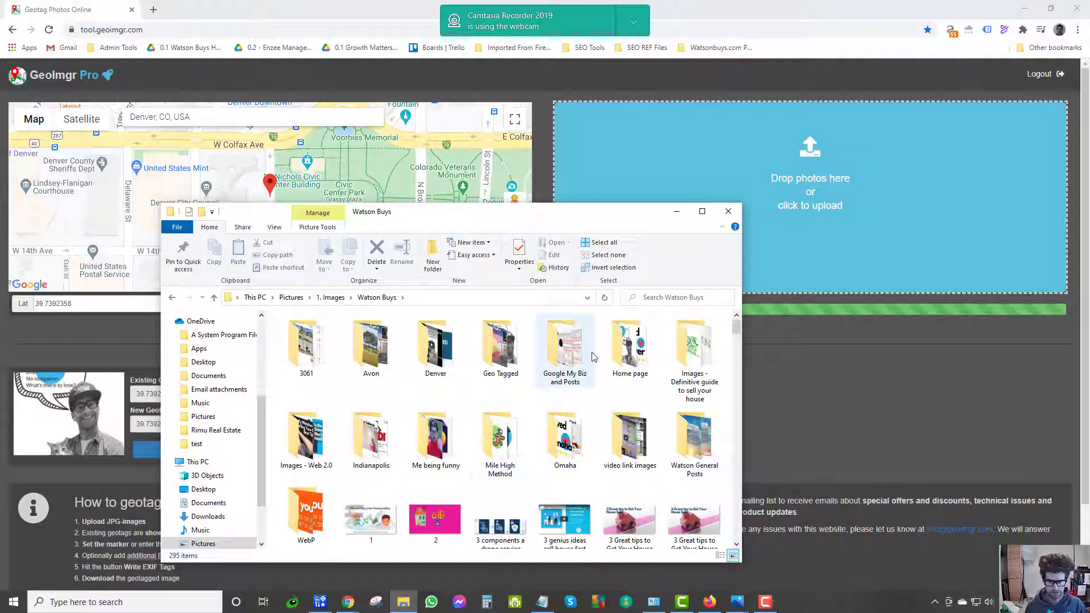
pyautogui.doubleClick(629, 341)
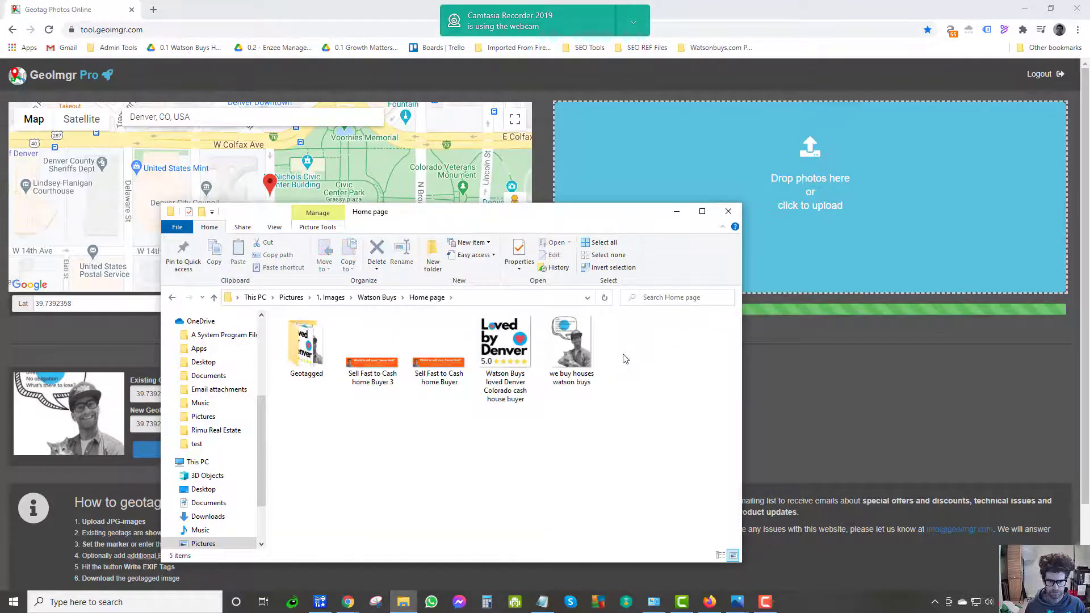
pyautogui.click(306, 340)
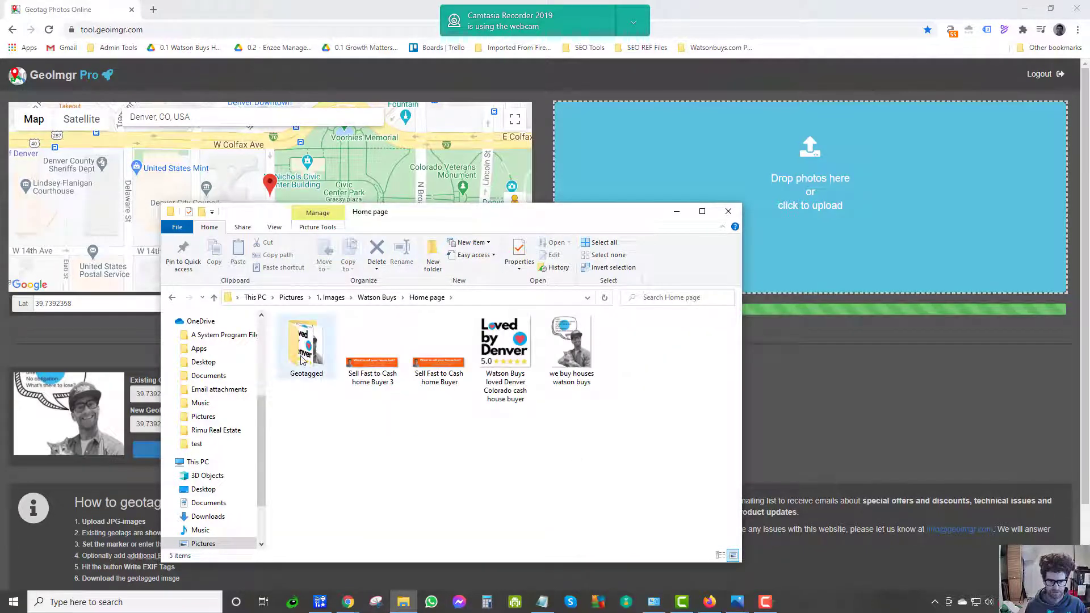
pyautogui.doubleClick(306, 341)
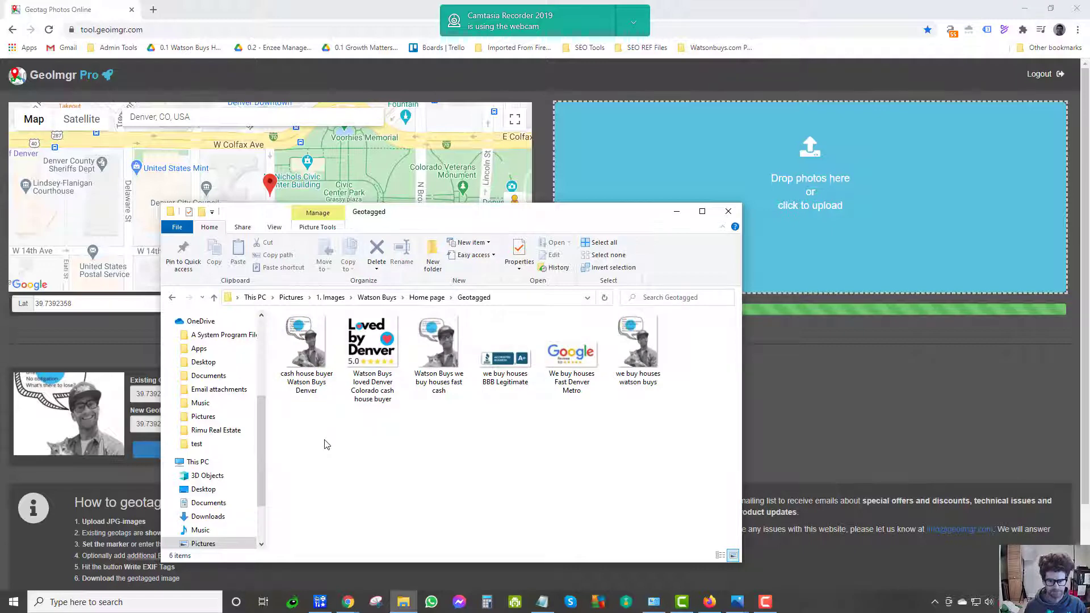
pyautogui.moveTo(334, 445)
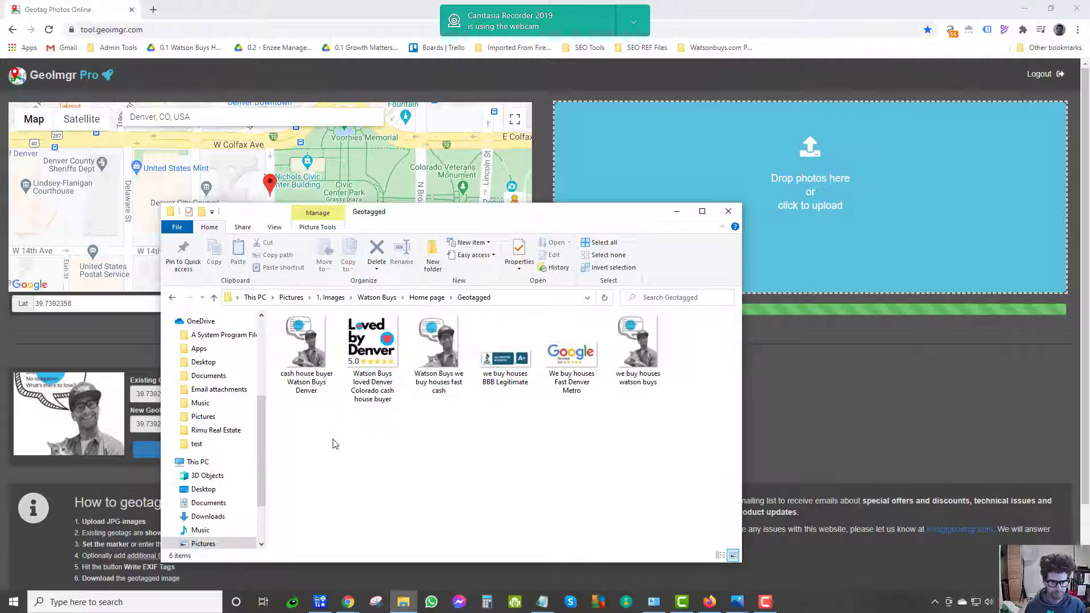
pyautogui.click(306, 351)
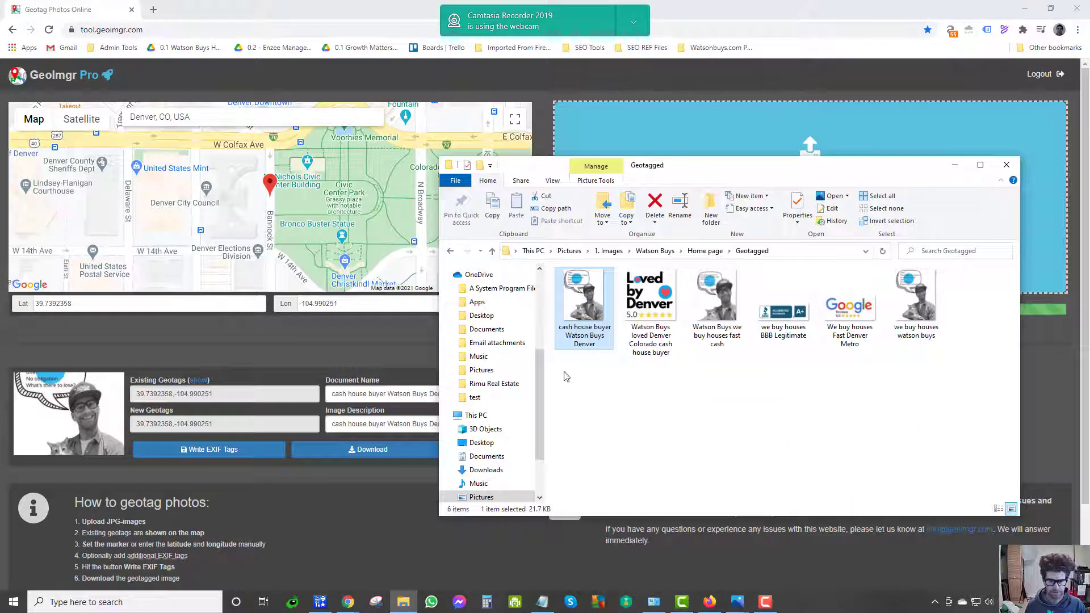
# Rate the Denver image five stars, tag it 'cash house buyer Watson Buys Denver; we buy houses', and close Explorer.
pyautogui.rightClick(584, 306)
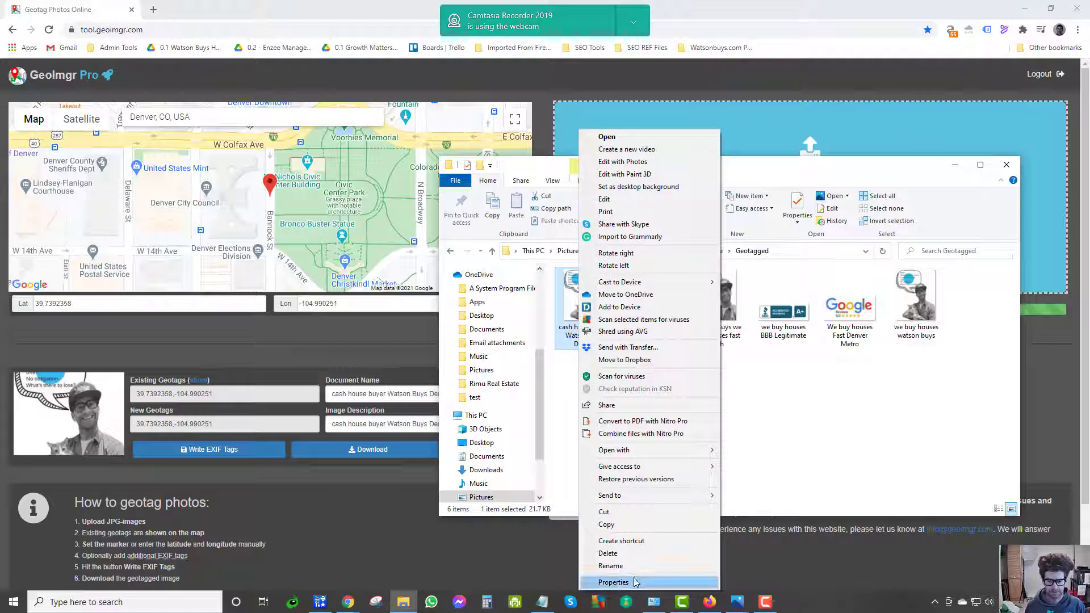
pyautogui.click(613, 582)
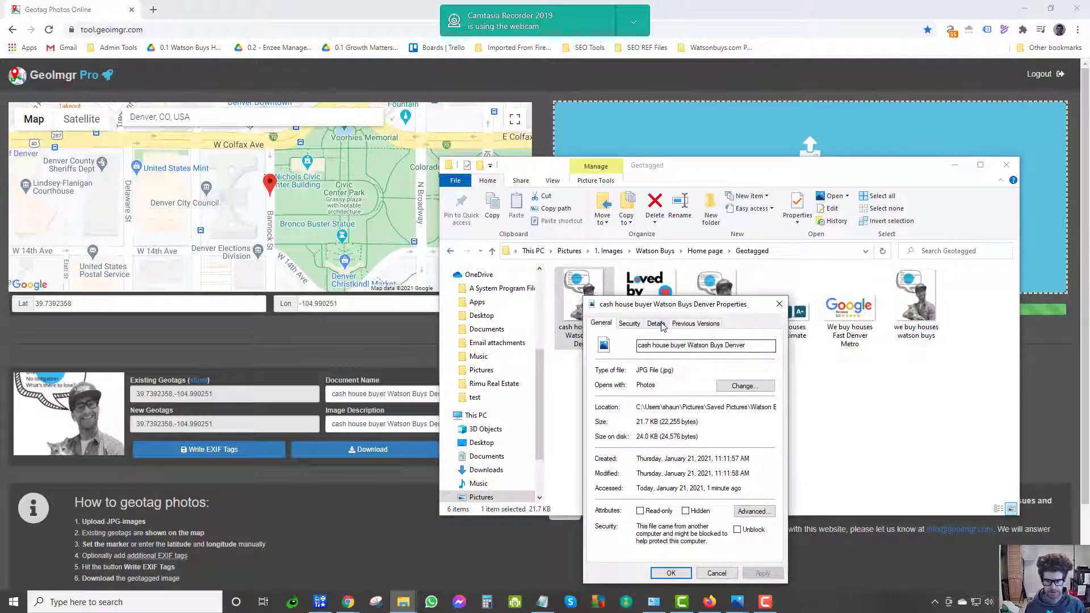
pyautogui.click(654, 323)
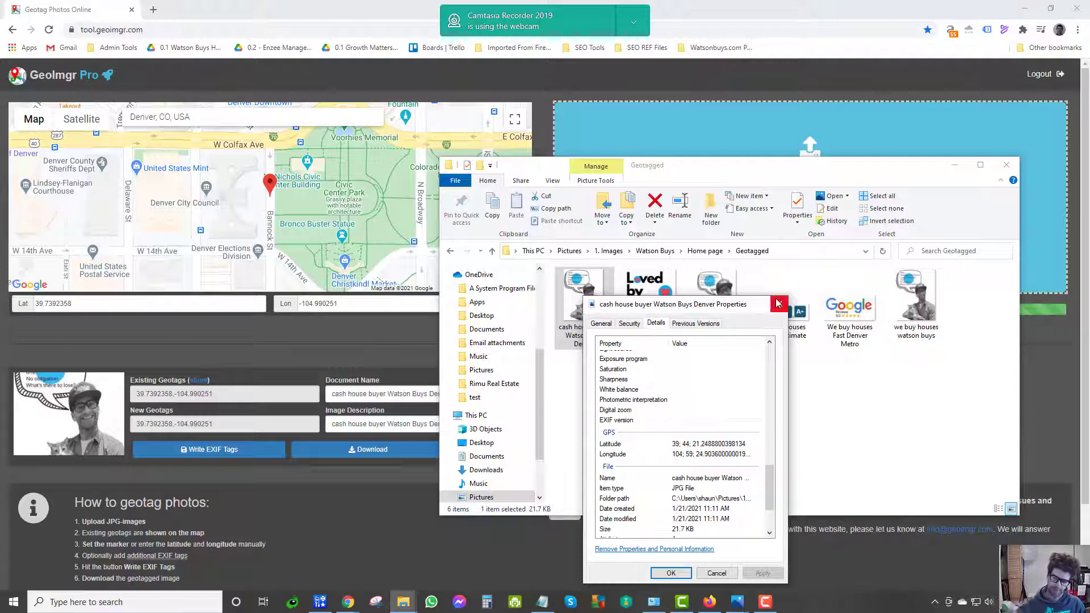
pyautogui.moveTo(778, 303)
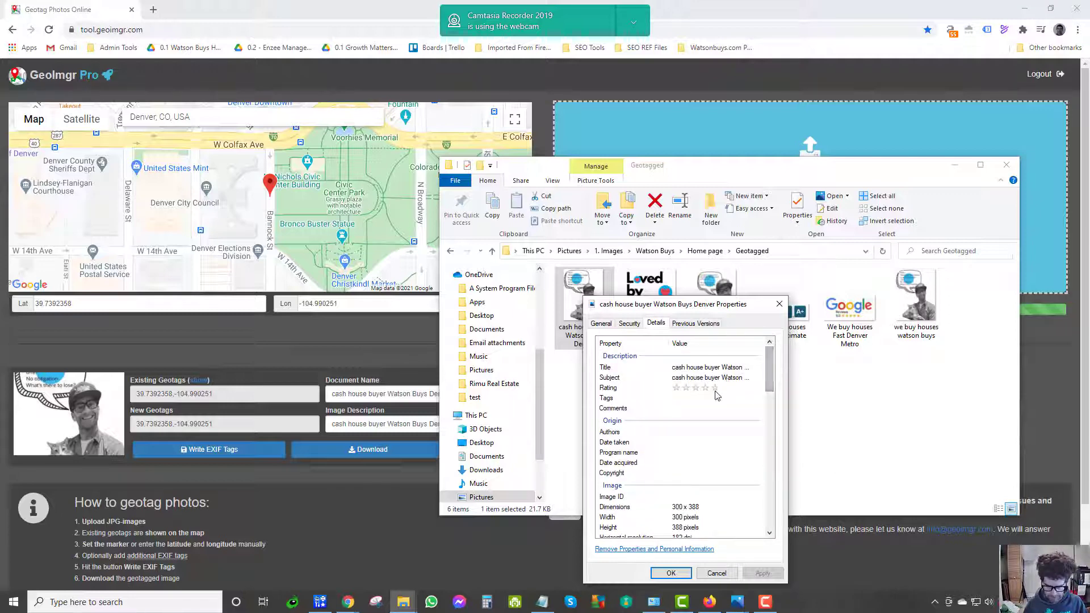
pyautogui.click(713, 387)
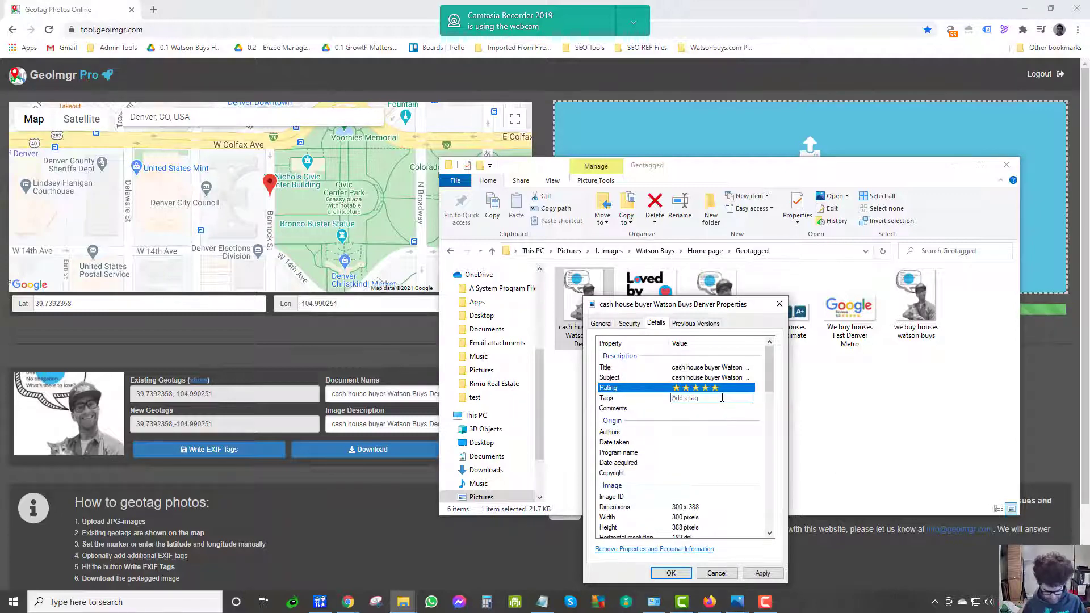
pyautogui.write('w')
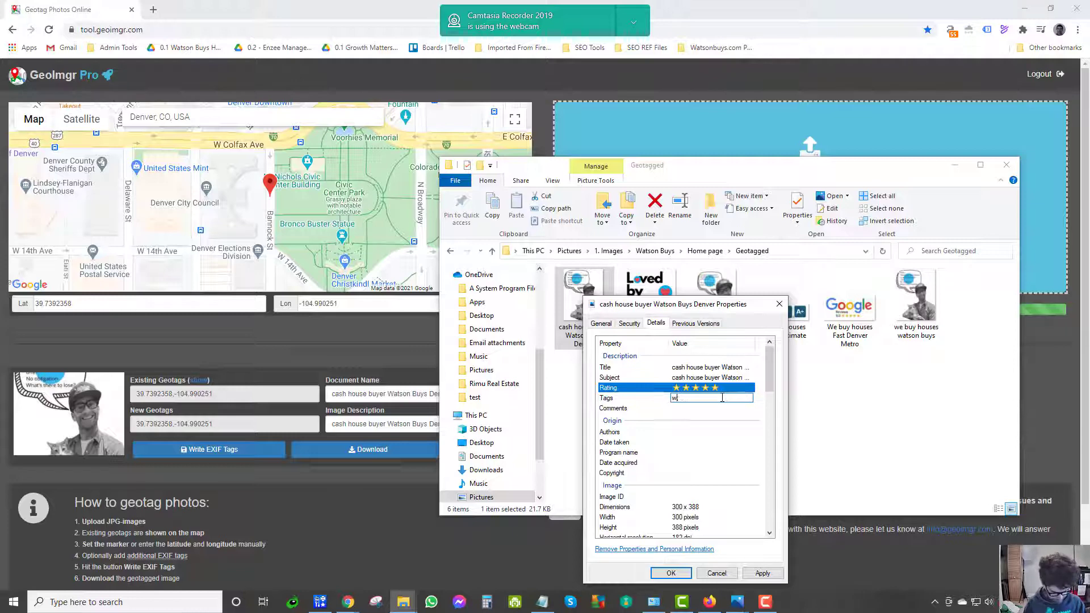
pyautogui.write('cash house buyer Watson Buys Denver')
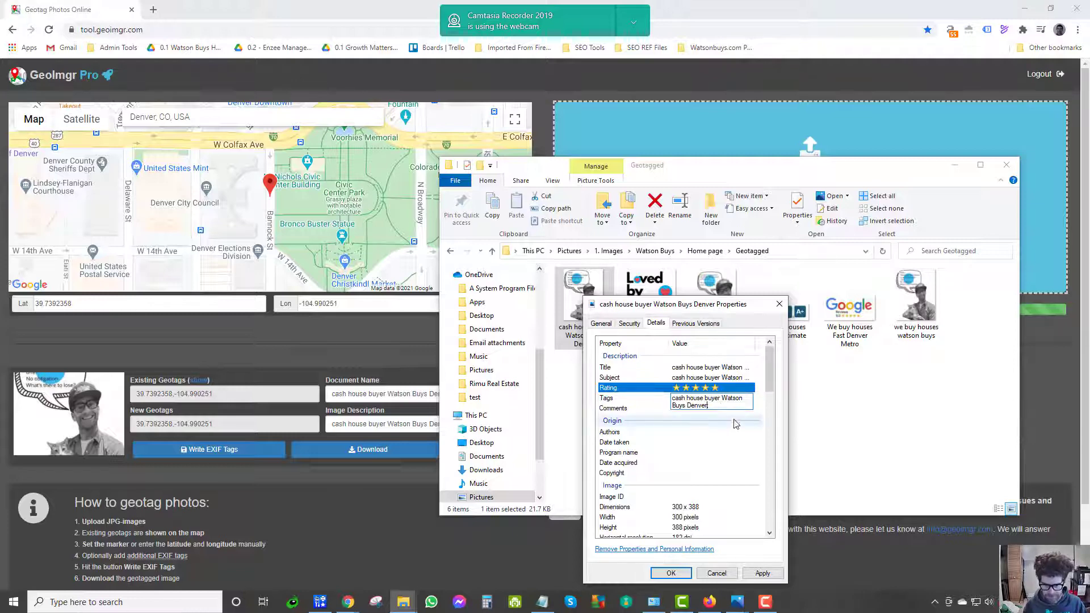
pyautogui.write('; we buy')
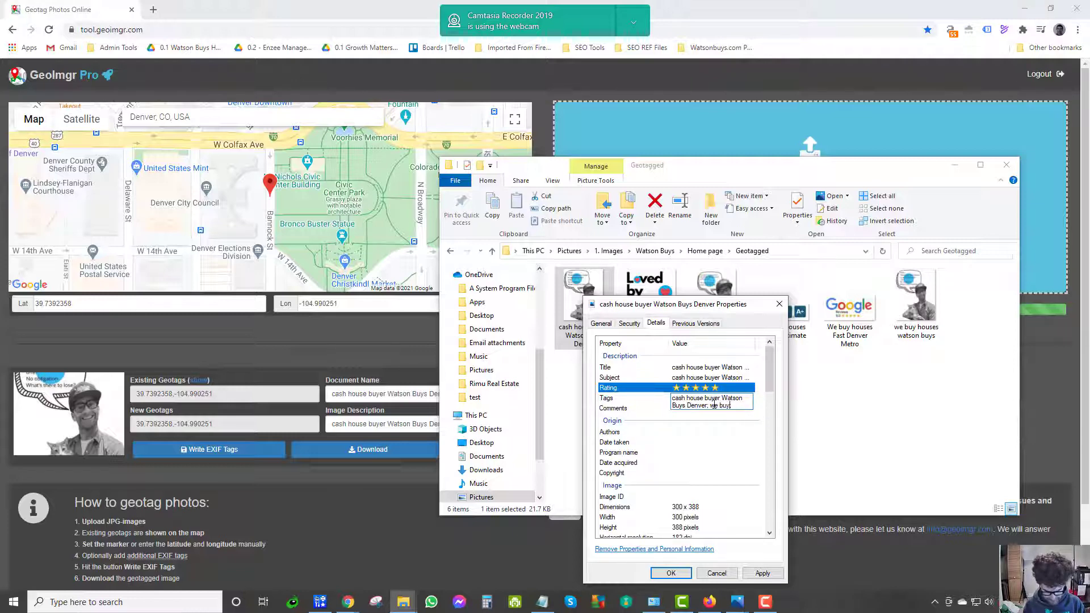
pyautogui.write('houses')
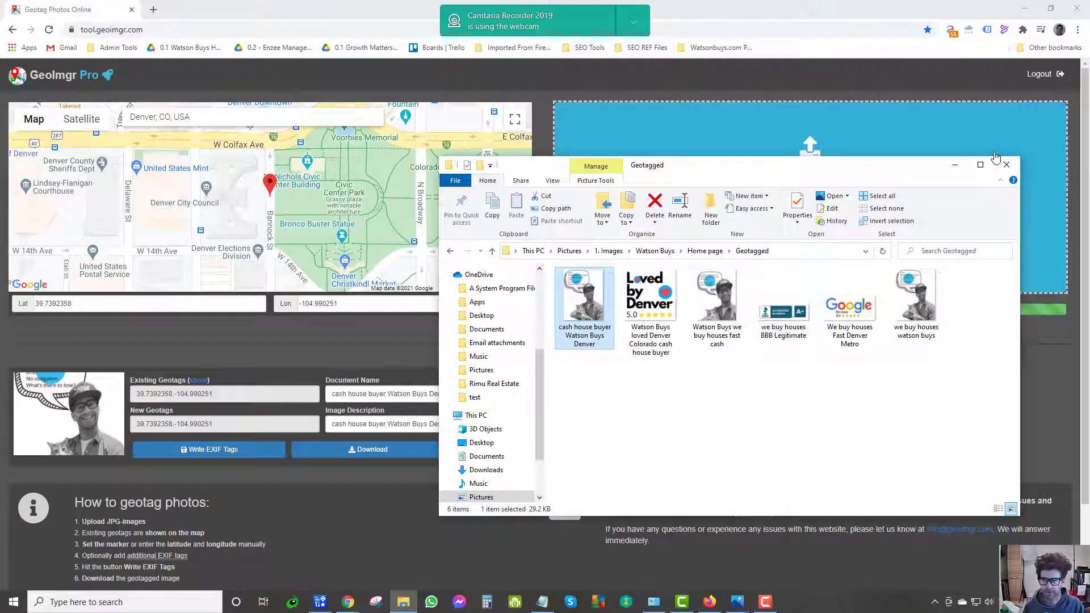
pyautogui.click(1005, 166)
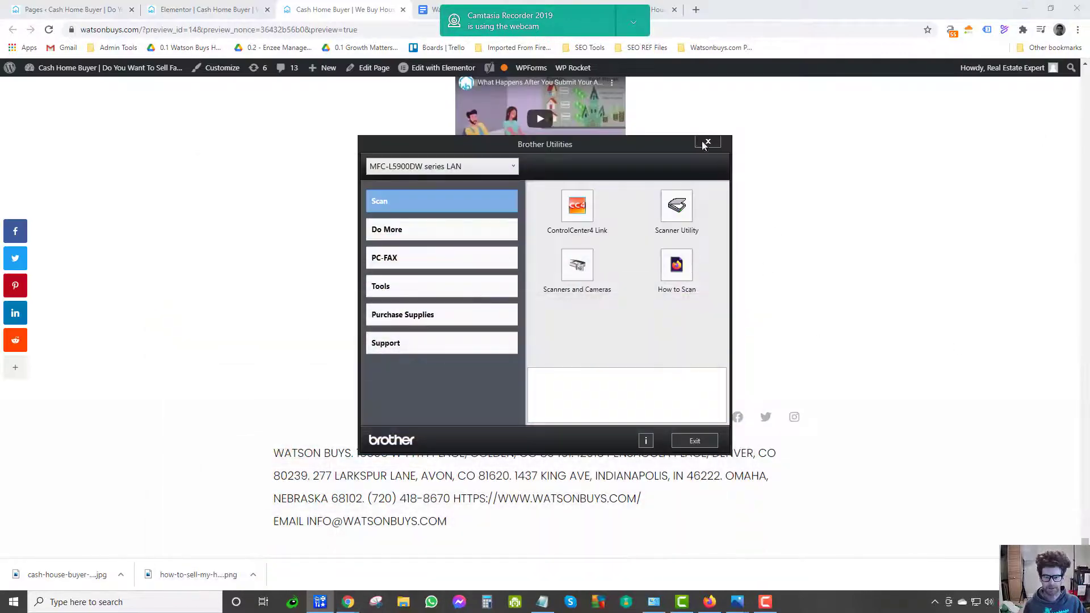
# Upload the geotagged Denver JPG, add its alt text, and insert it into the image widget.
pyautogui.click(708, 143)
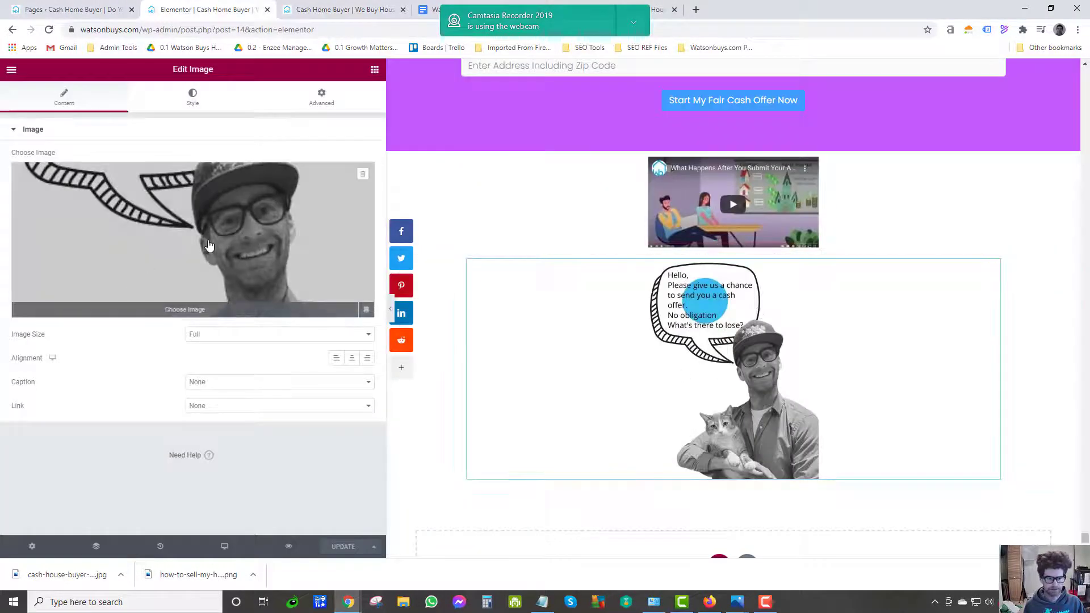
pyautogui.click(193, 240)
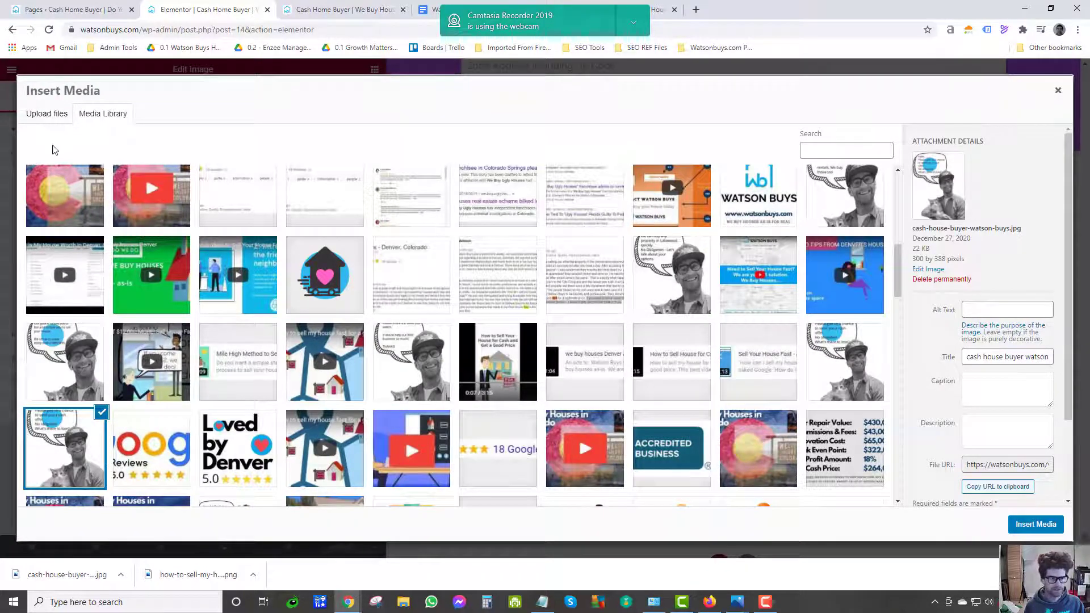
pyautogui.click(46, 113)
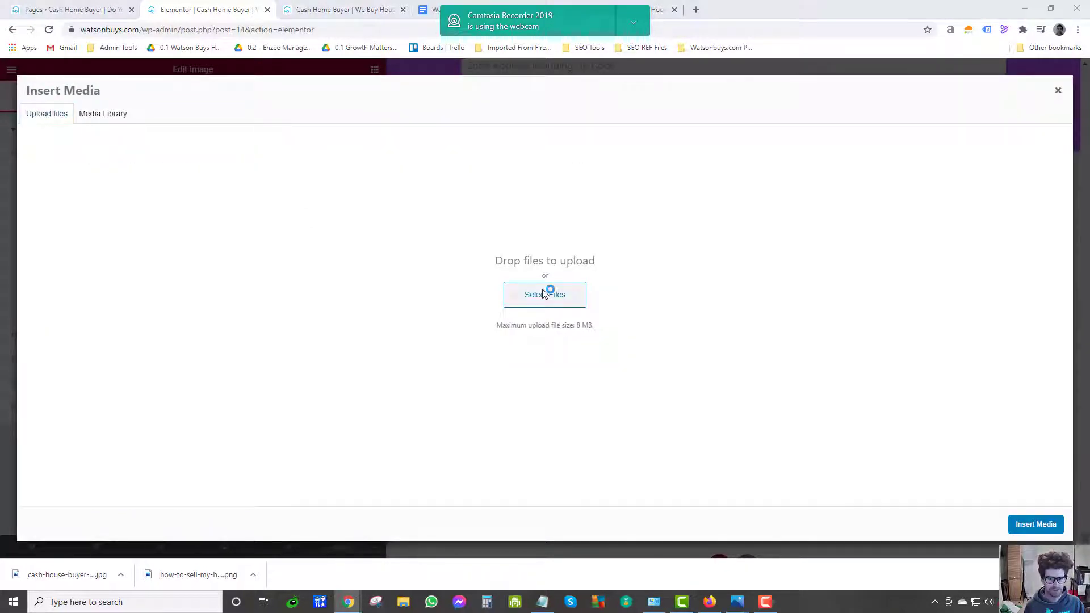
pyautogui.click(544, 294)
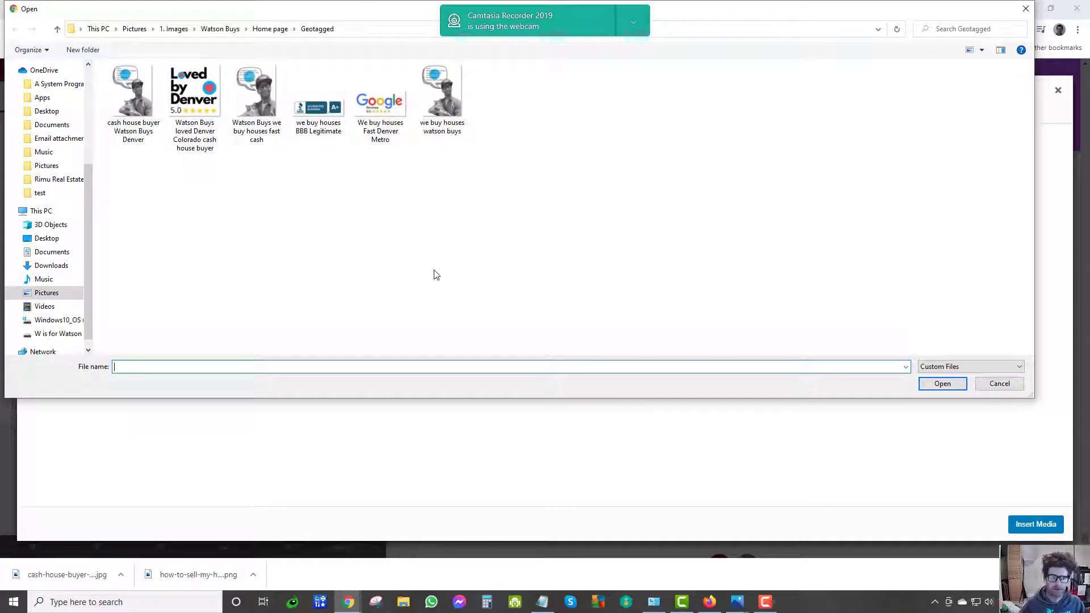
pyautogui.click(133, 90)
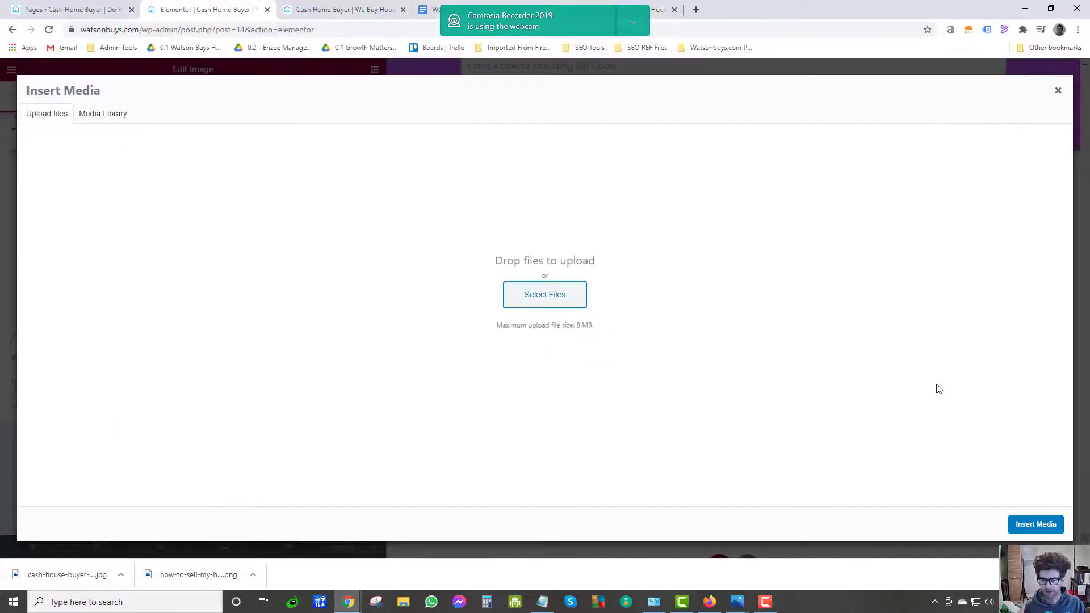
pyautogui.click(103, 114)
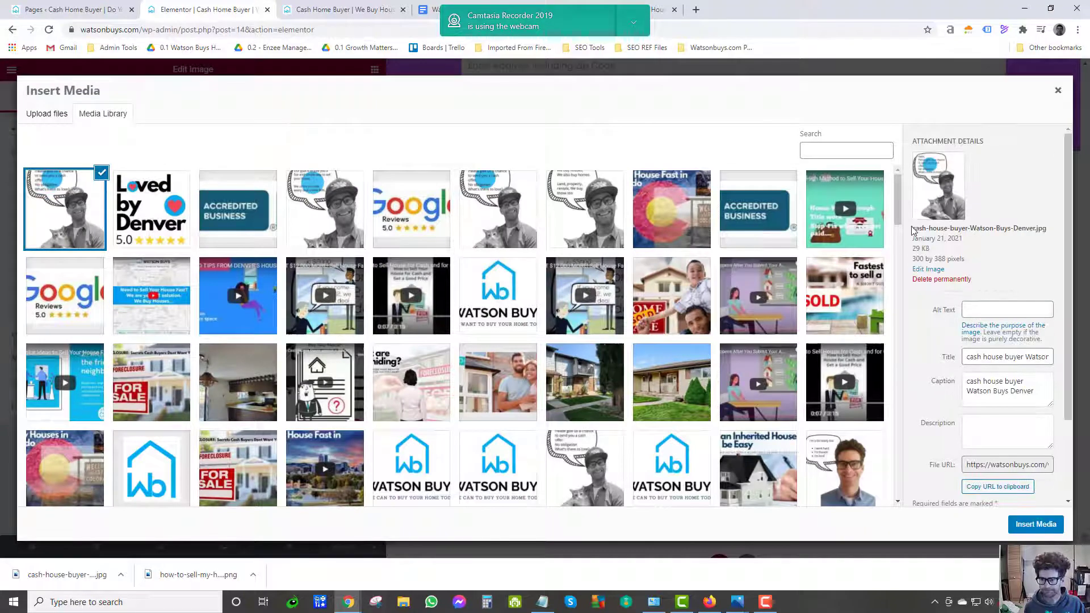
pyautogui.doubleClick(976, 228)
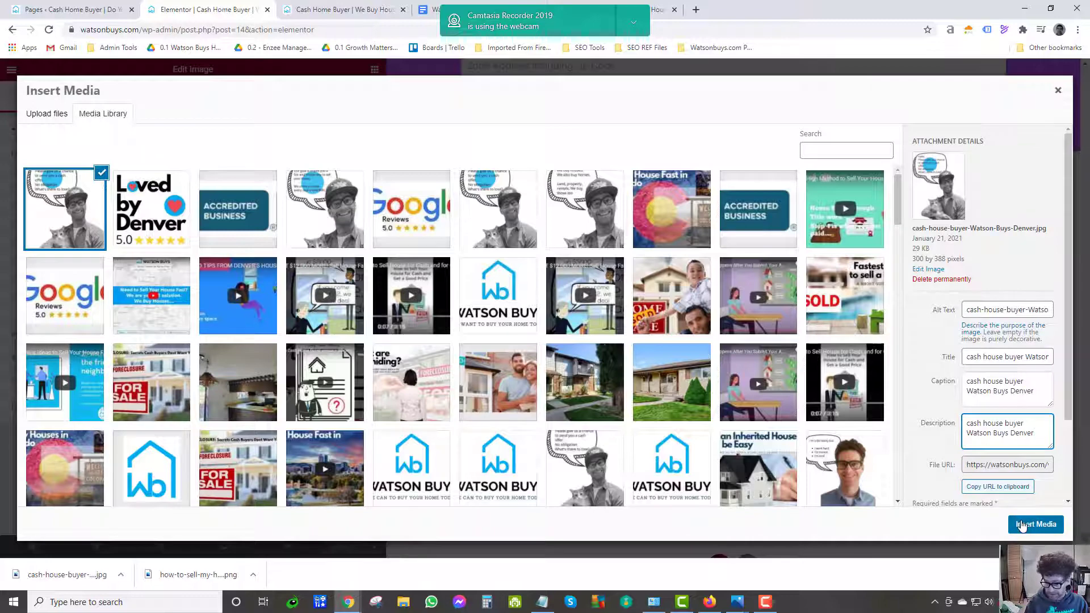
pyautogui.click(1035, 524)
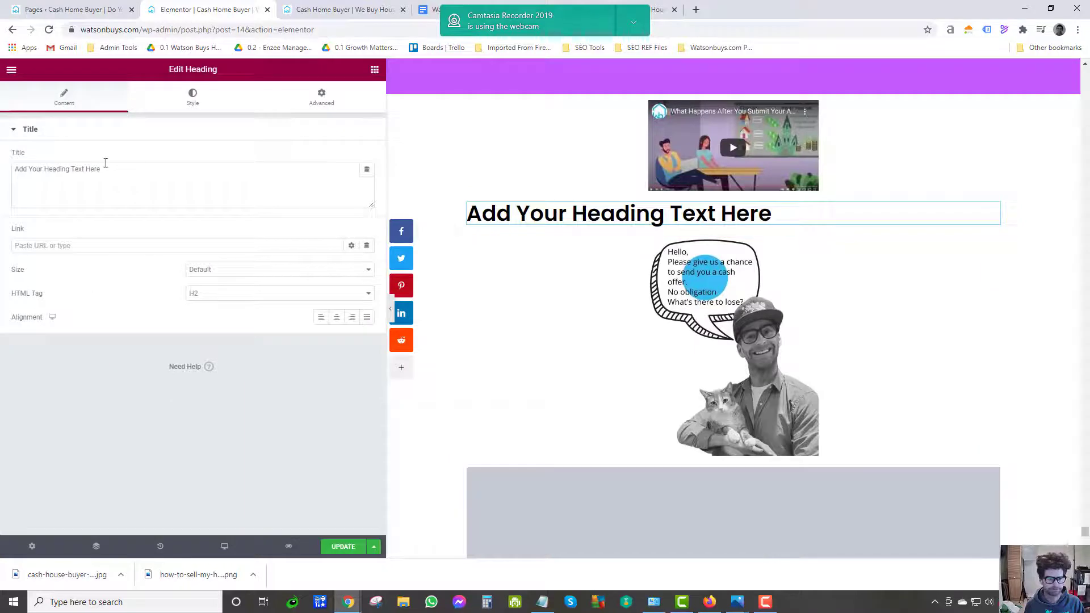
# Replace the placeholder heading with 'Image format geotagged that works for'.
pyautogui.tripleClick(57, 168)
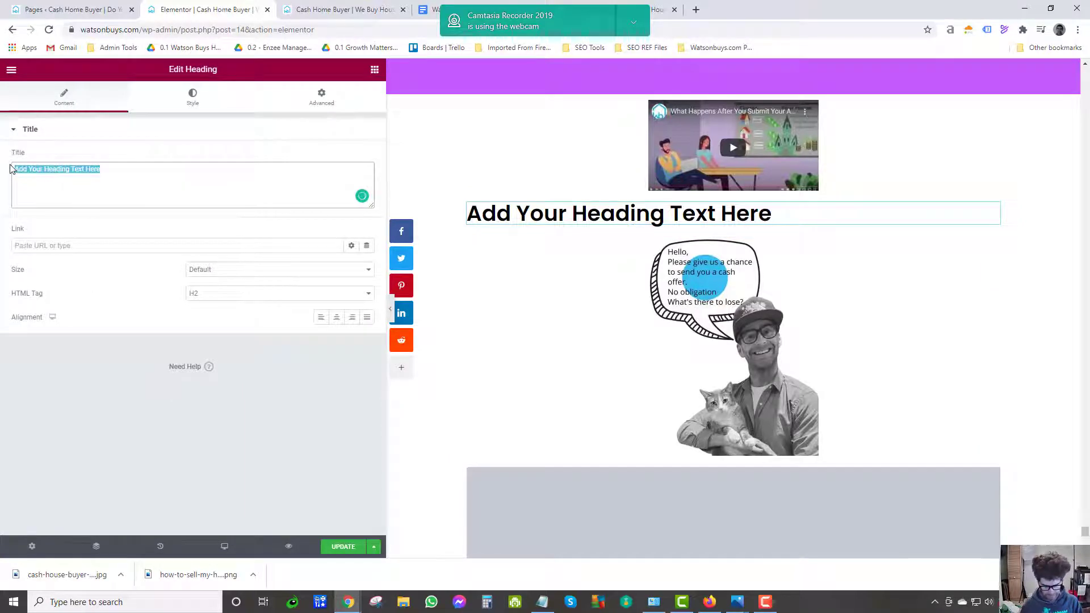
pyautogui.write('Image format')
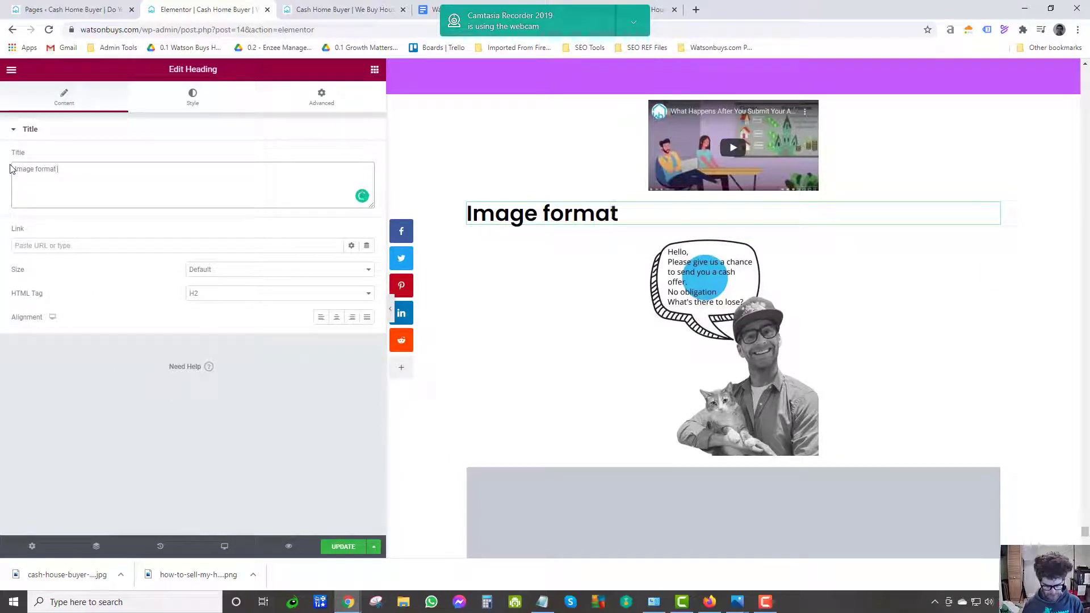
pyautogui.write('geotagge')
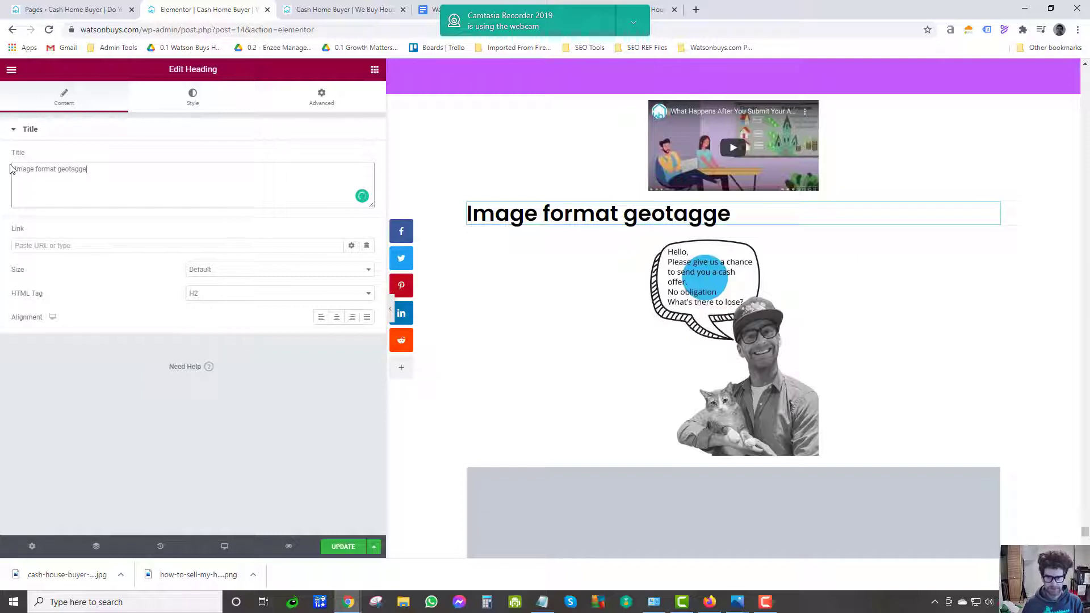
pyautogui.write('d that works for')
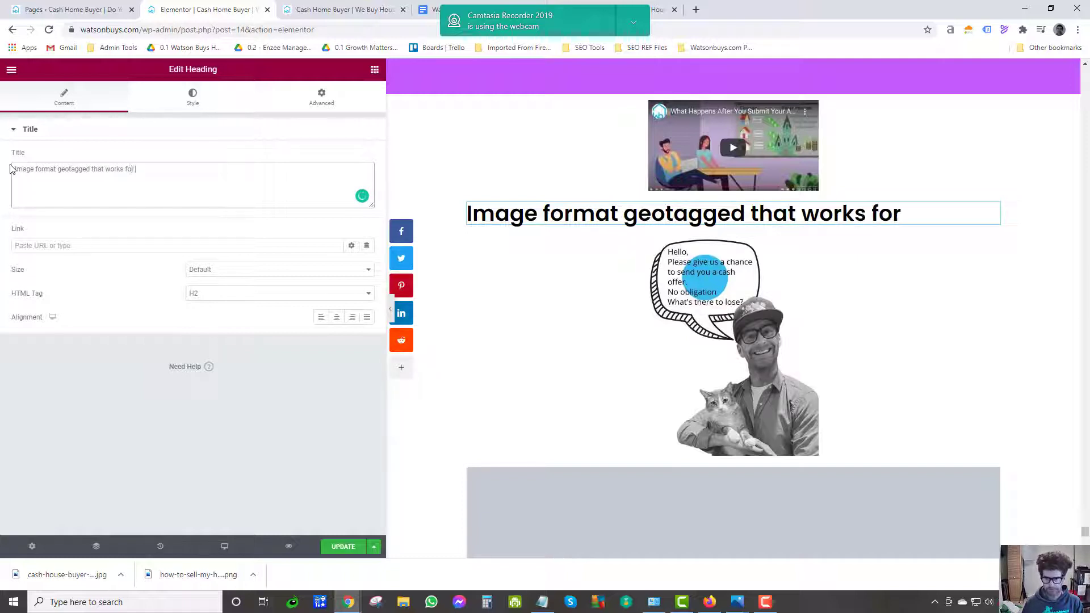
pyautogui.write('me')
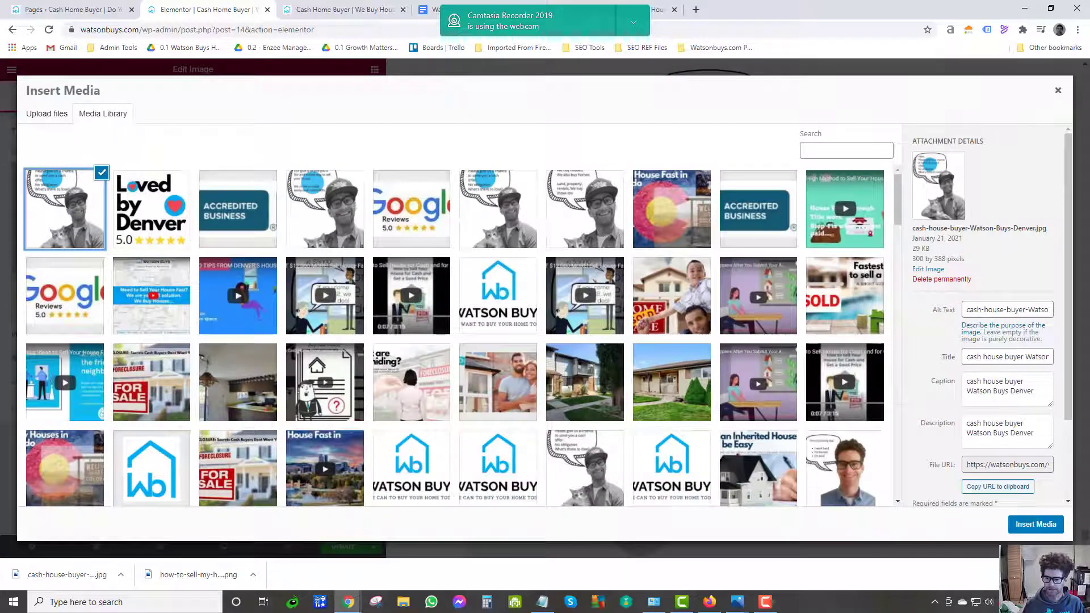
# Insert the Denver image into the second widget at Medium 300 x 300 and update the page.
pyautogui.click(1035, 524)
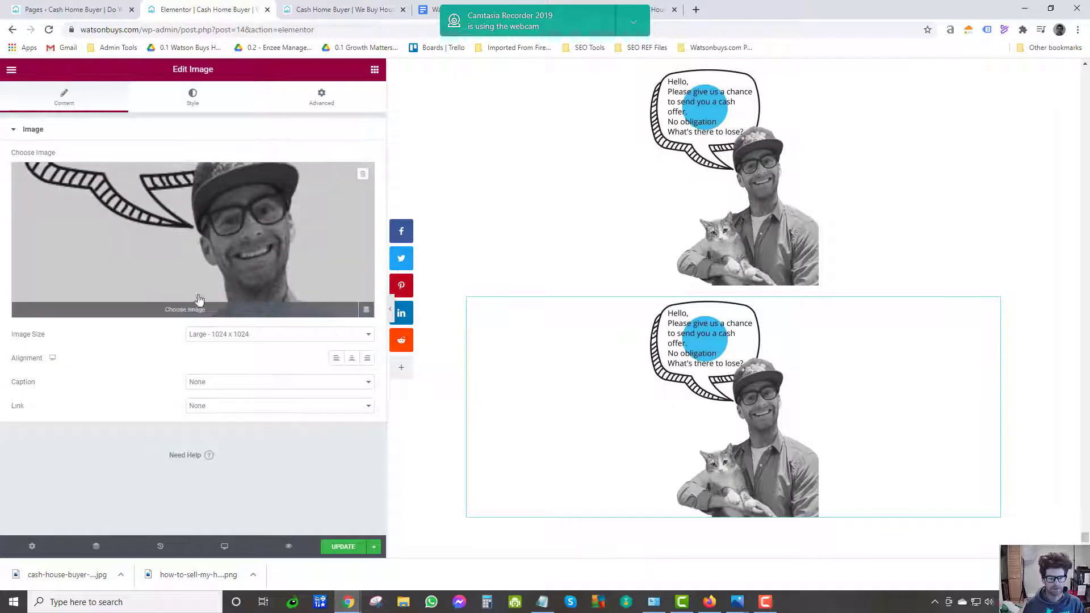
pyautogui.click(279, 334)
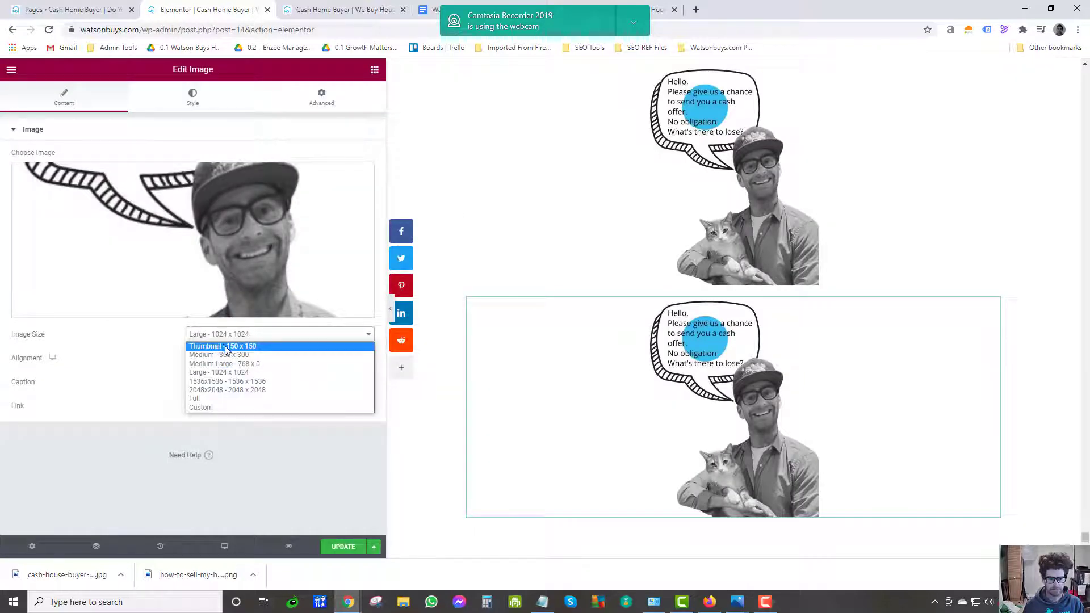
pyautogui.click(222, 346)
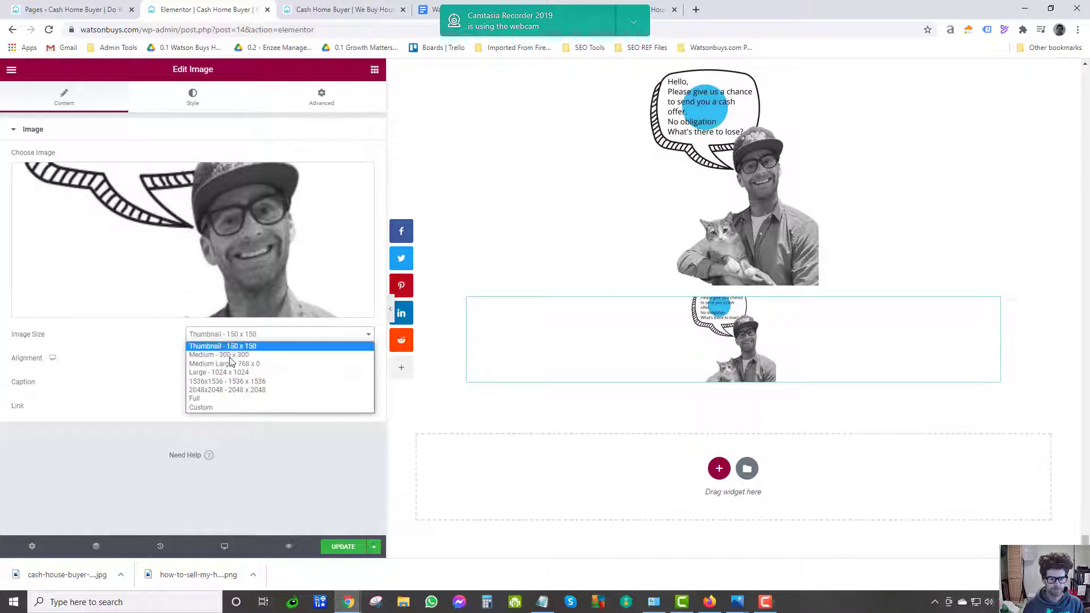
pyautogui.click(224, 364)
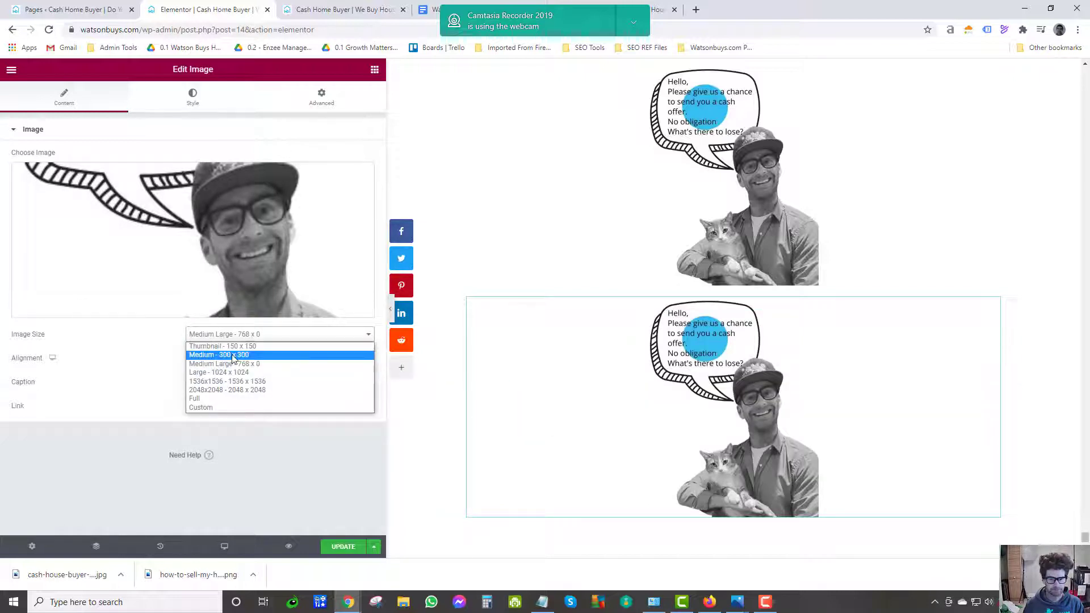
pyautogui.click(218, 355)
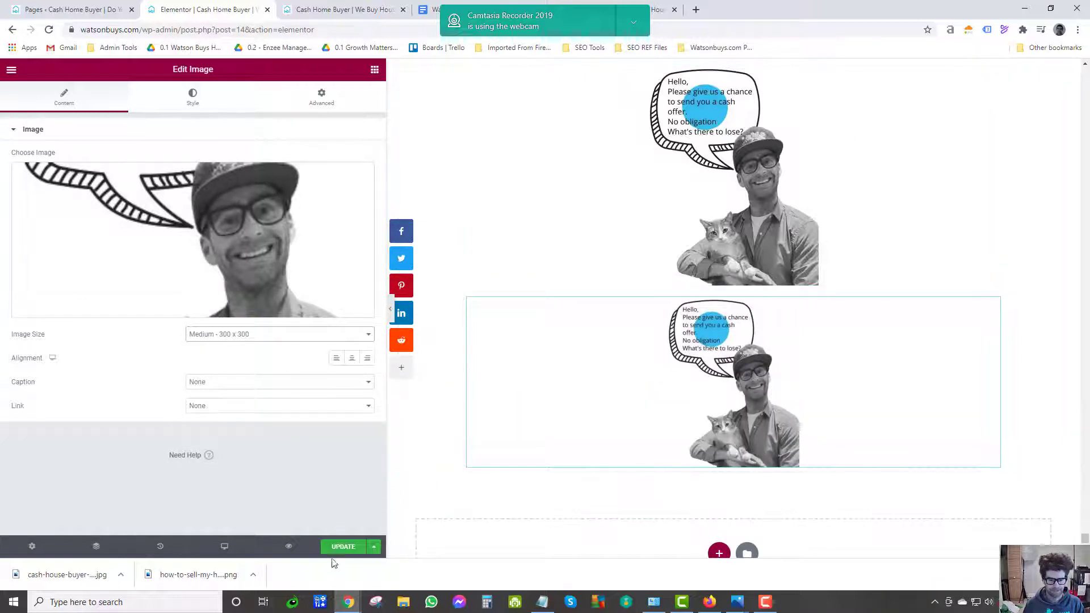
pyautogui.click(342, 546)
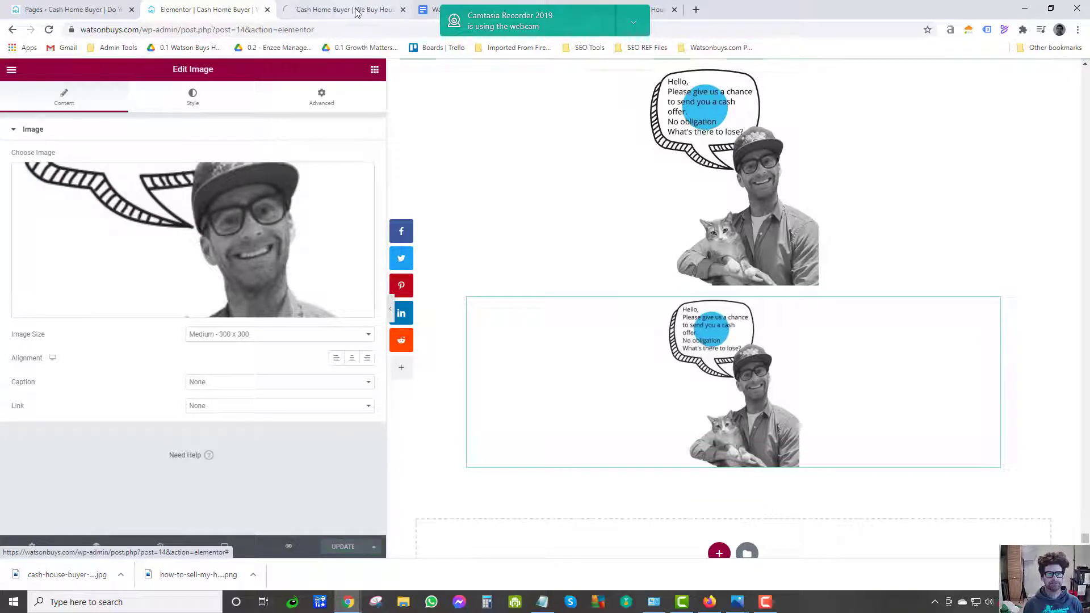
pyautogui.moveTo(341, 9)
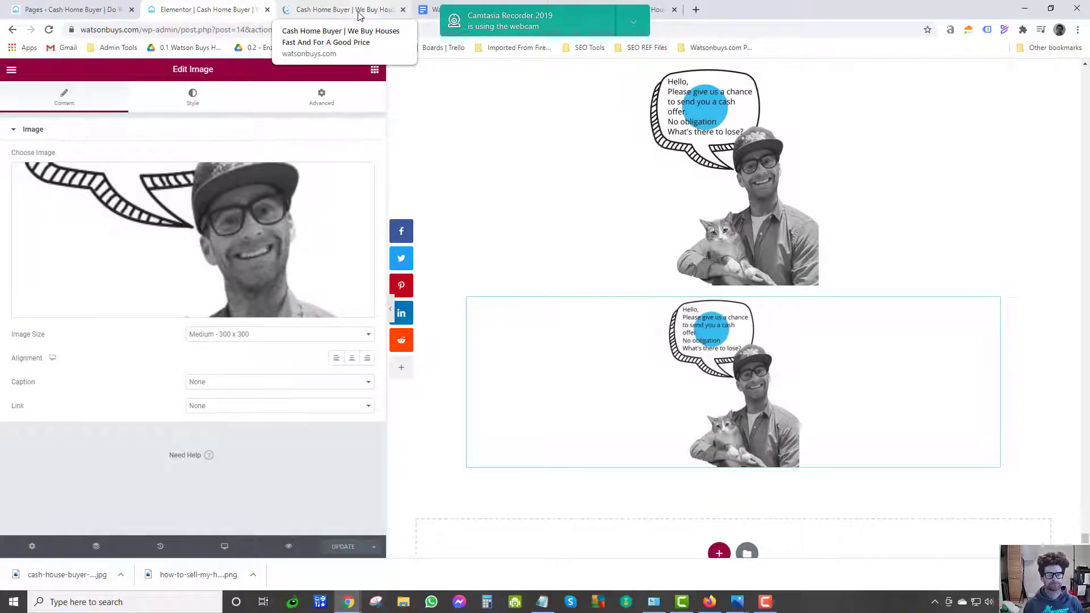
# Save the full-size image from the live preview as 'full'.
pyautogui.click(340, 9)
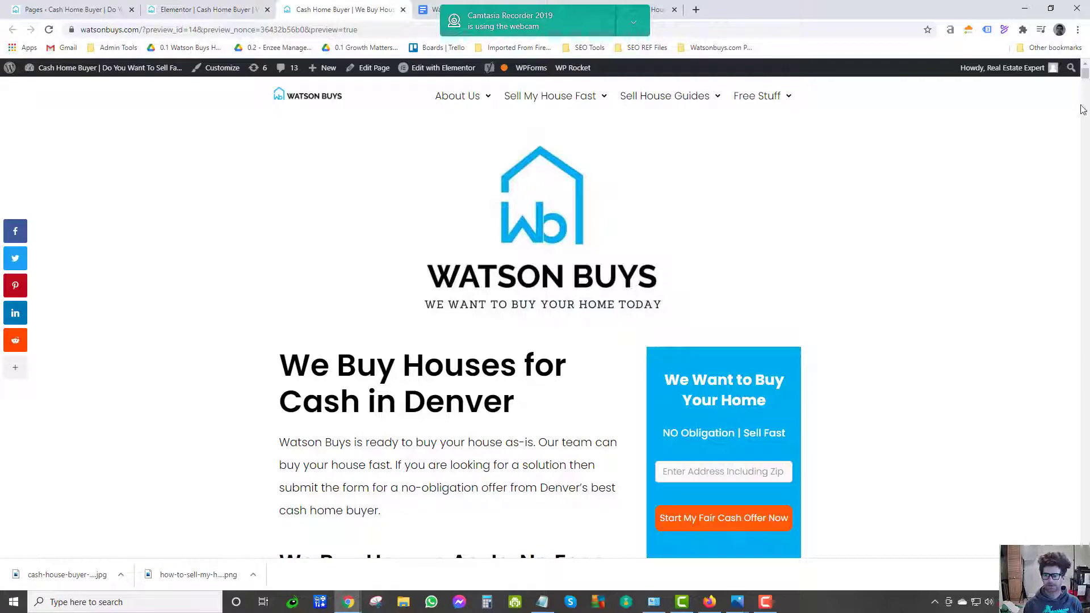
pyautogui.scroll(-3)
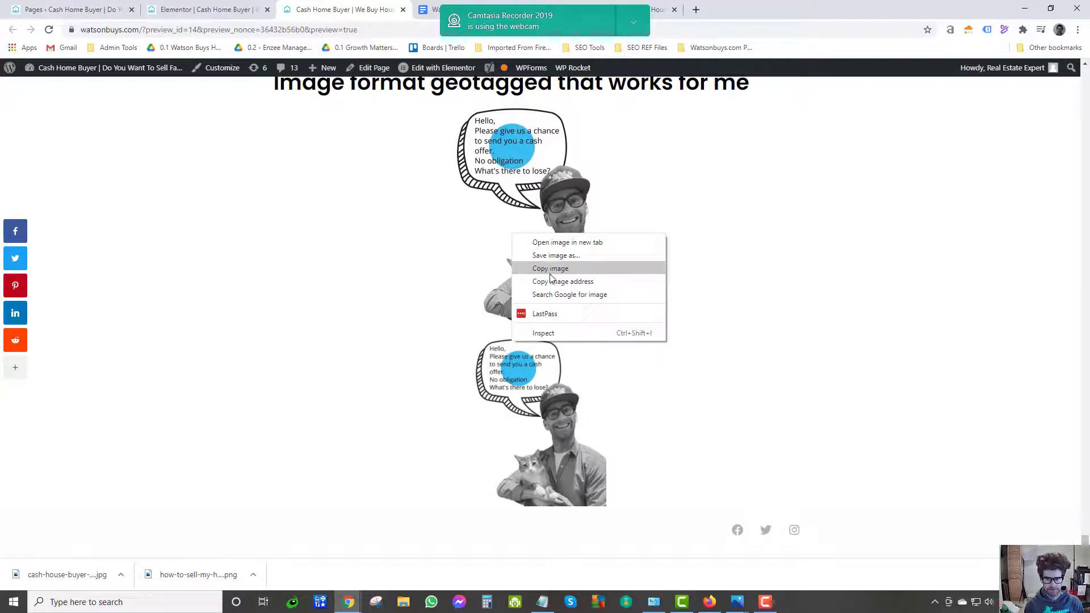
pyautogui.click(555, 254)
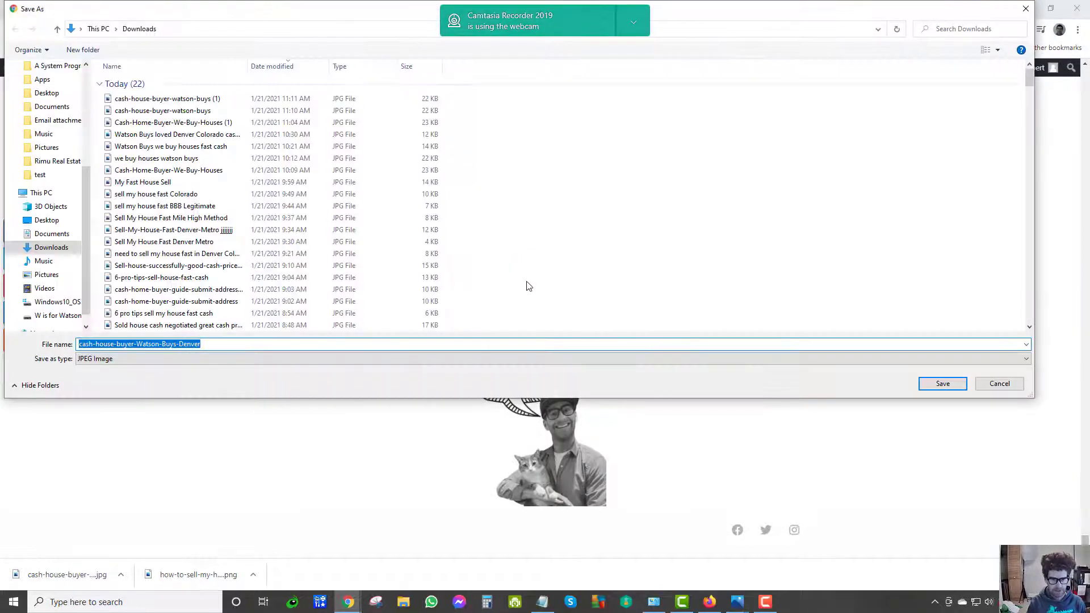
pyautogui.write('fu')
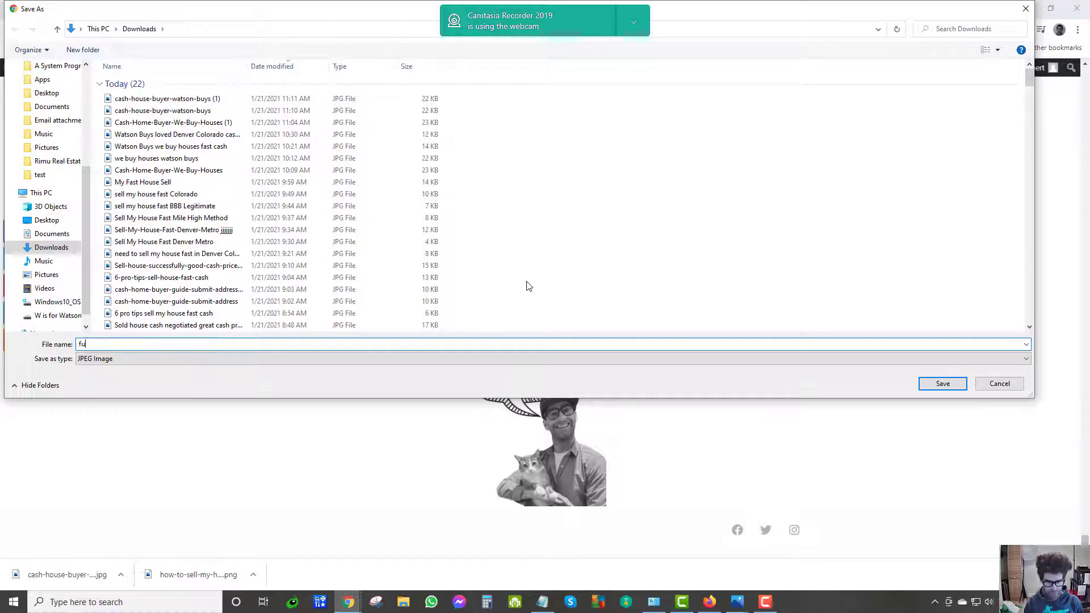
pyautogui.click(941, 383)
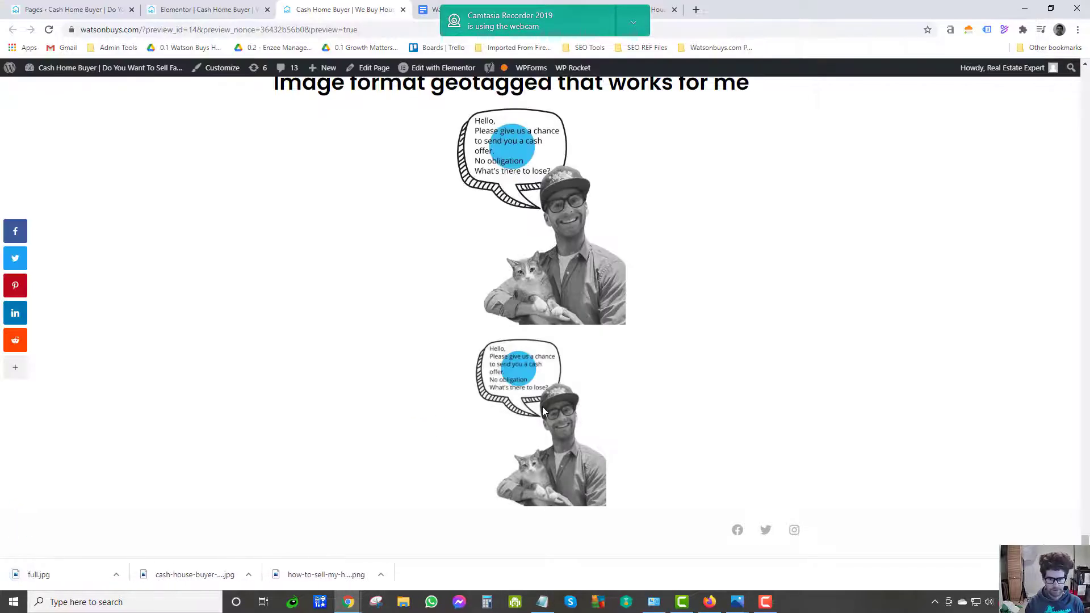
# Save the smaller image from the preview as 'medium'.
pyautogui.rightClick(545, 410)
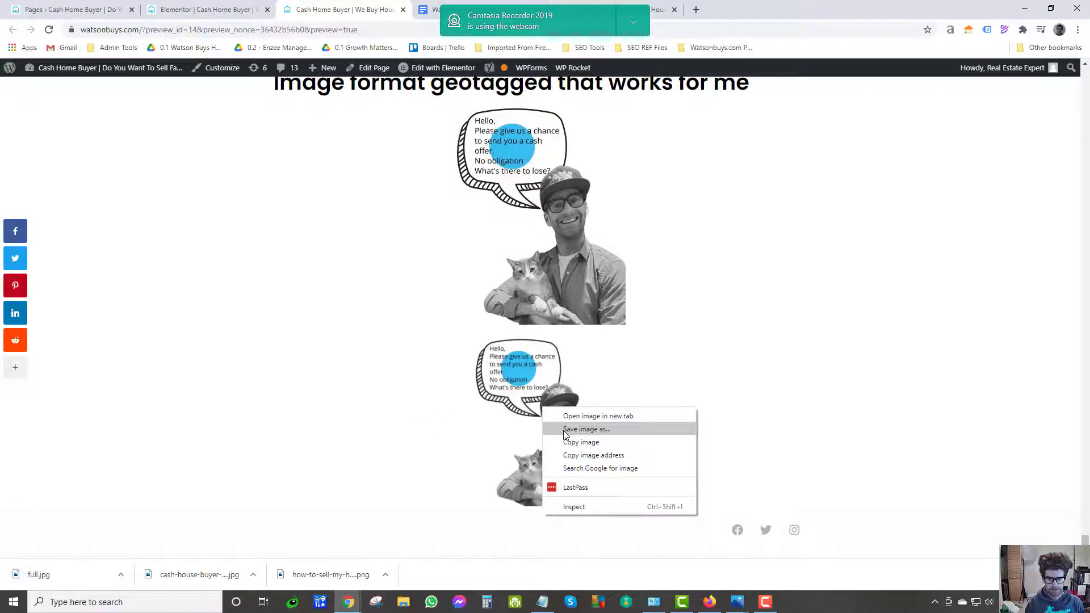
pyautogui.click(586, 429)
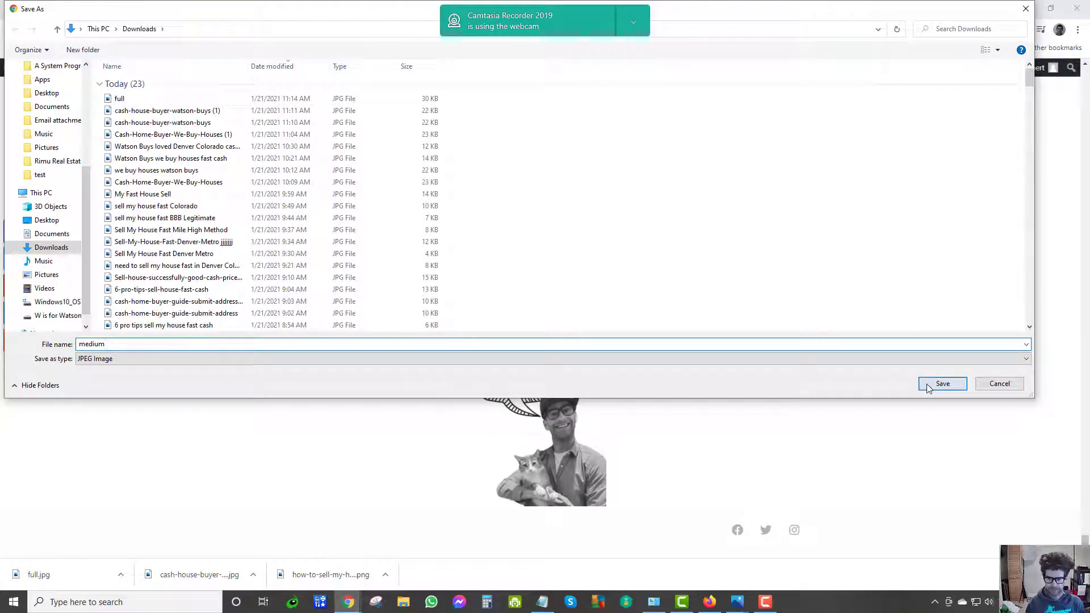
pyautogui.click(942, 384)
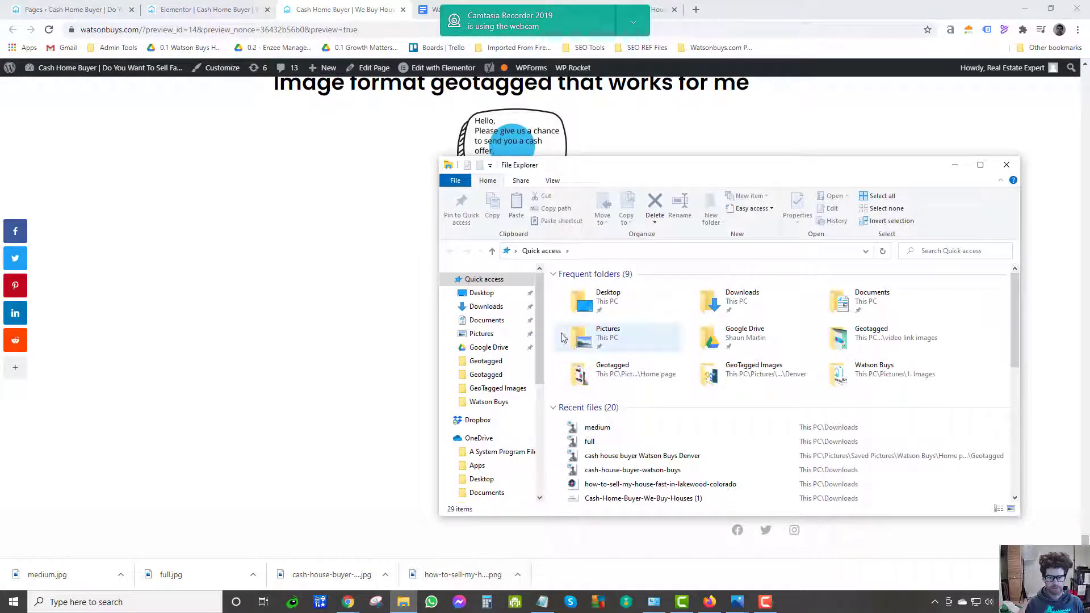
pyautogui.click(486, 306)
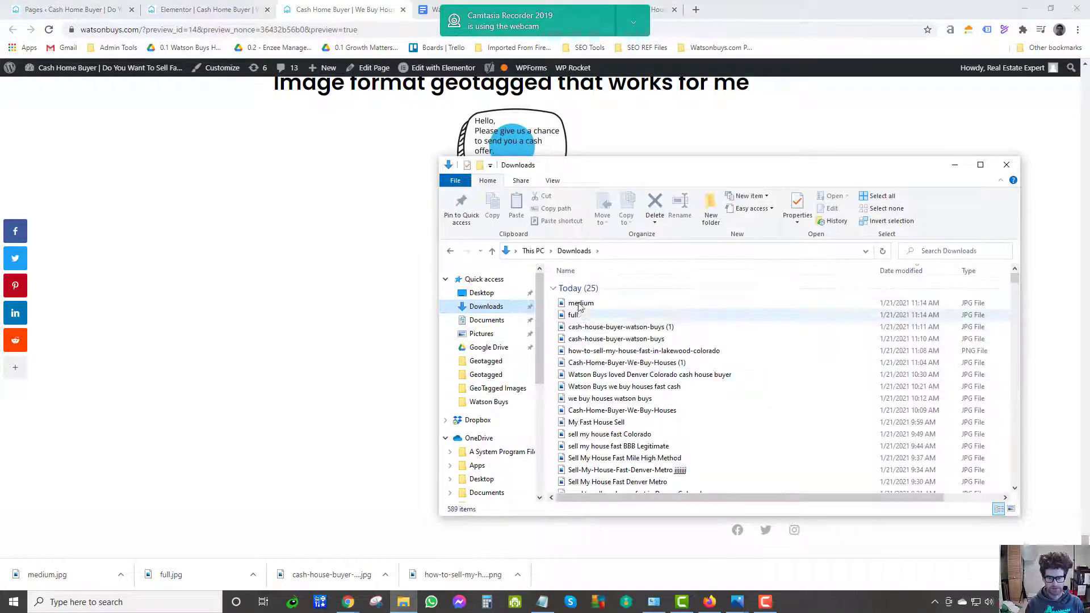
pyautogui.rightClick(574, 314)
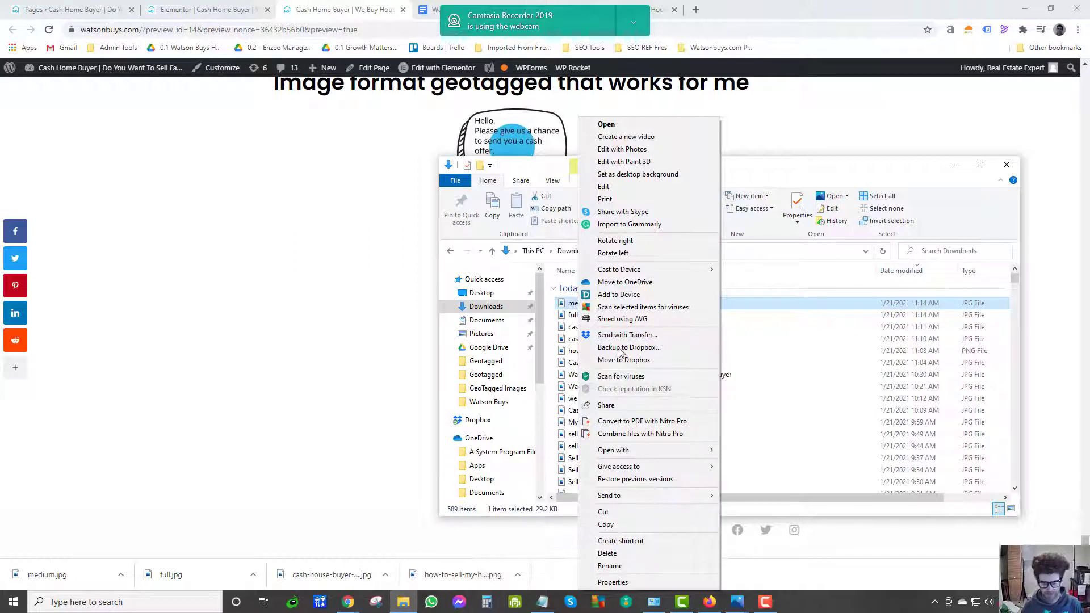
pyautogui.moveTo(623, 359)
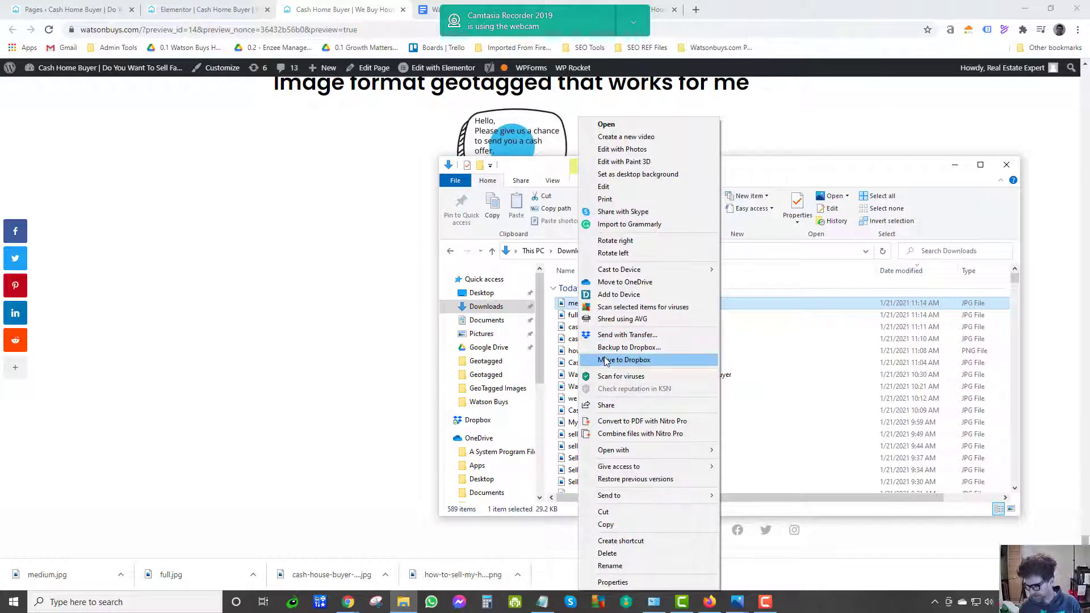
pyautogui.moveTo(642, 307)
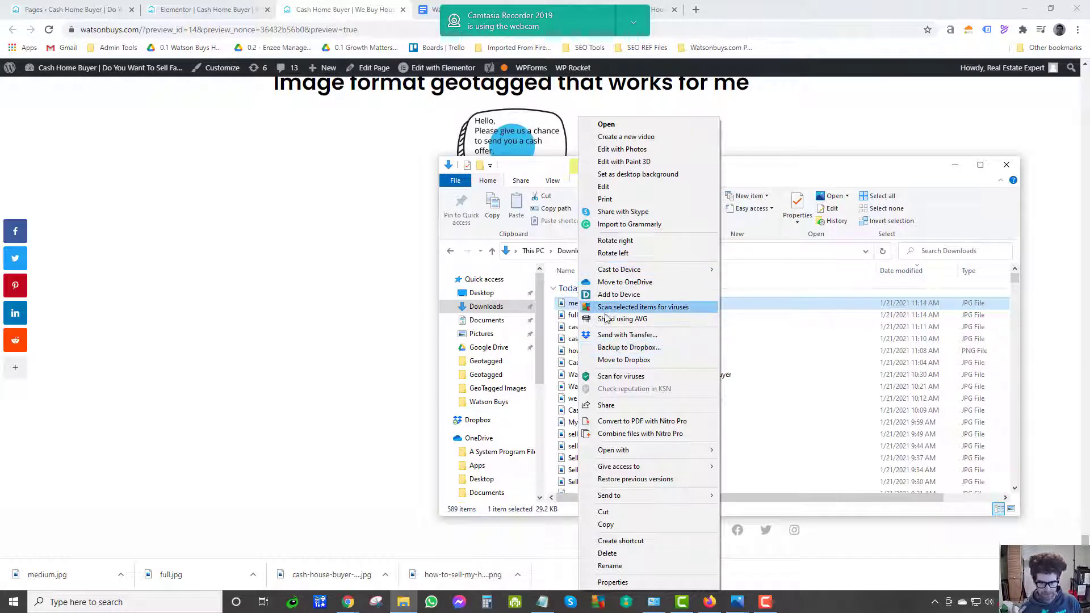
pyautogui.moveTo(659, 173)
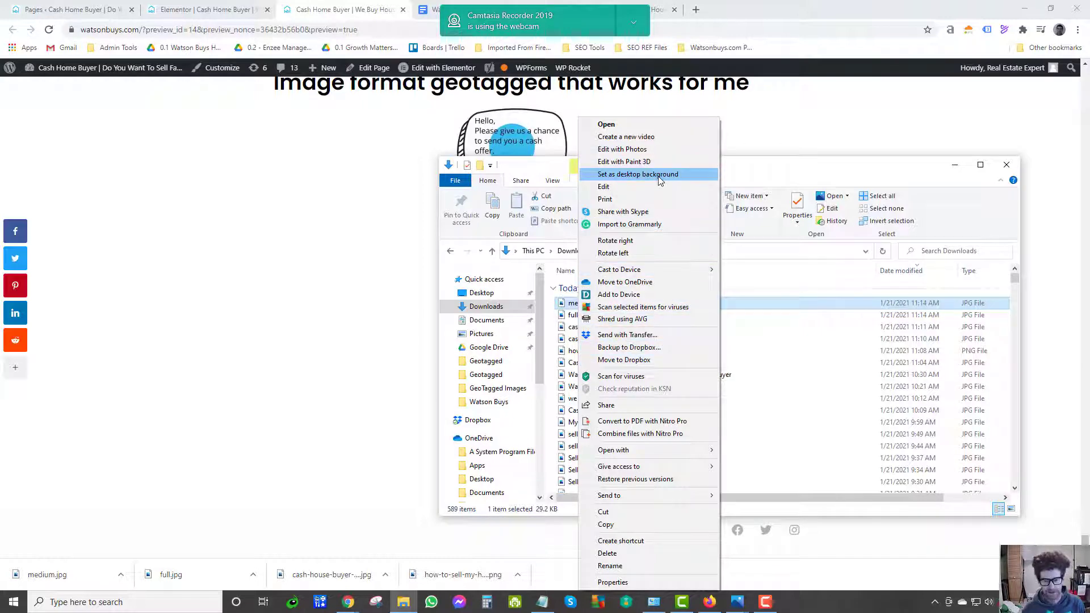
pyautogui.click(612, 582)
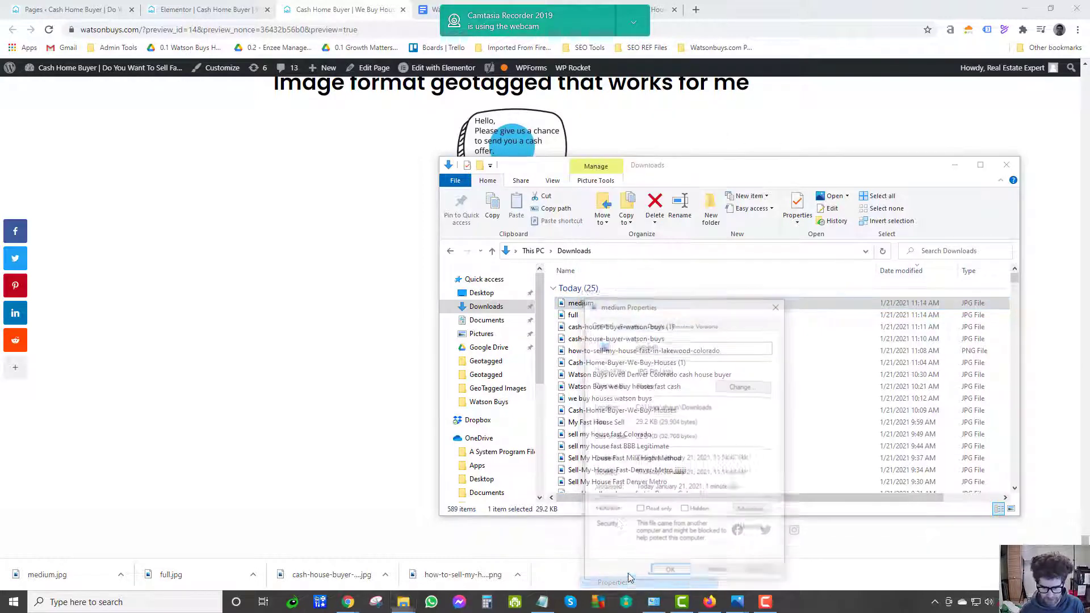
pyautogui.click(654, 322)
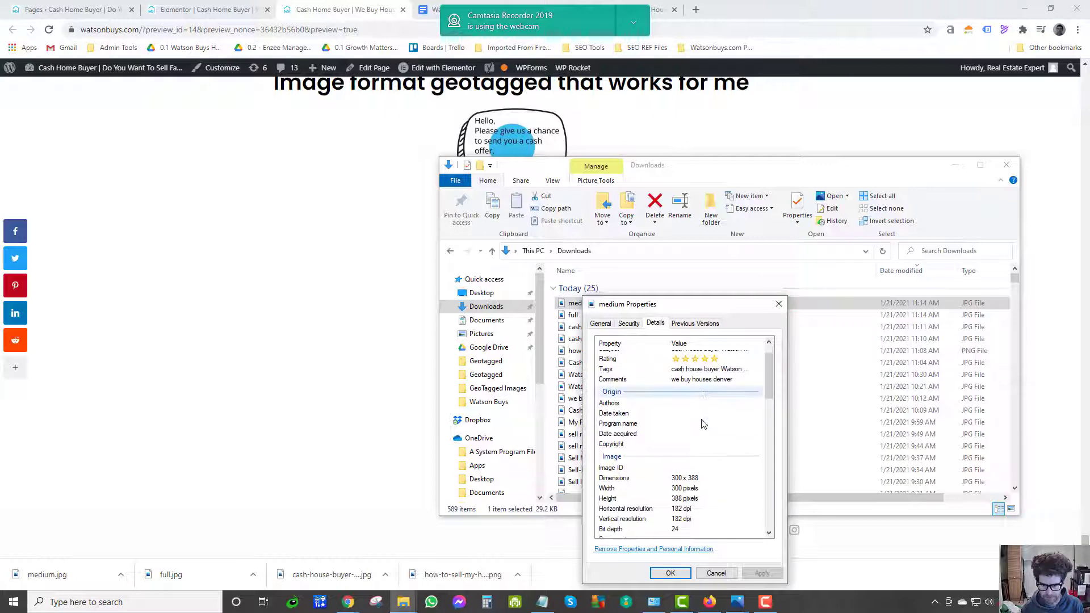
pyautogui.scroll(-3)
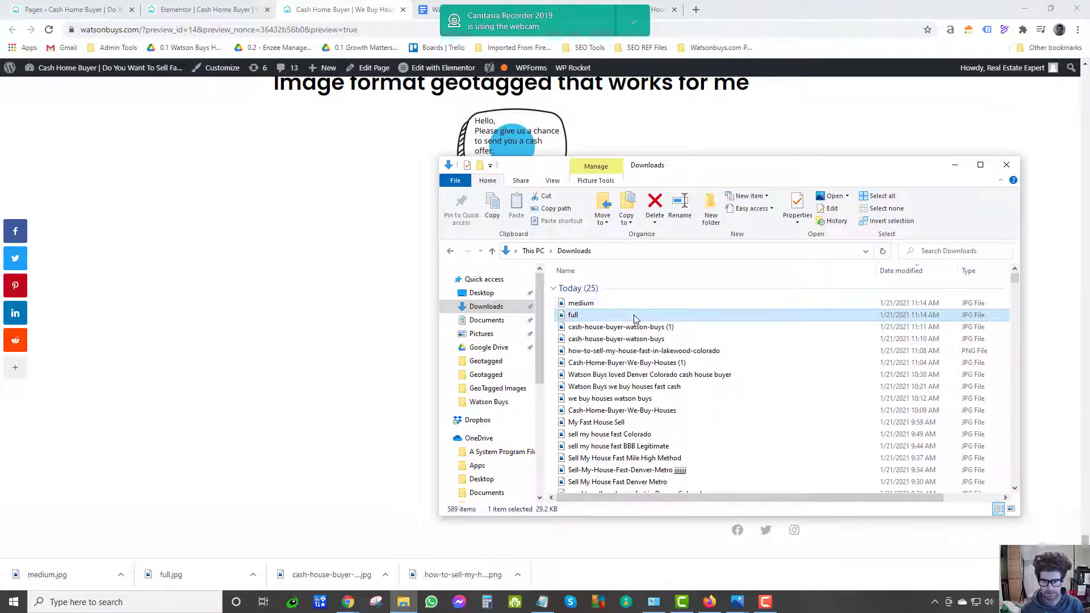
pyautogui.rightClick(573, 314)
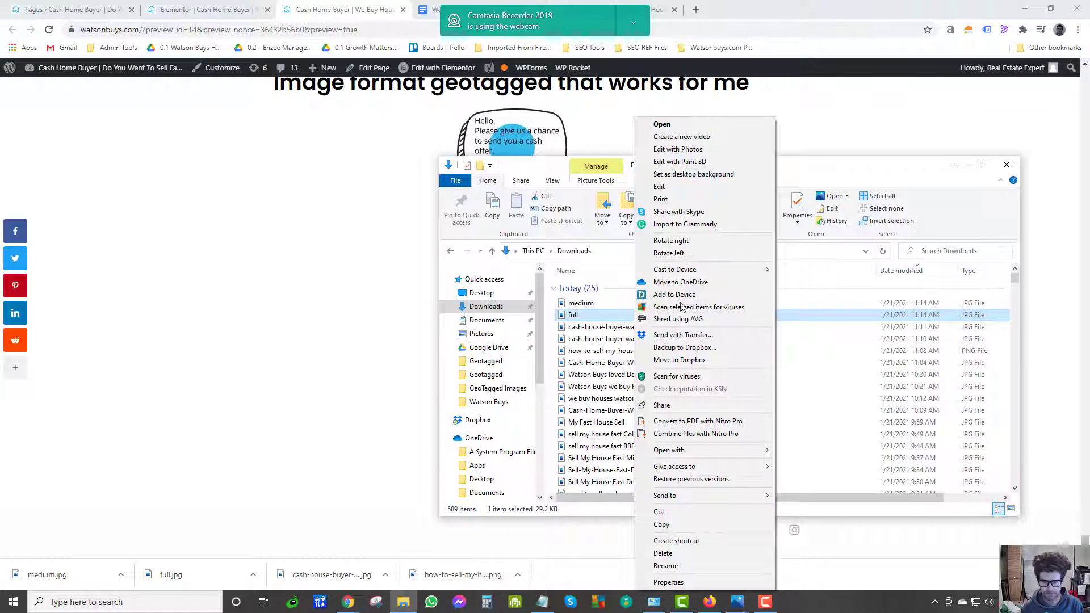
pyautogui.click(668, 582)
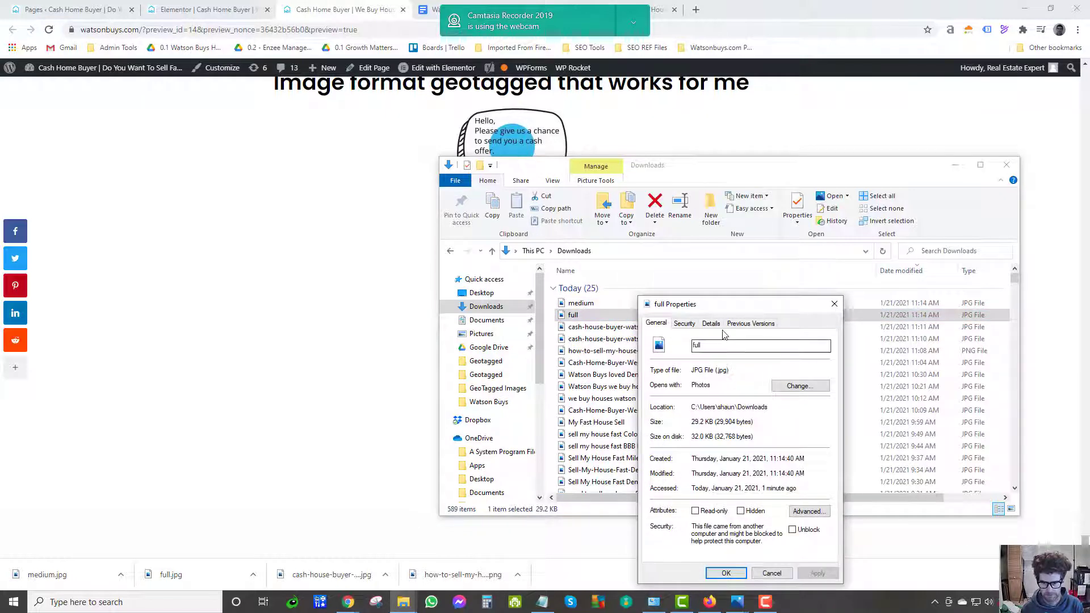
pyautogui.click(710, 323)
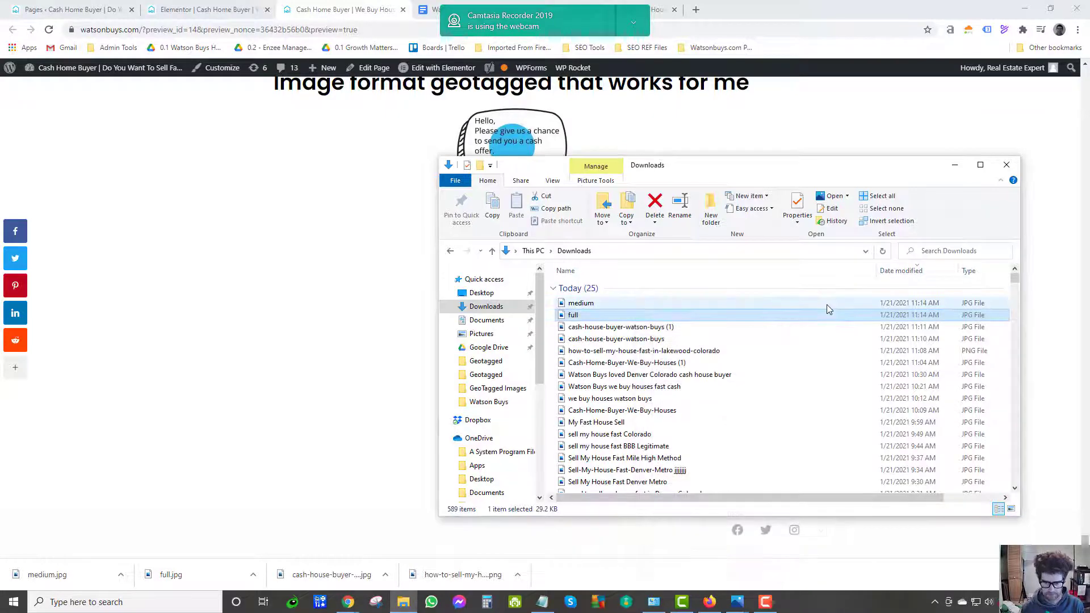
pyautogui.click(1005, 165)
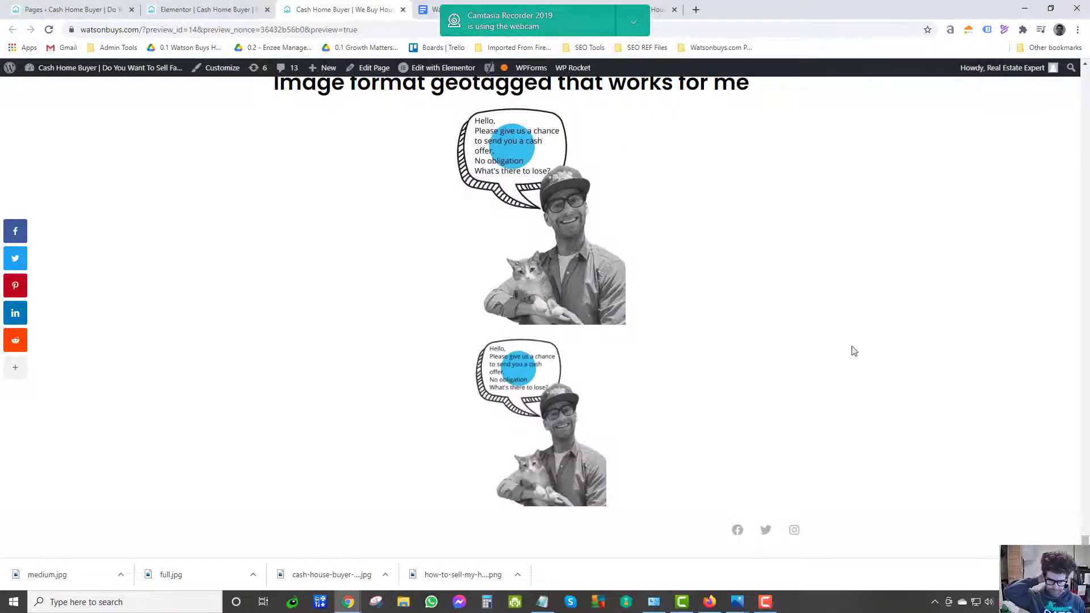
# Save the smaller preview image again under its original file name.
pyautogui.rightClick(563, 409)
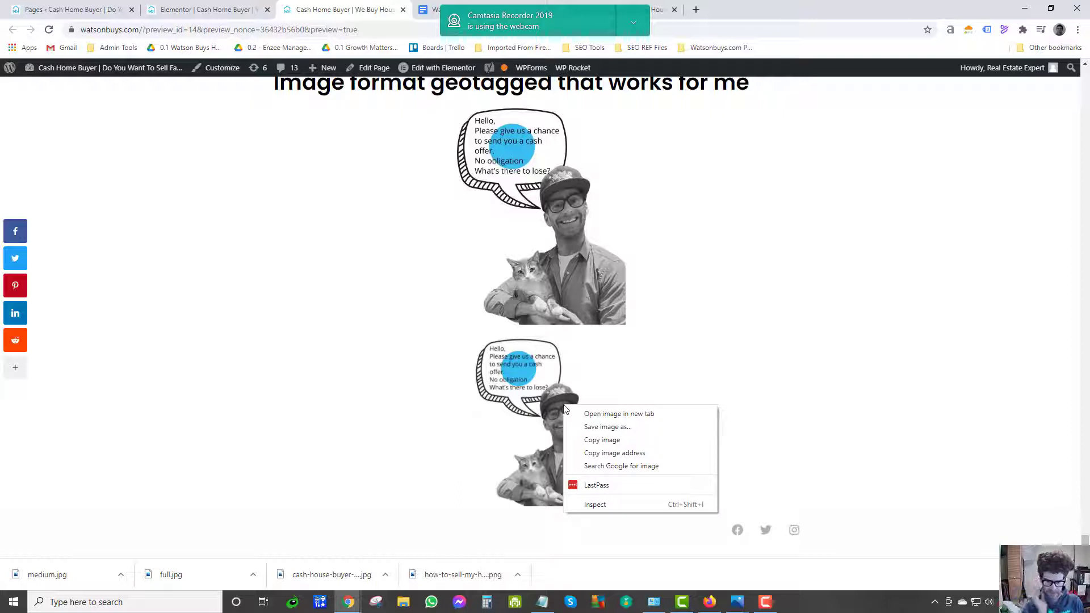
pyautogui.moveTo(605, 426)
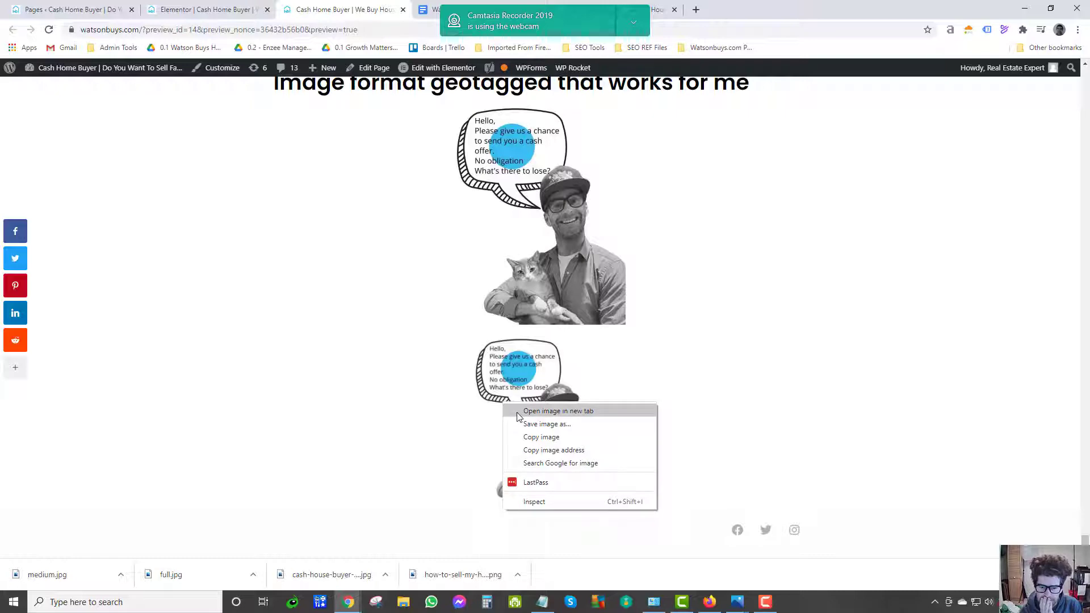
pyautogui.moveTo(546, 424)
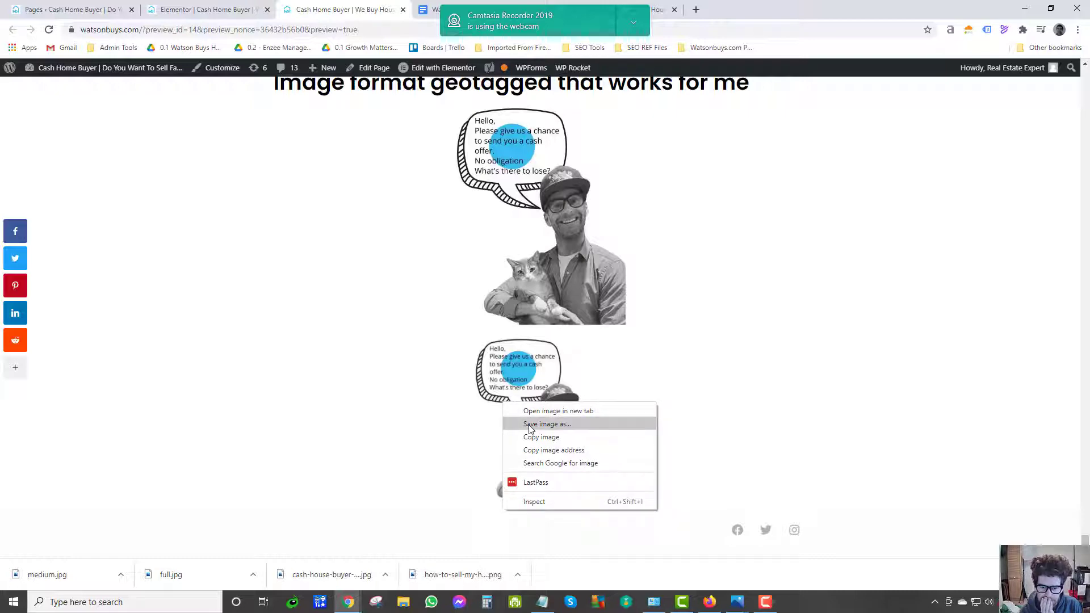
pyautogui.click(546, 424)
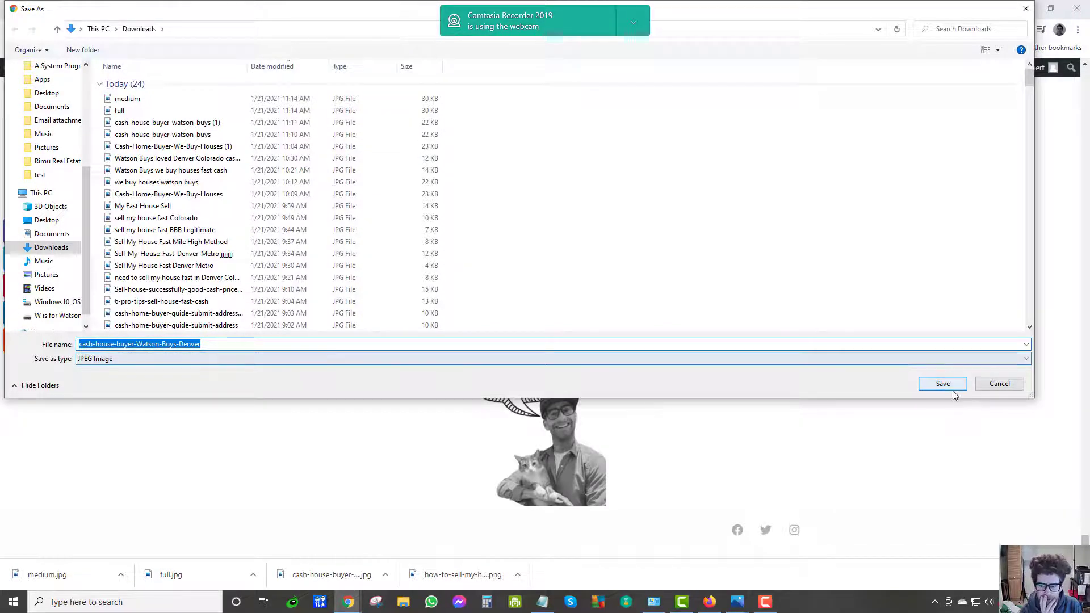
pyautogui.click(942, 383)
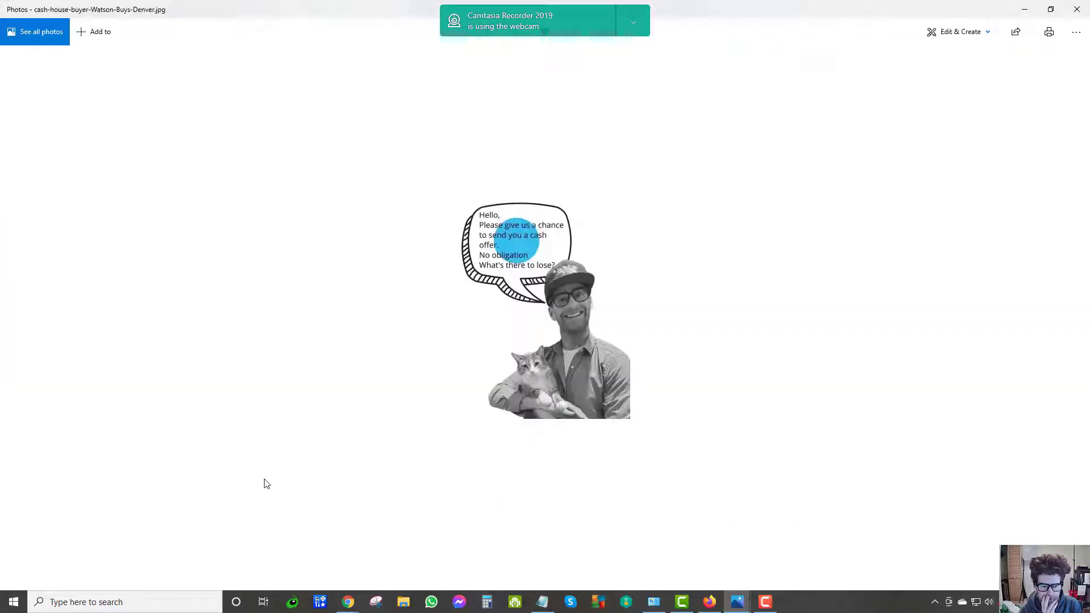
# View the photo's file info in Photos, showing location Denver, then close Photos.
pyautogui.click(1075, 31)
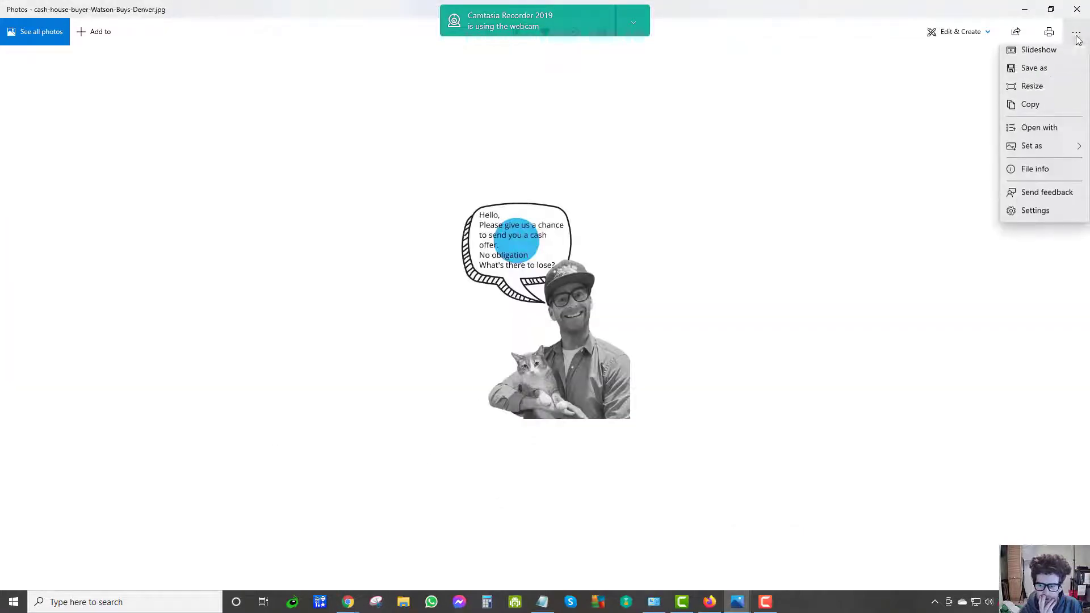
pyautogui.click(1035, 168)
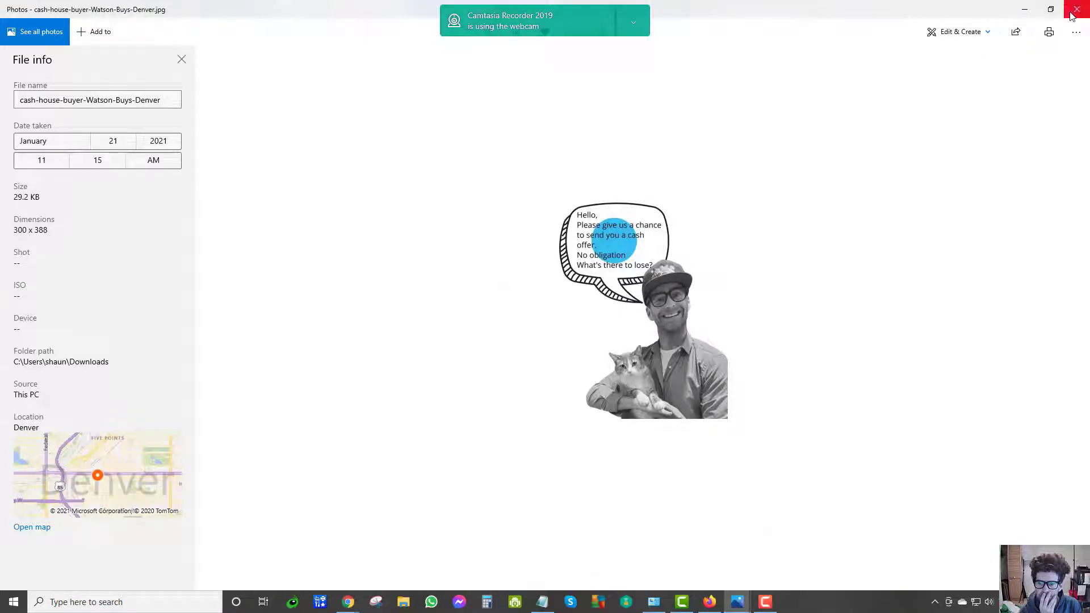
pyautogui.click(1077, 9)
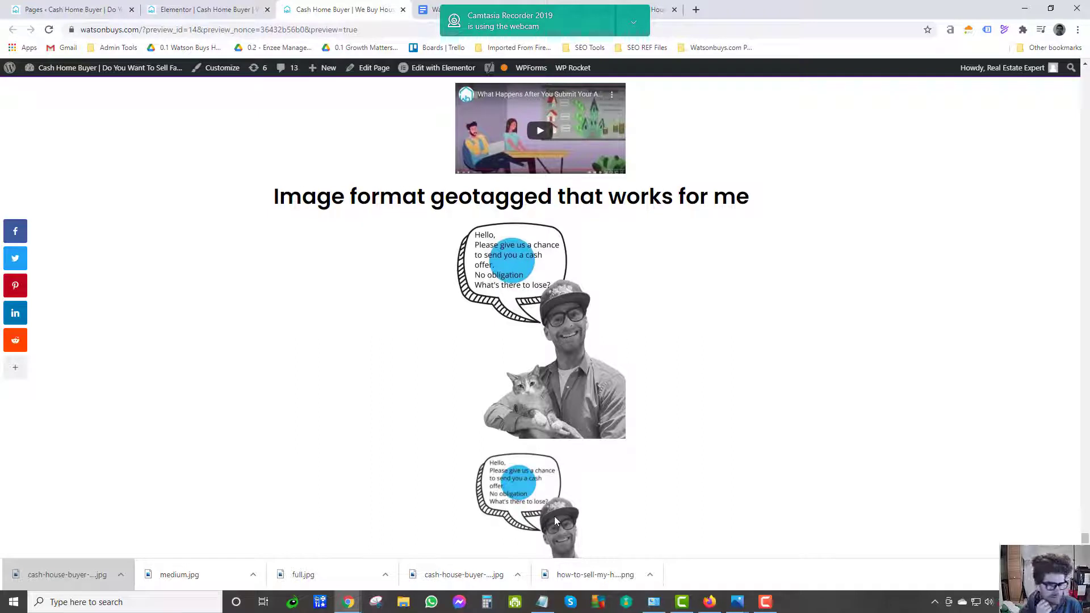
pyautogui.scroll(-3)
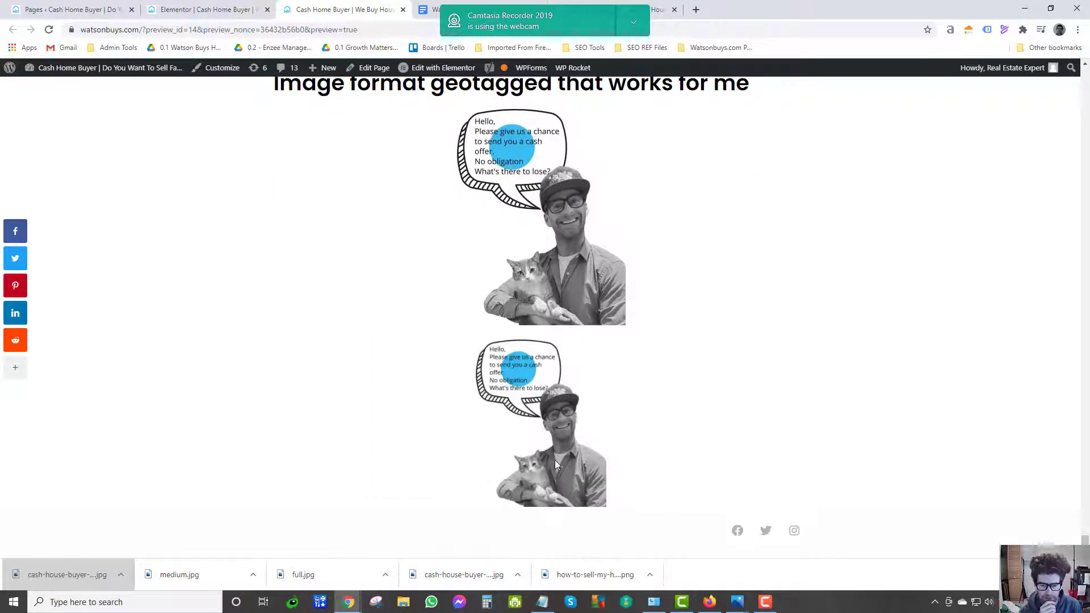
pyautogui.moveTo(557, 395)
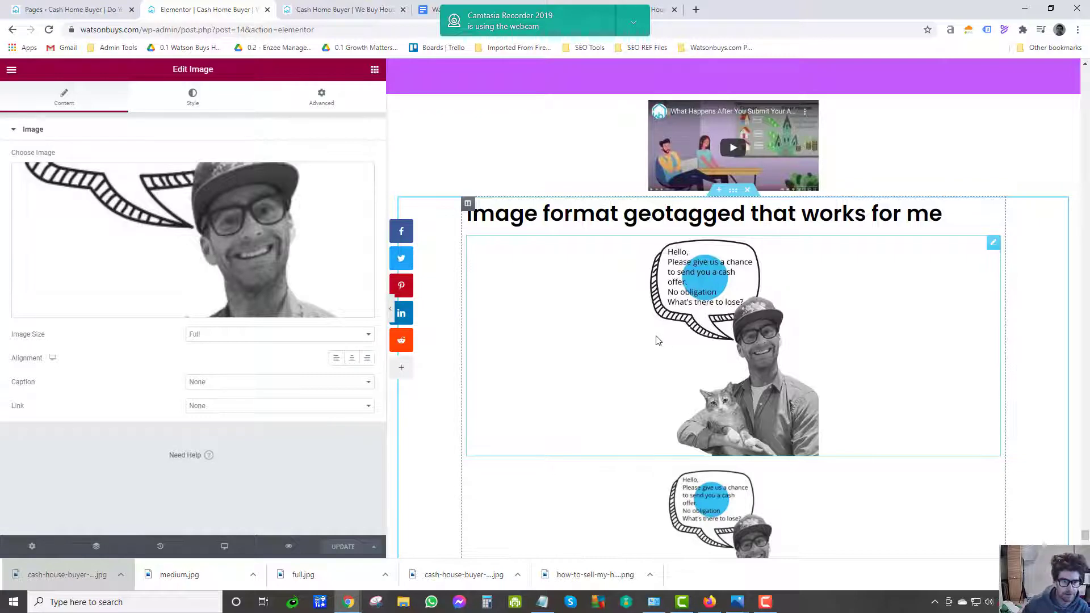
pyautogui.click(340, 9)
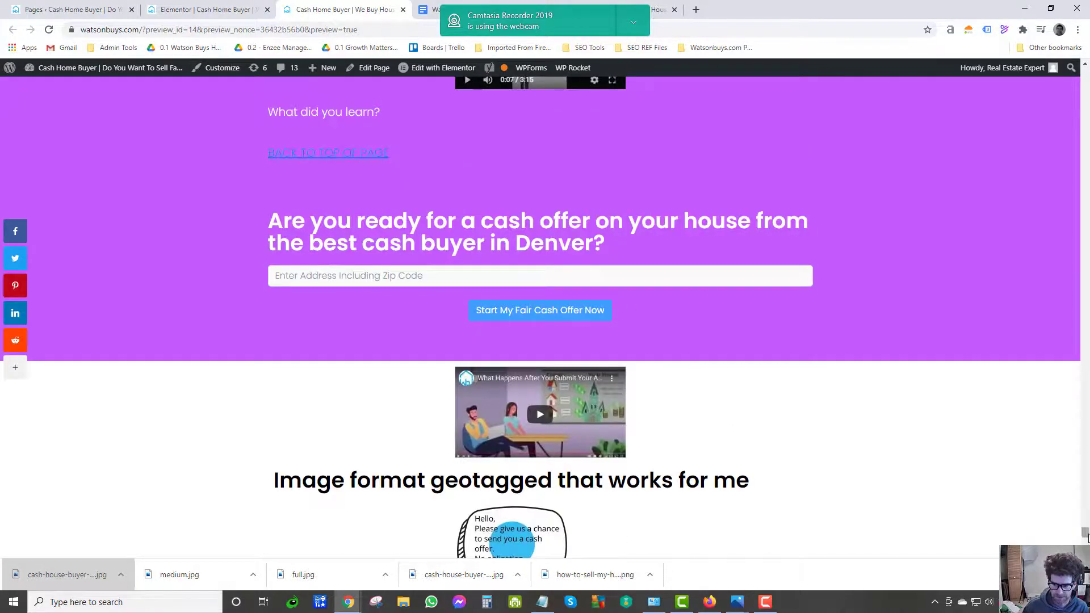
pyautogui.scroll(3)
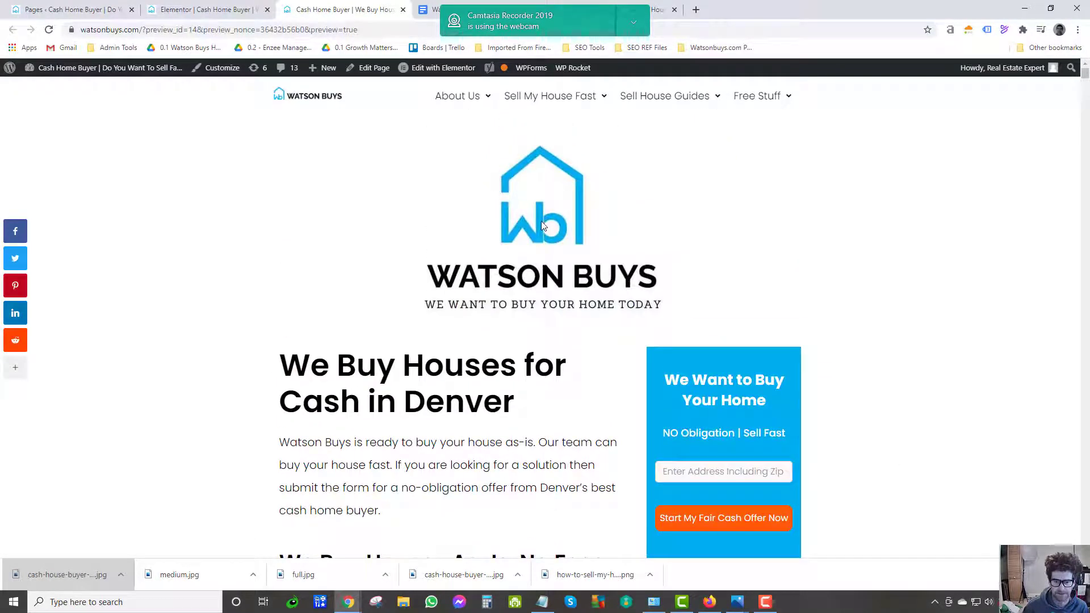
# Download the logo and inspect its Details in Downloads, showing 600 × 338 pixels.
pyautogui.rightClick(542, 226)
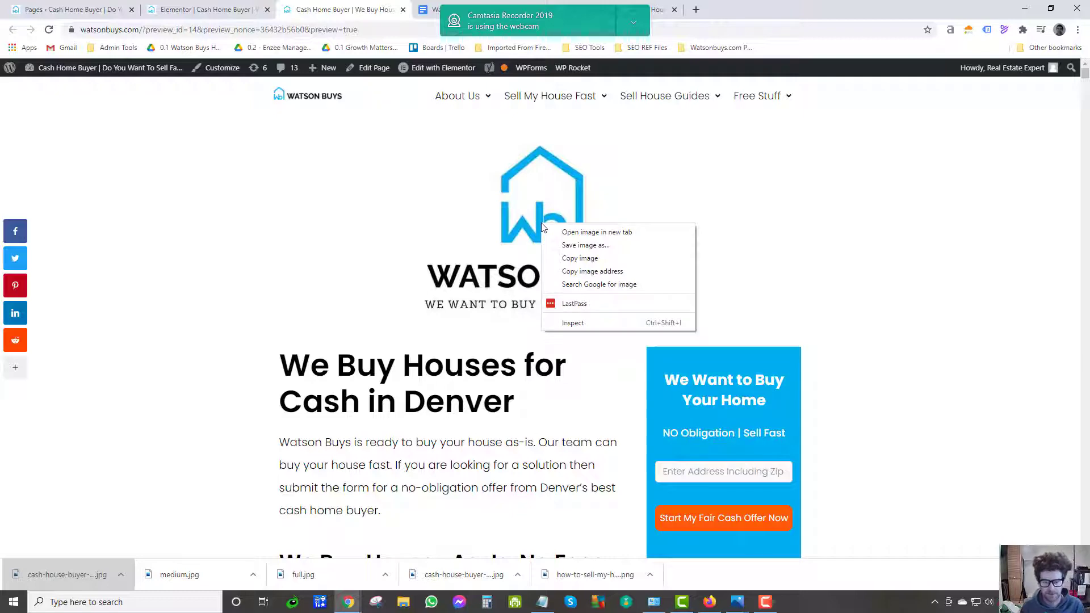
pyautogui.moveTo(581, 232)
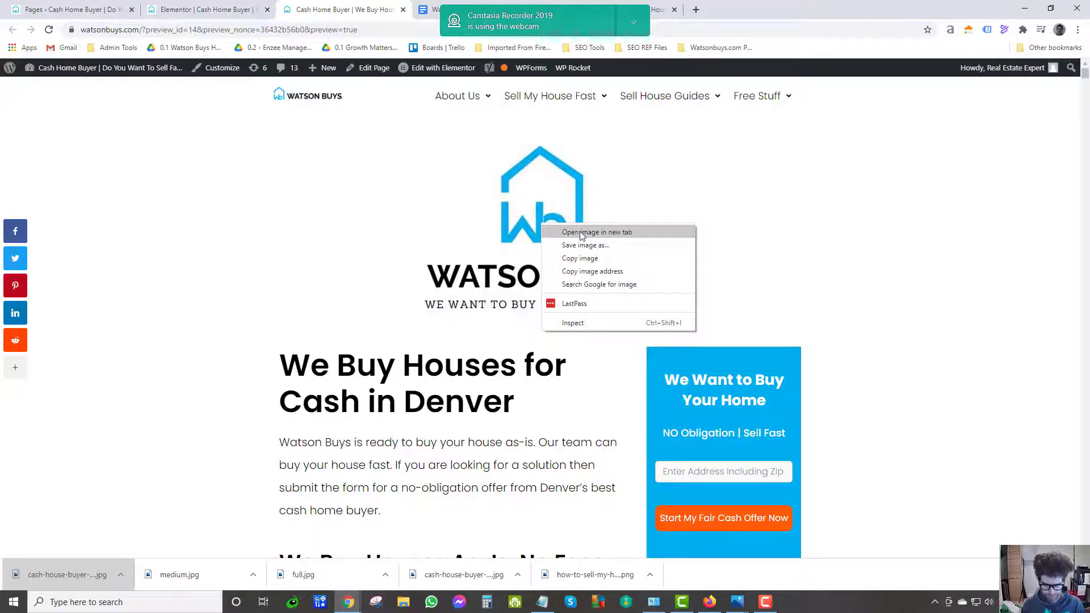
pyautogui.click(584, 245)
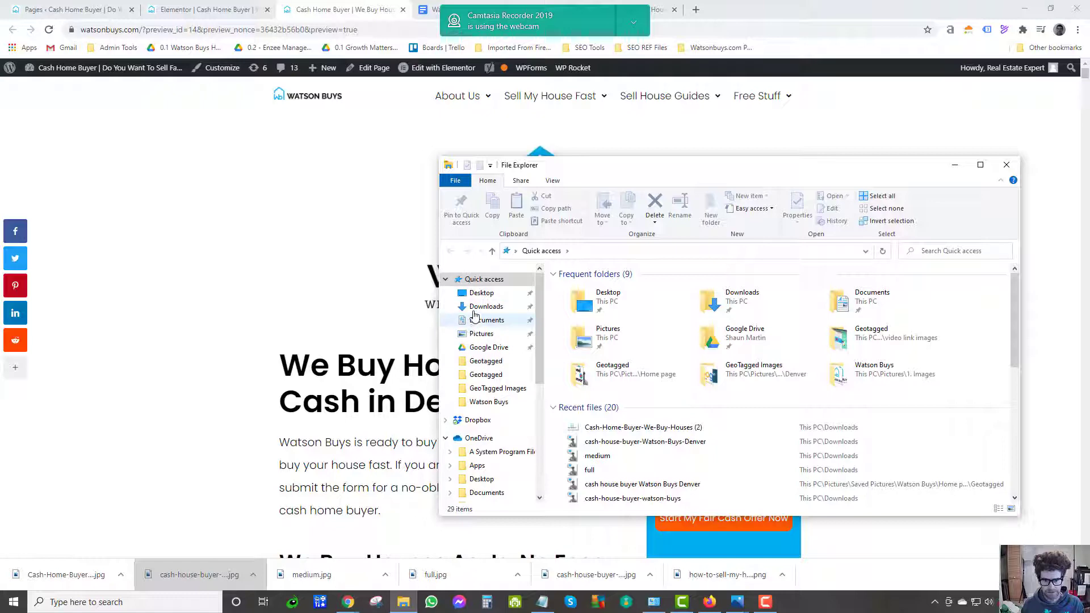
pyautogui.click(486, 306)
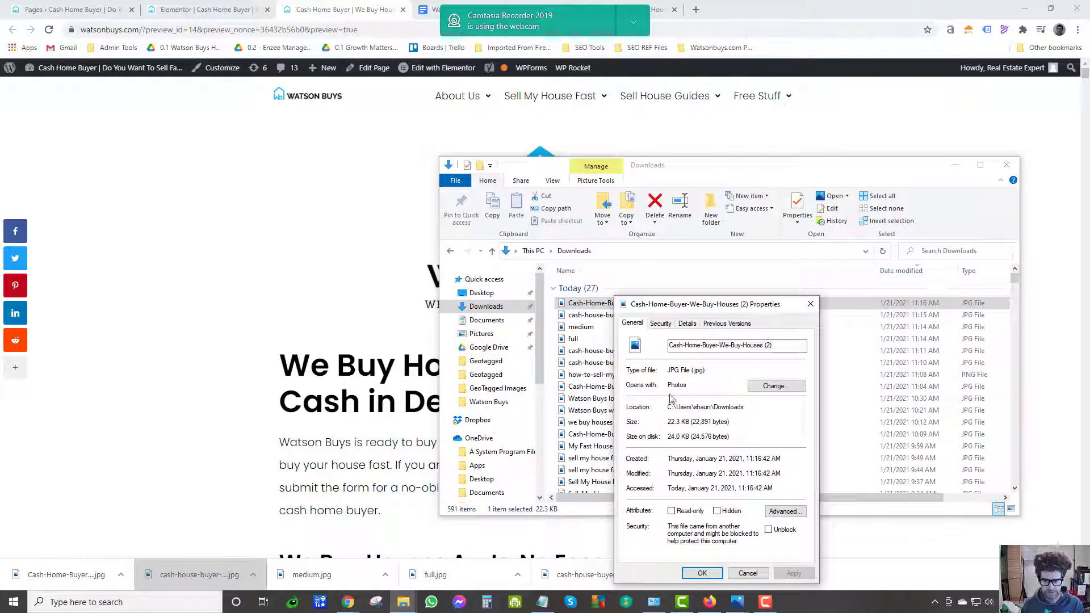
pyautogui.click(687, 322)
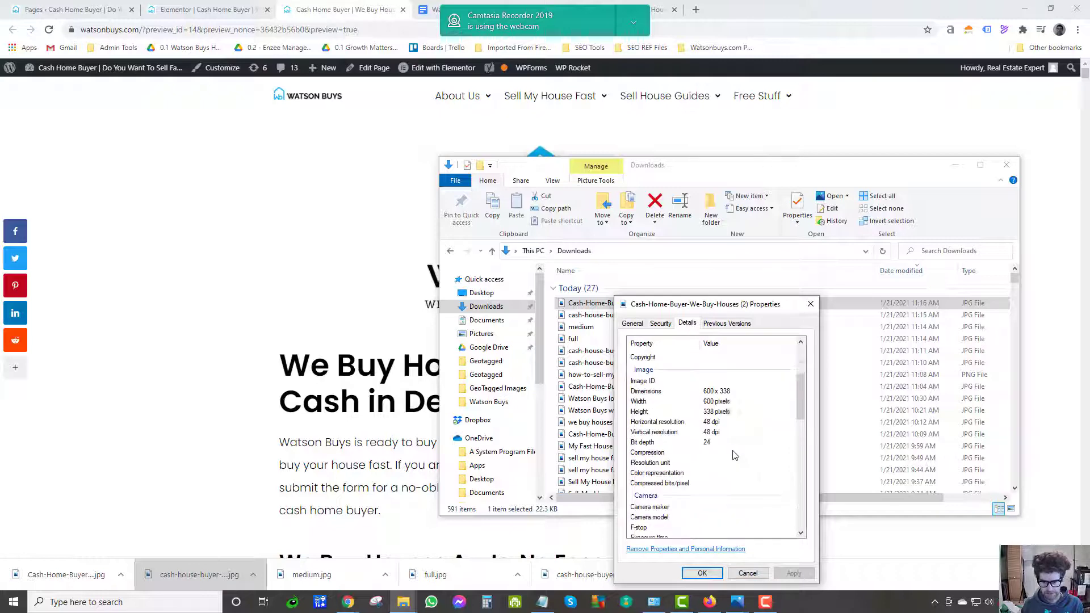
pyautogui.scroll(-3)
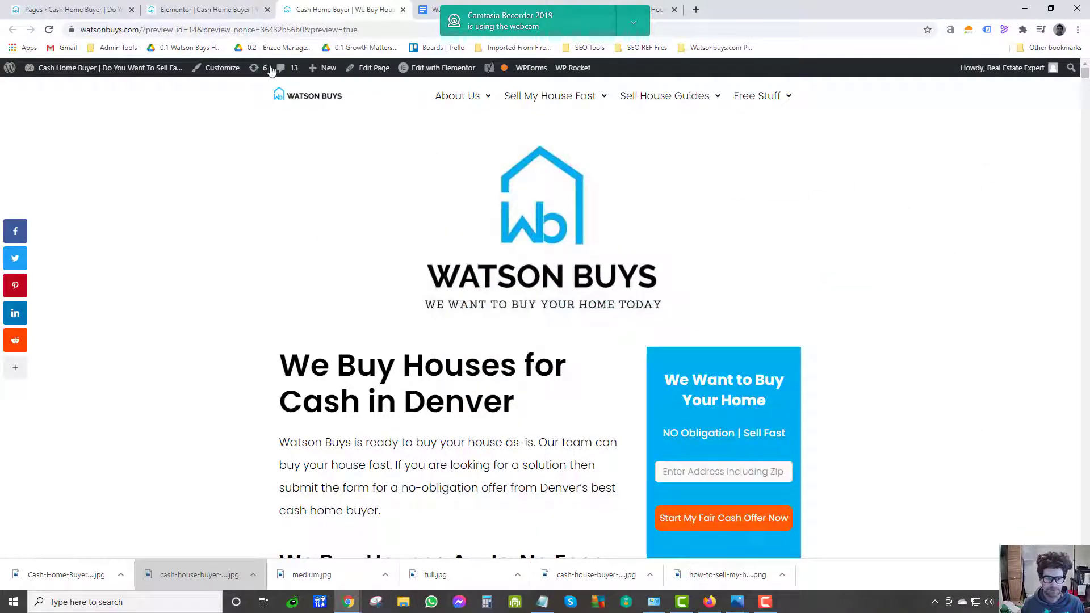
# Set the second Denver image widget's Image Size to Thumbnail - 150 x 150.
pyautogui.scroll(-3)
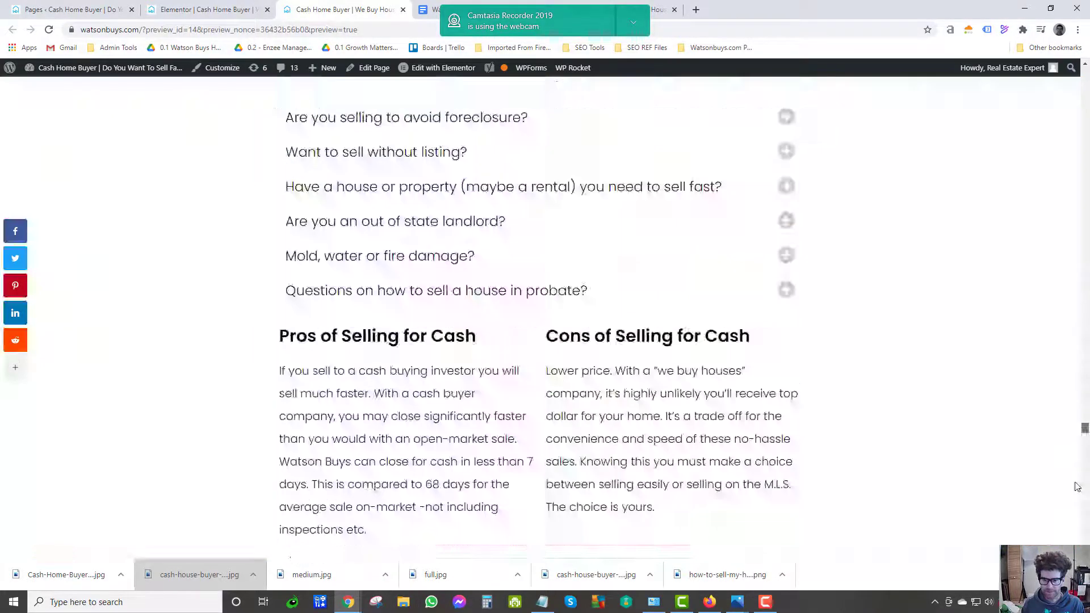
pyautogui.scroll(-3)
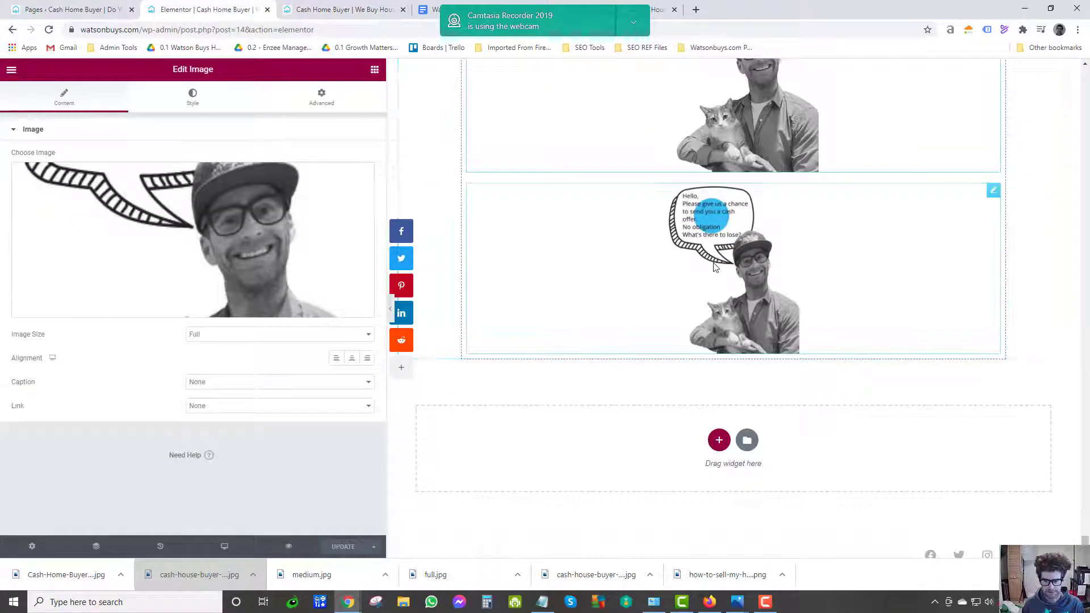
pyautogui.click(279, 334)
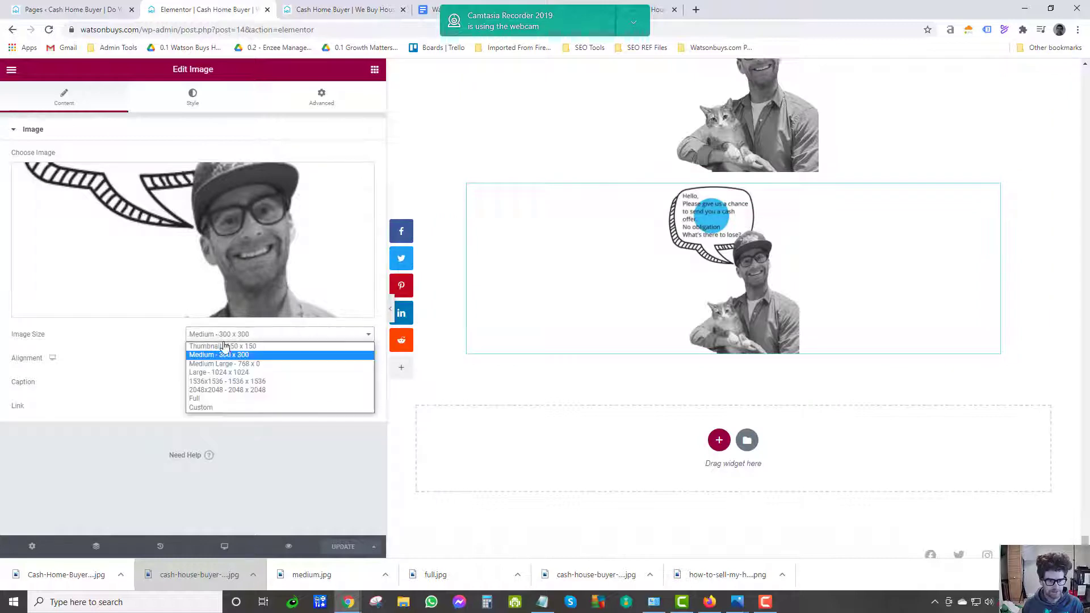
pyautogui.click(222, 345)
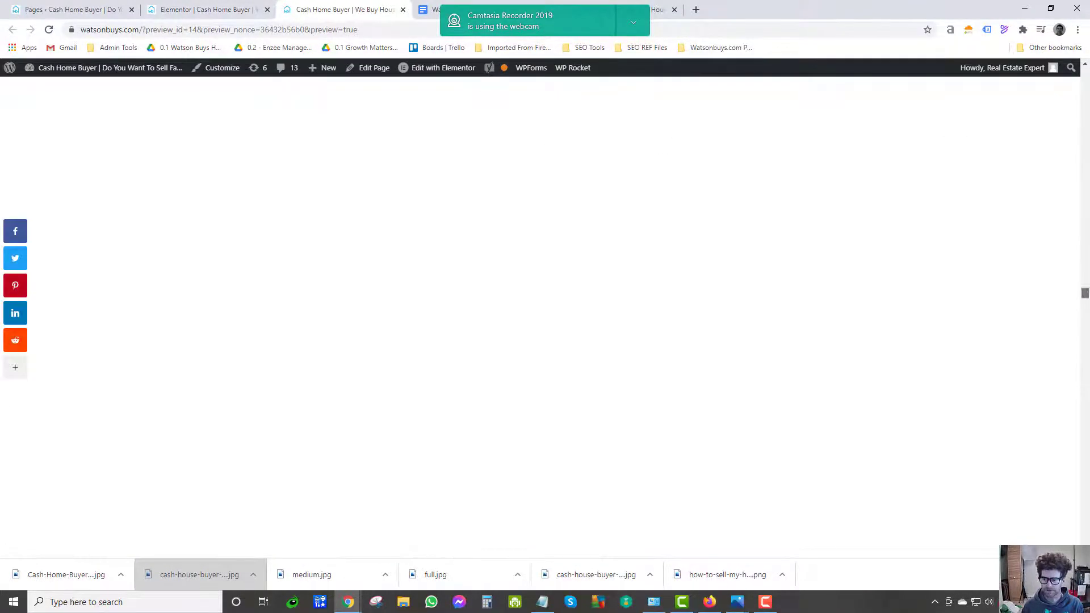
# Save the thumbnail as cash-house-buyer-Watson-Buys-Denver-150x150.jpg and view its 150 × 150 pixel details.
pyautogui.rightClick(528, 334)
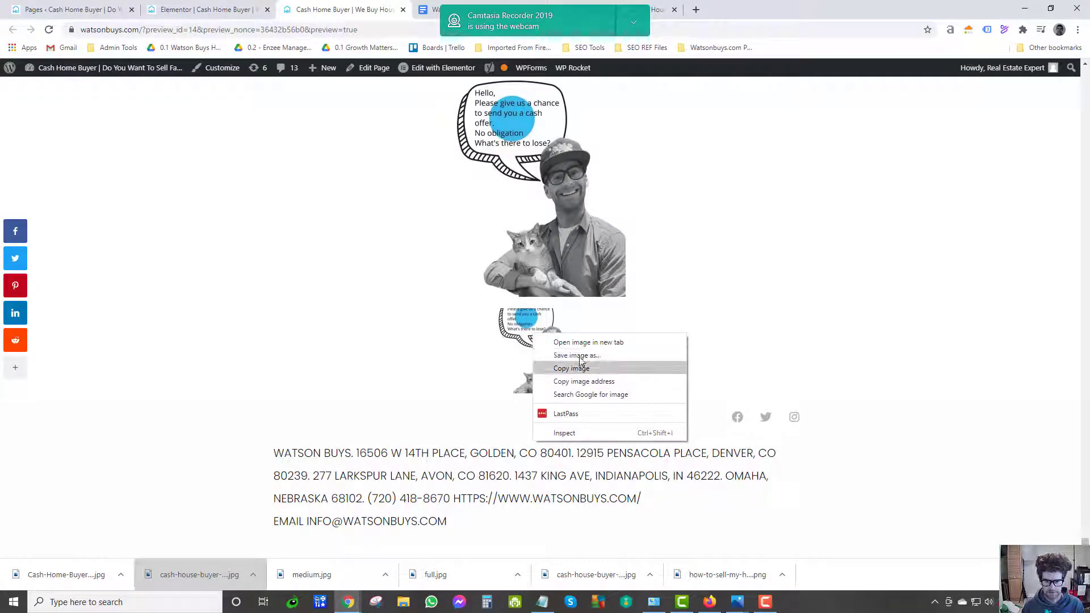
pyautogui.click(577, 356)
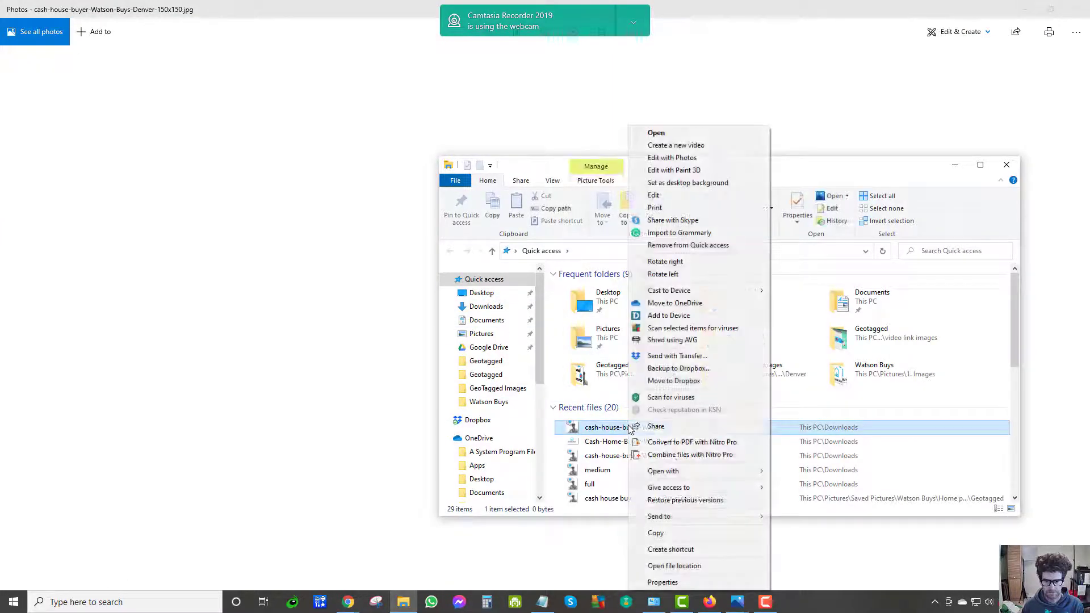
pyautogui.click(662, 582)
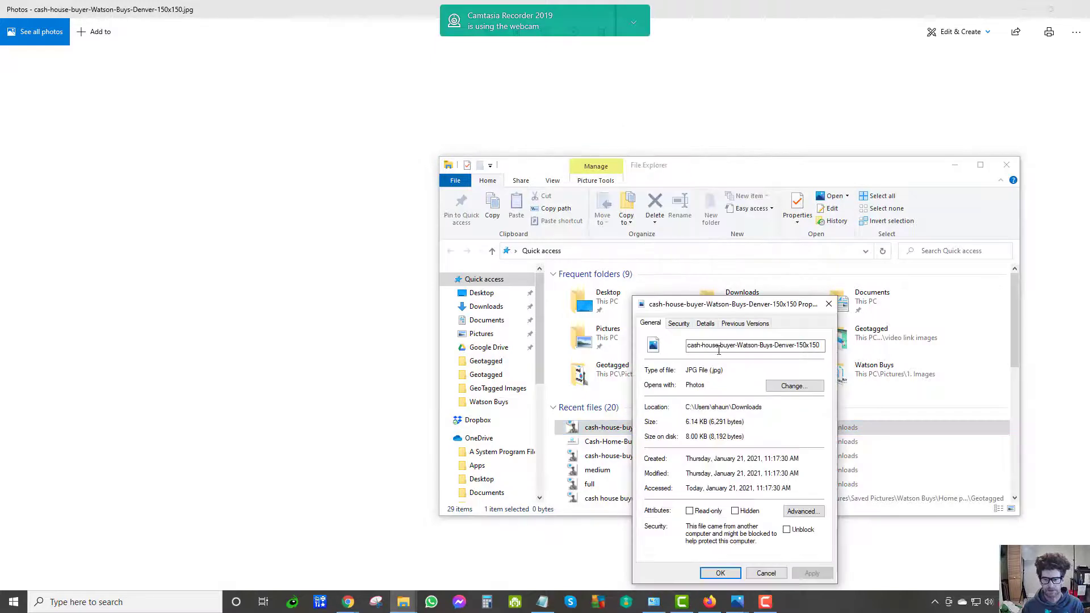
pyautogui.click(704, 322)
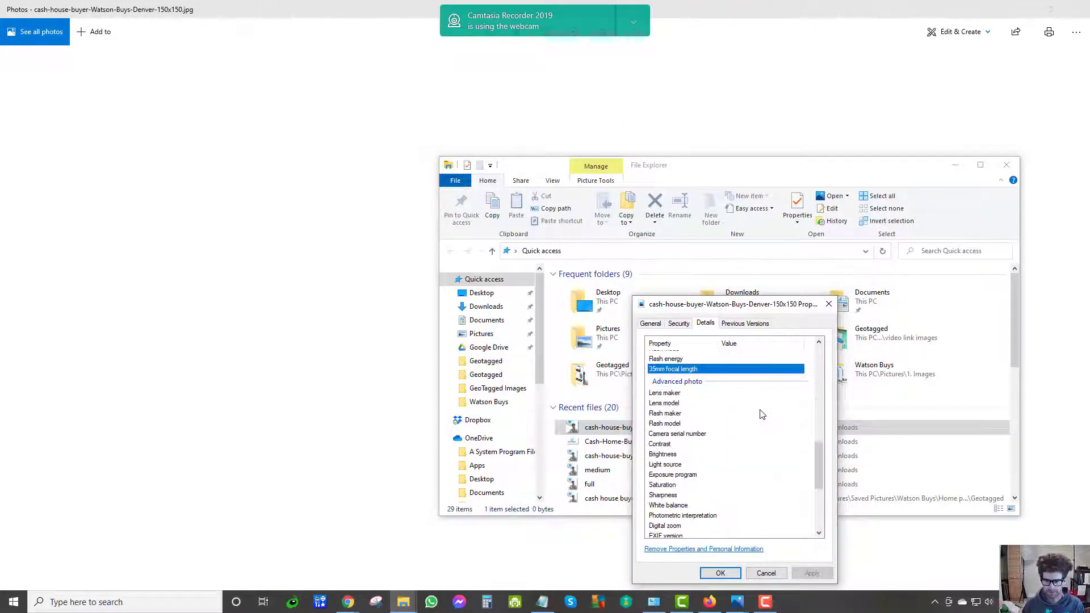
pyautogui.scroll(-3)
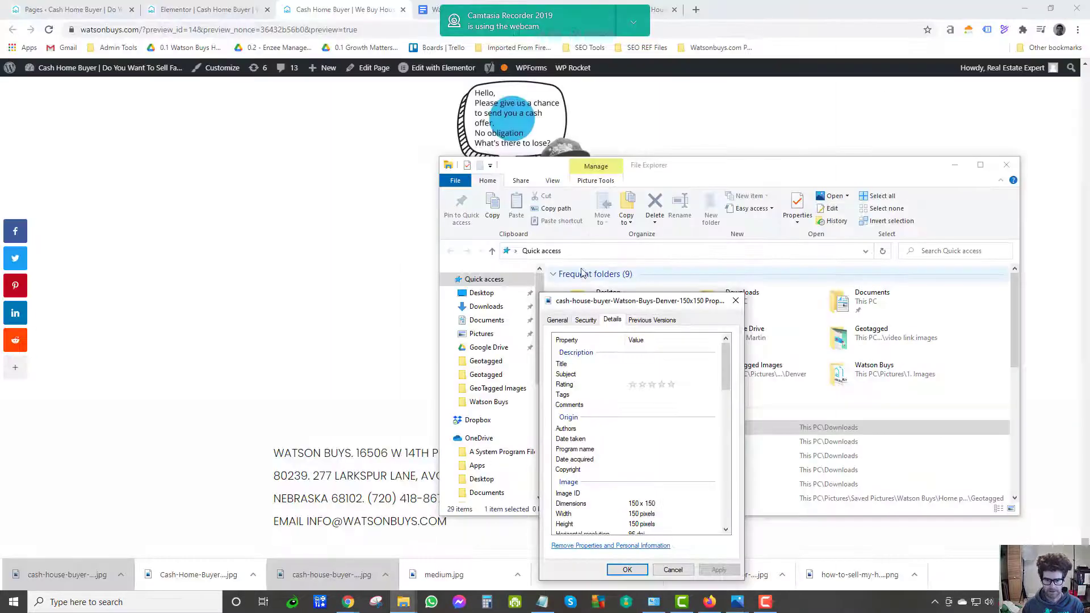
# Check full.jpg's details for 300 × 388 pixels and GPS coordinates, then close File Explorer.
pyautogui.moveTo(640, 301); pyautogui.dragTo(302, 237)
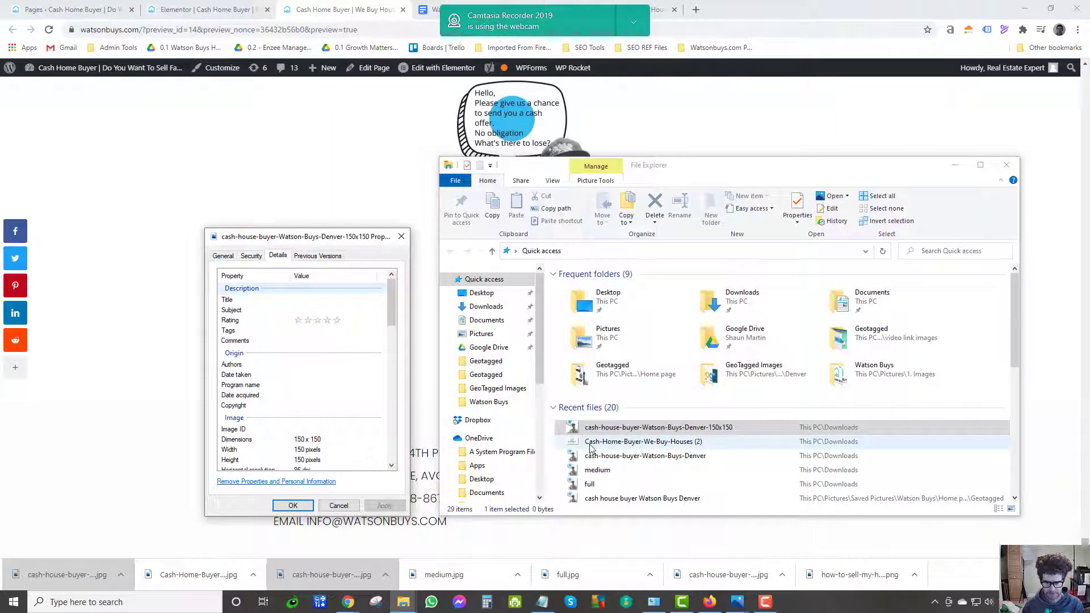
pyautogui.rightClick(589, 484)
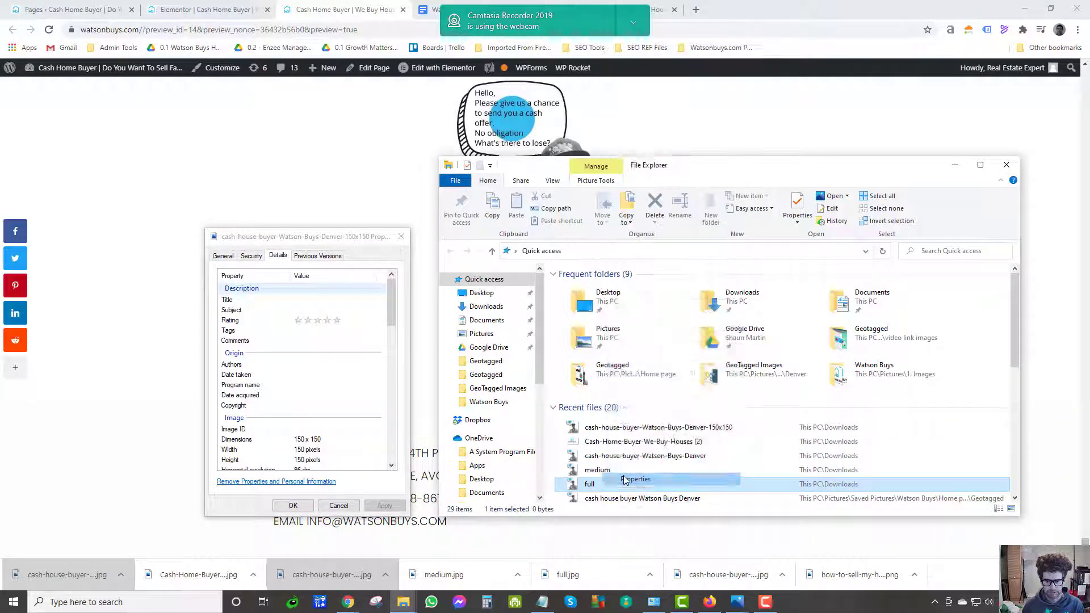
pyautogui.click(635, 479)
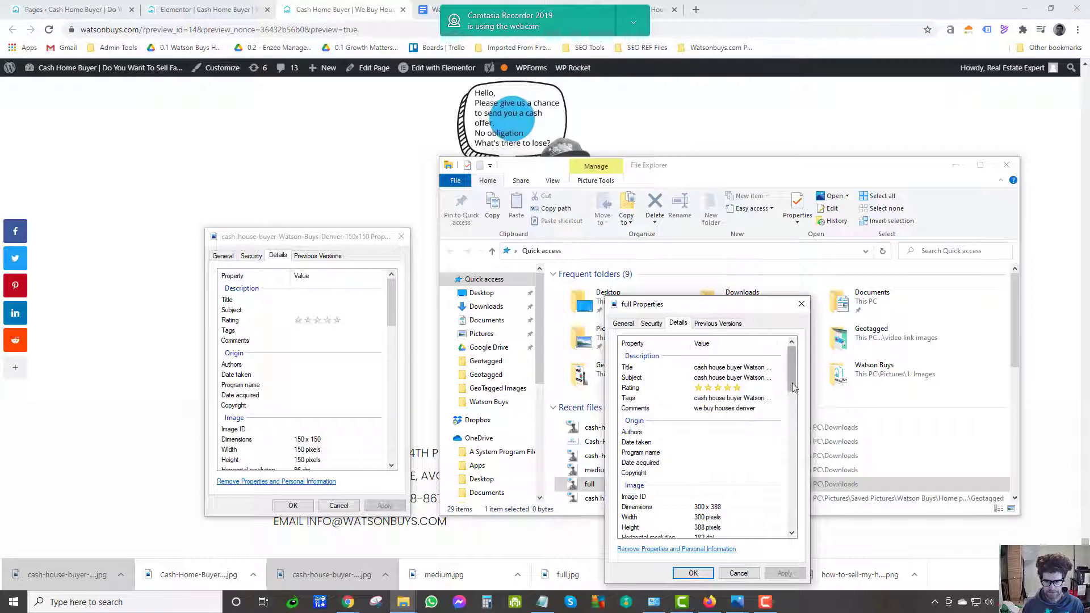
pyautogui.scroll(-3)
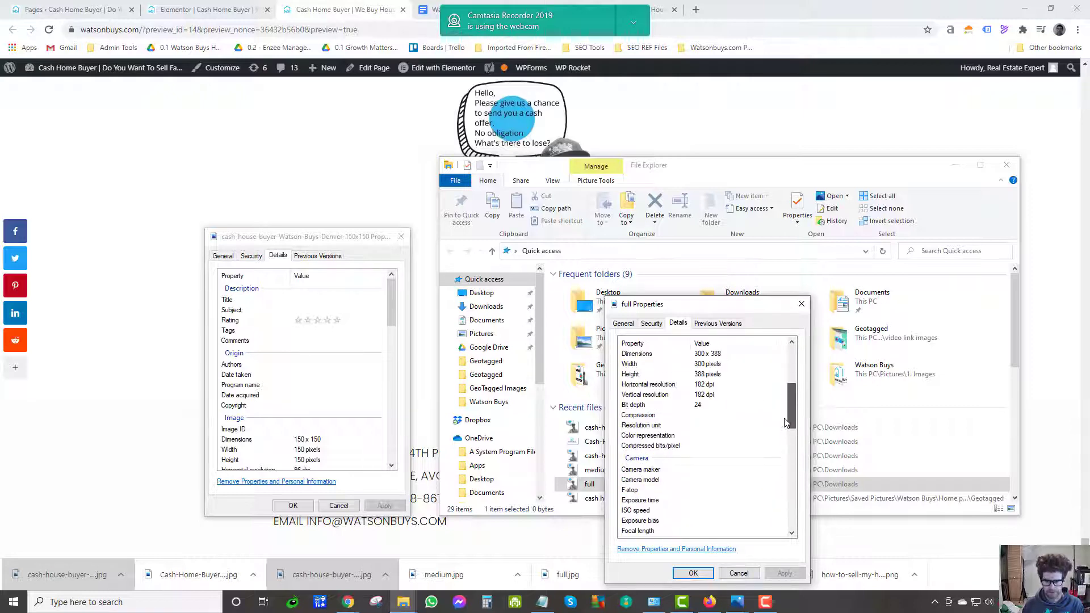
pyautogui.scroll(-3)
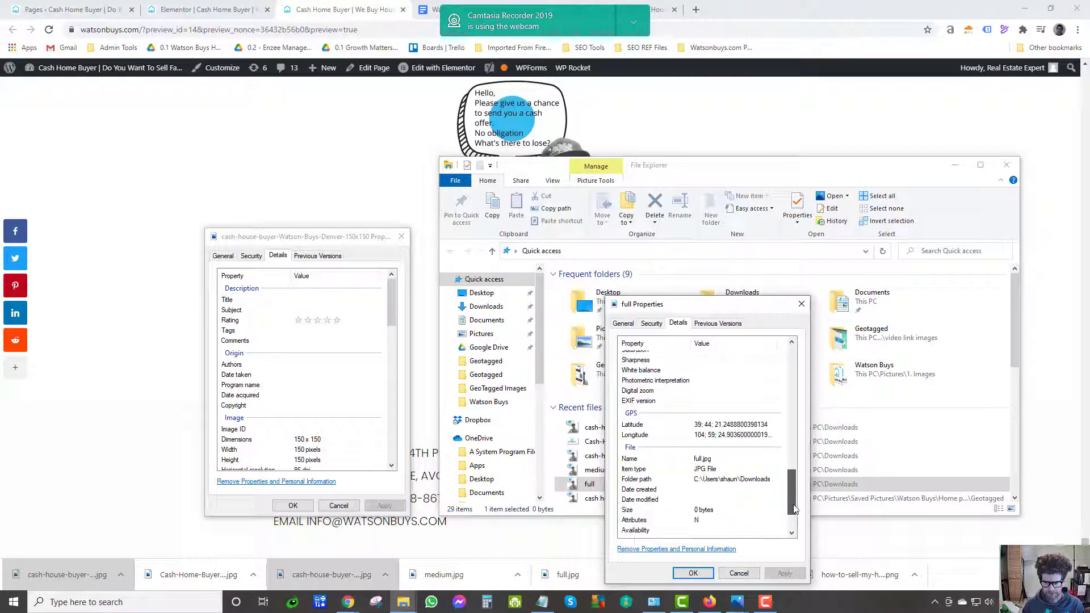
pyautogui.scroll(-3)
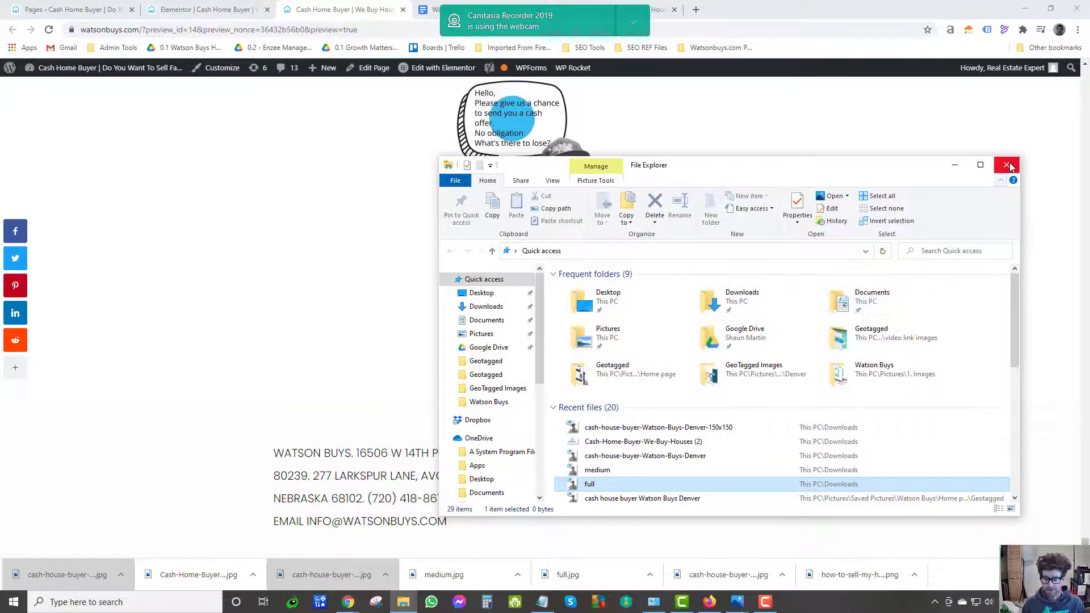
pyautogui.click(1005, 166)
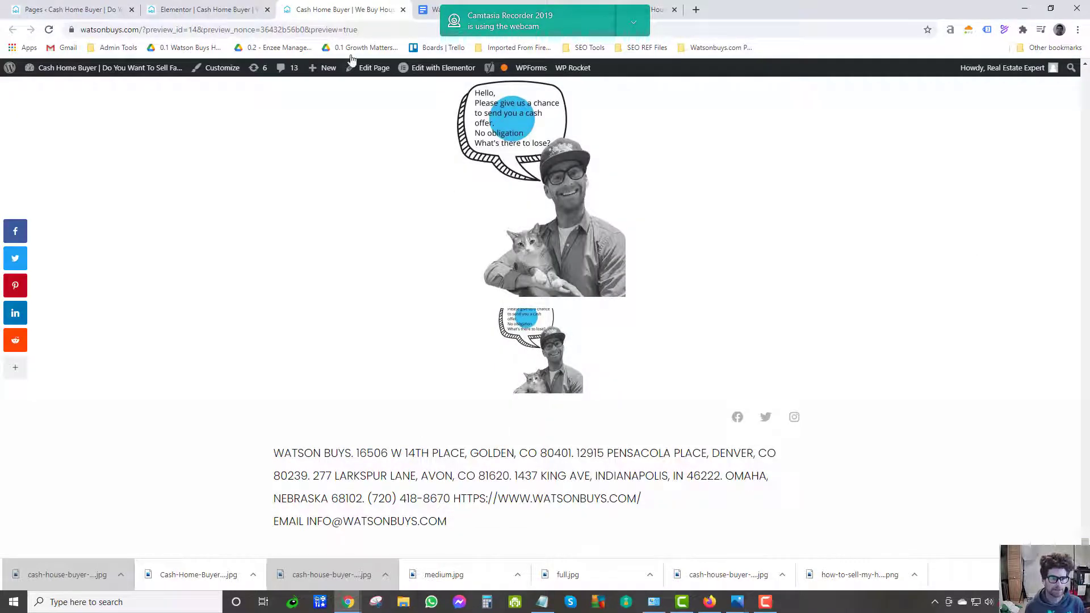
# Switch back to the Elementor editor tab showing the geotagged image section.
pyautogui.click(437, 67)
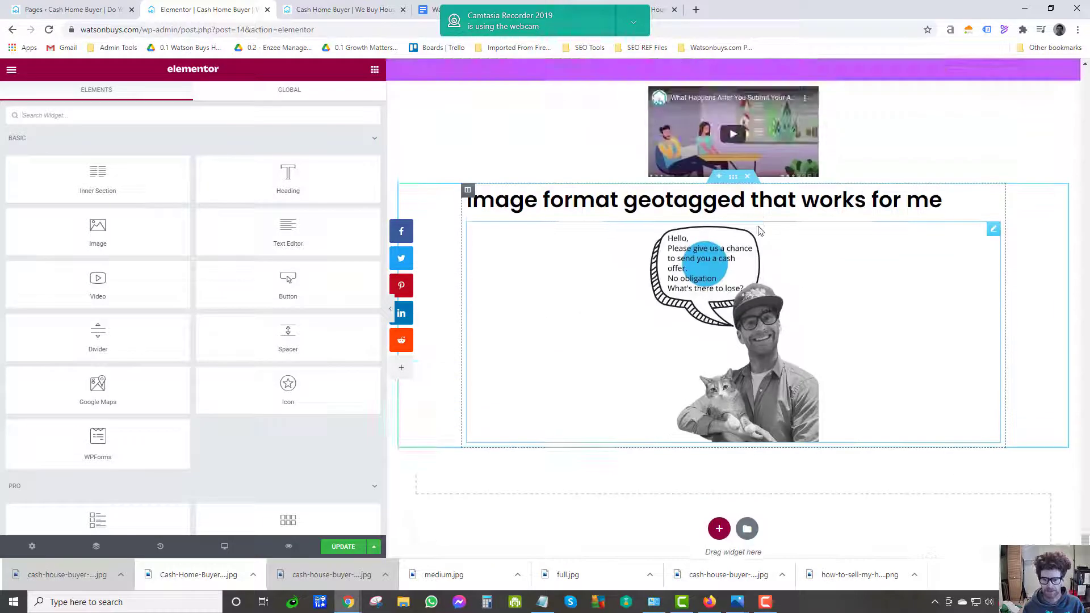
pyautogui.moveTo(738, 335)
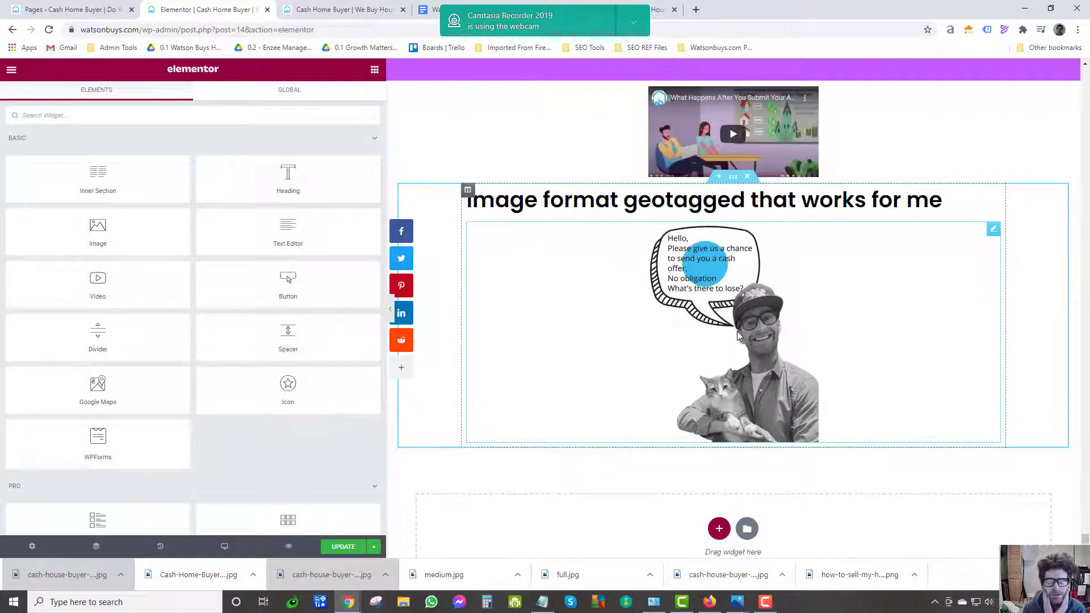